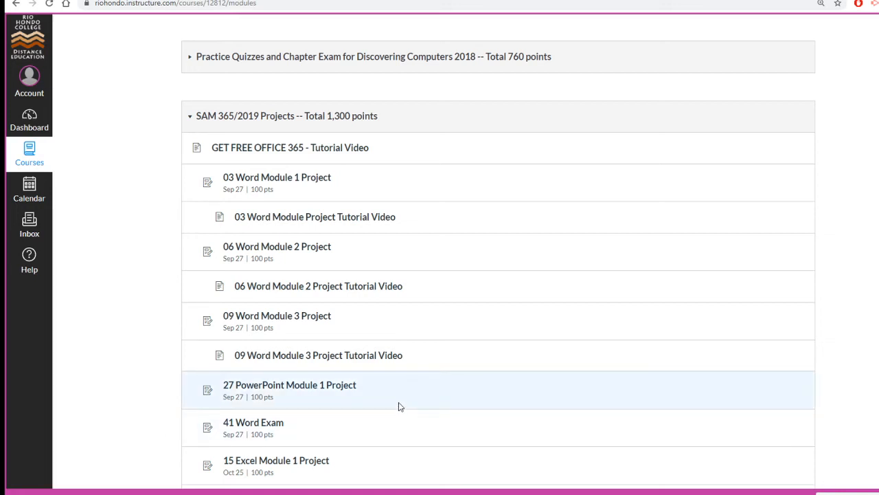
mouse_move(336, 386)
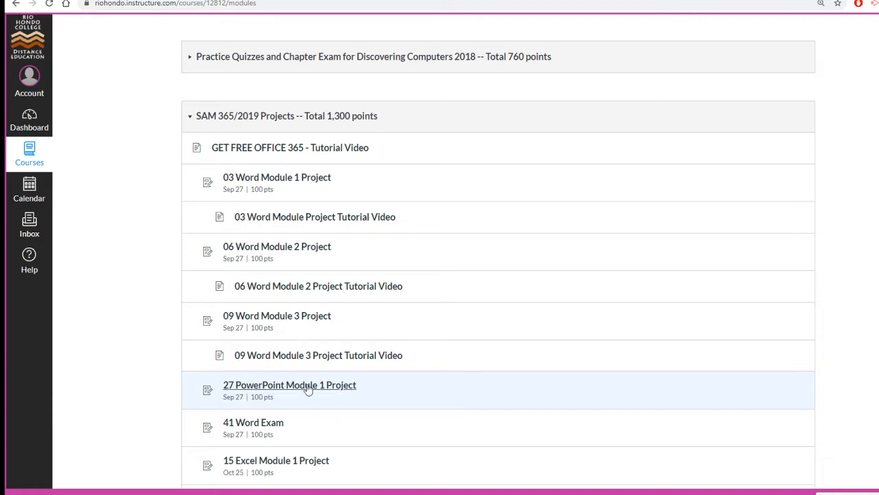
mouse_move(308, 385)
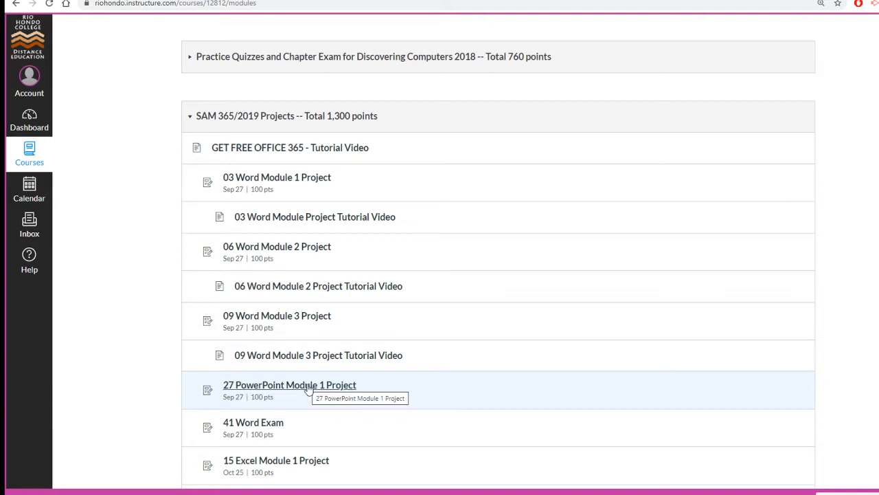
Open the '27 PowerPoint Module 1 Project' assignment from the Modules list
left_click(289, 384)
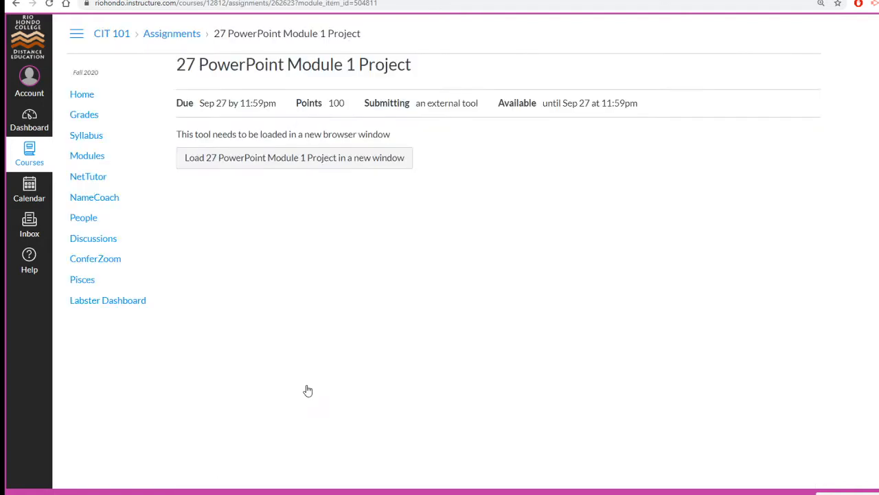
Launch the project in a new window and open the SAM 365 & 2019 course
left_click(294, 157)
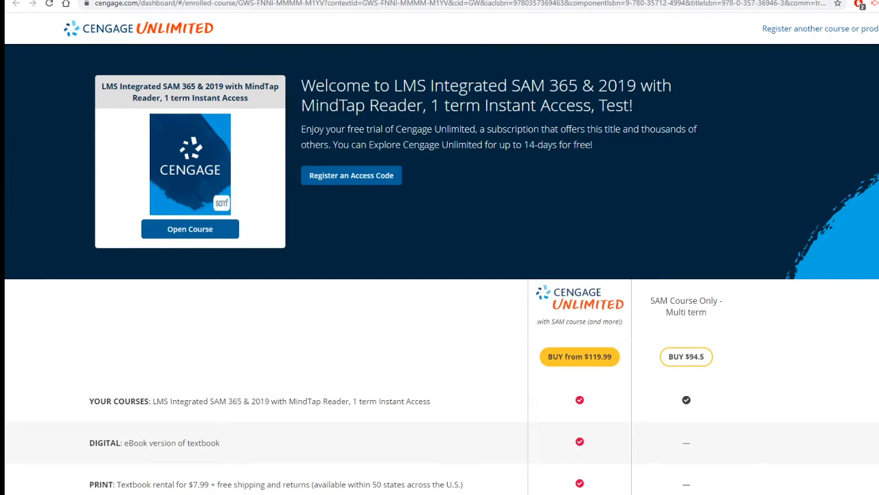
mouse_move(189, 228)
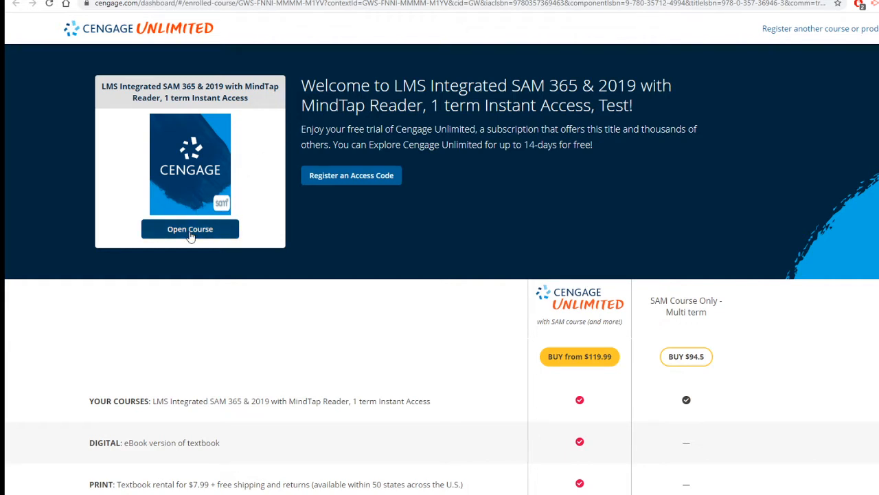
mouse_move(202, 250)
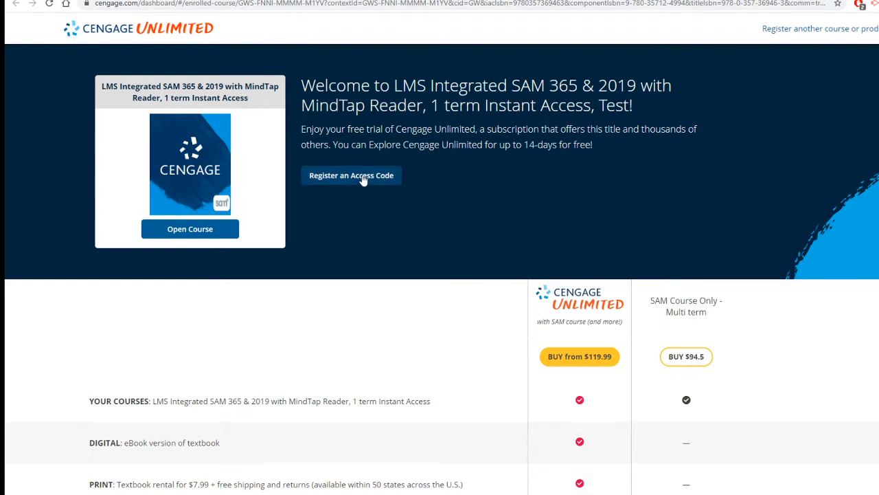
mouse_move(112, 190)
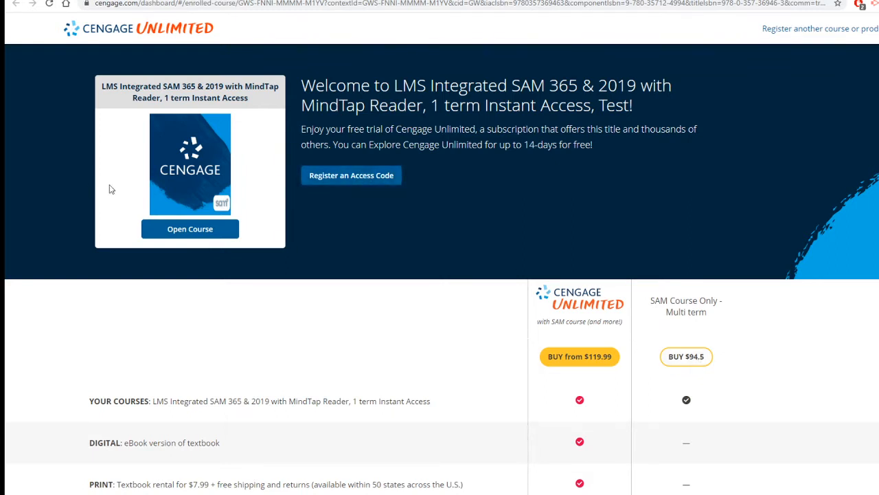
left_click(190, 228)
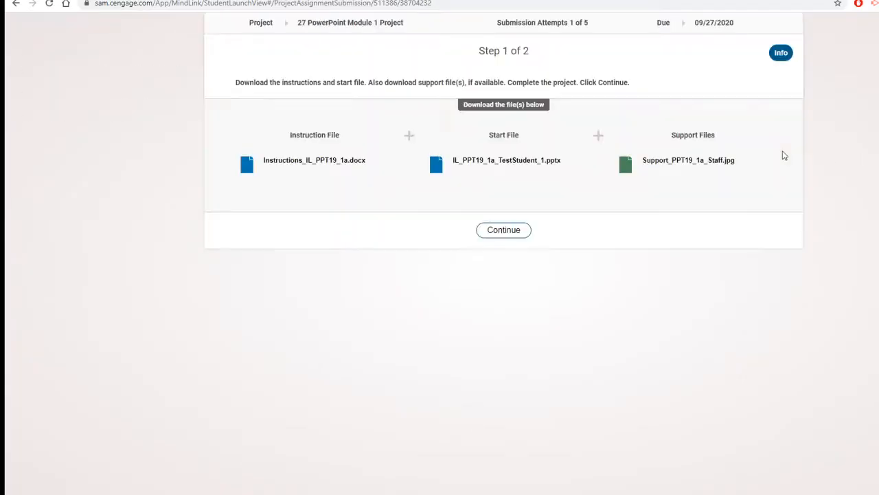
mouse_move(352, 171)
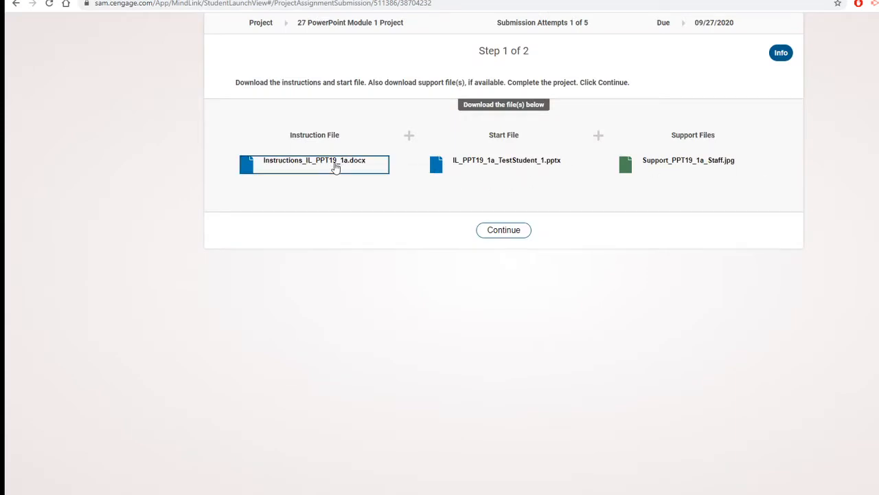
Download the instructions, start presentation and staff photo into the 27 POWERPOINT folder
left_click(315, 160)
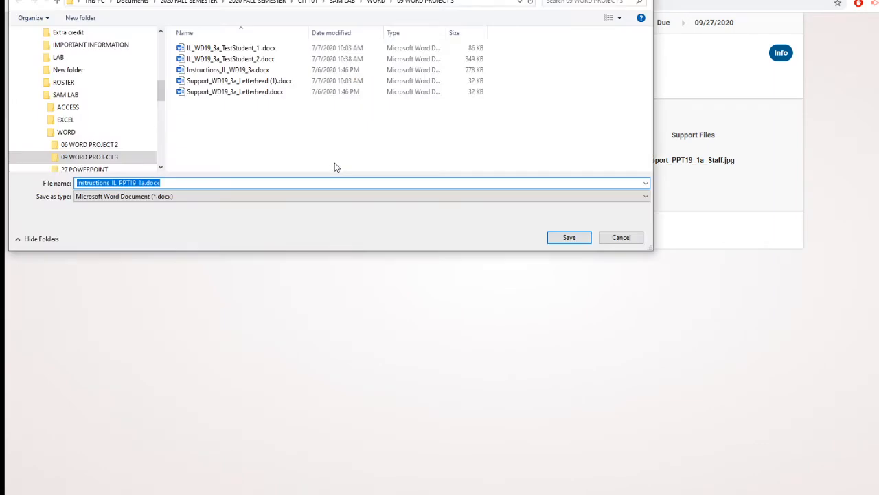
mouse_move(583, 234)
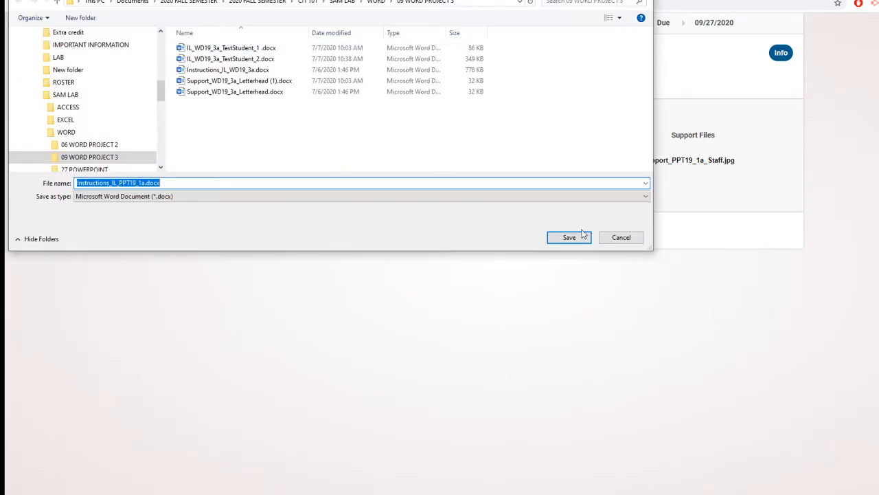
mouse_move(621, 237)
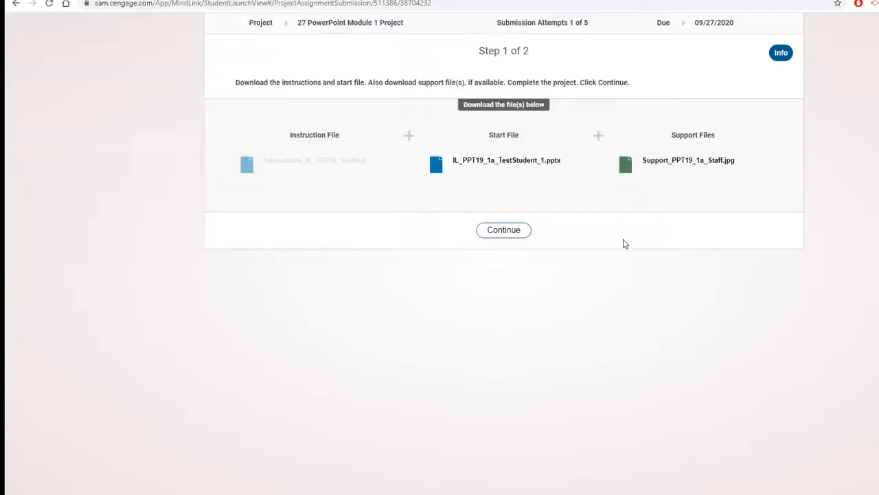
left_click(505, 160)
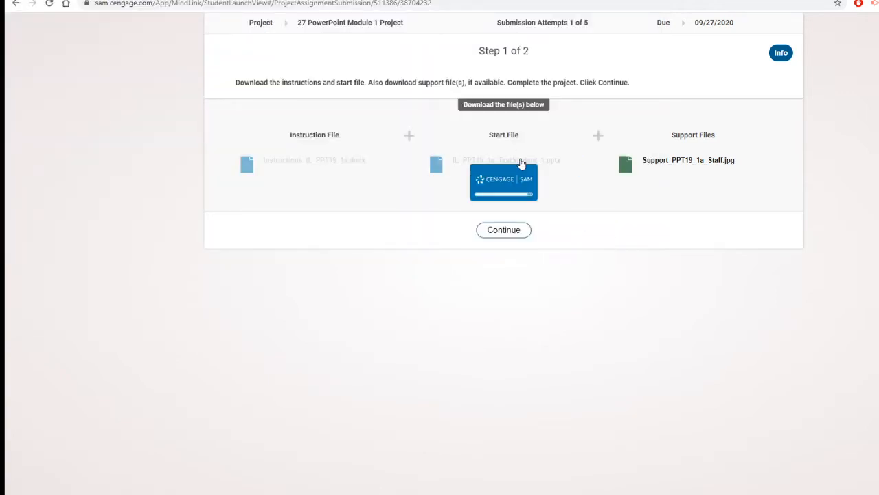
left_click(503, 159)
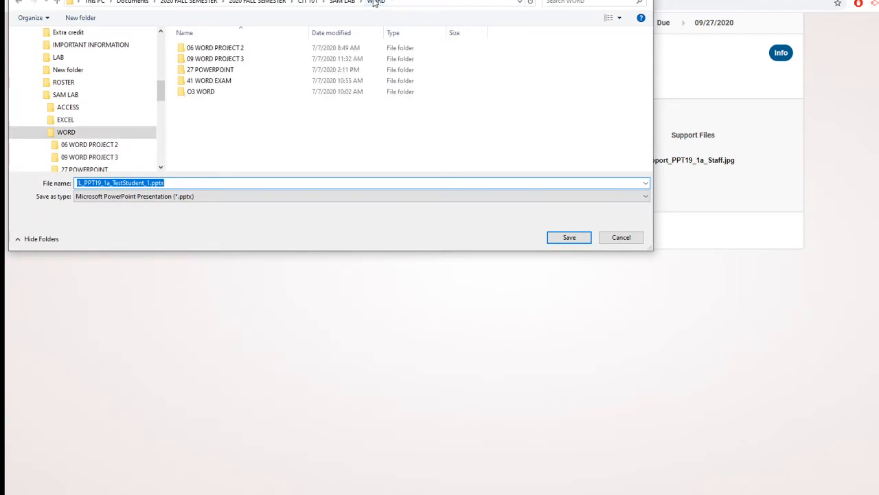
double_click(210, 68)
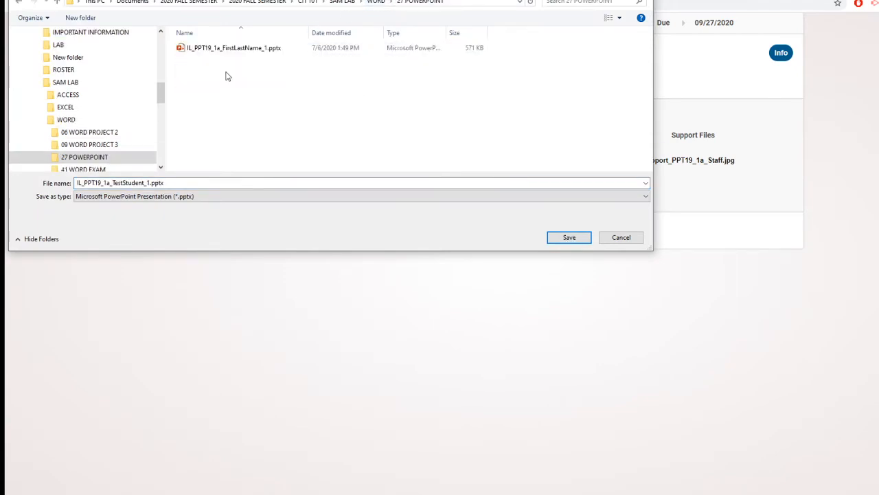
mouse_move(561, 253)
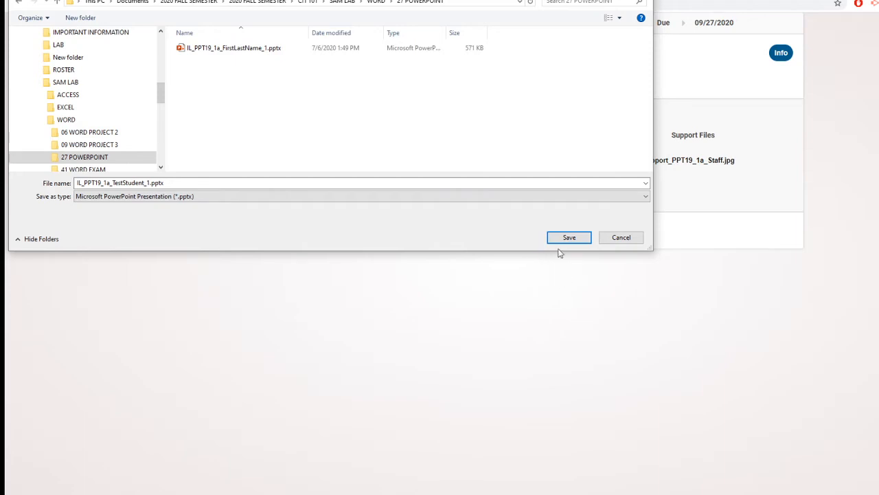
left_click(569, 236)
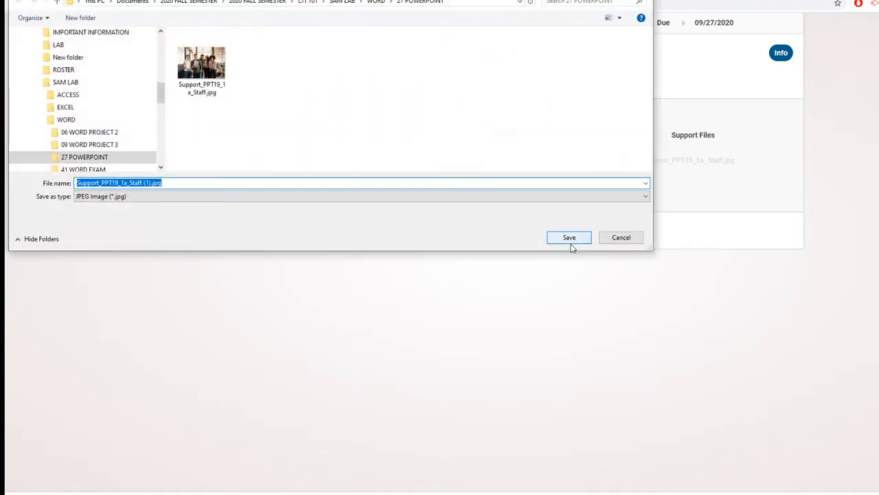
left_click(569, 236)
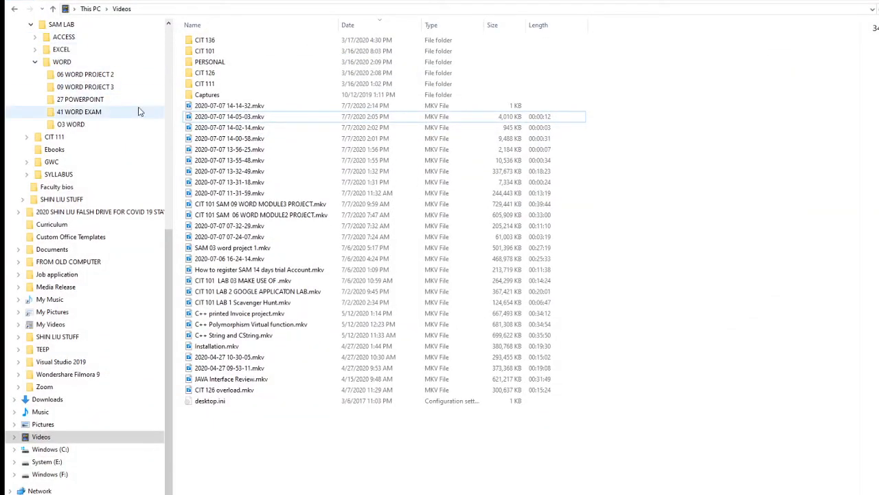
mouse_move(137, 74)
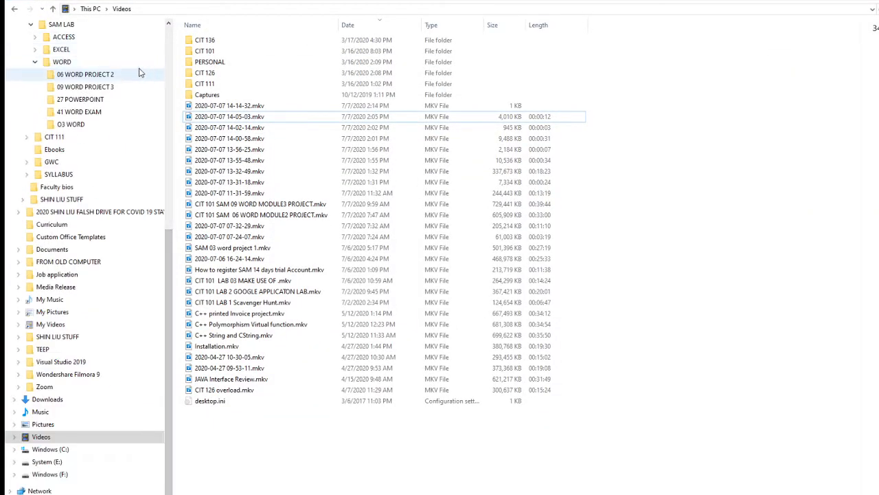
Navigate through 2020 FALL SEMESTER > SAM LAB > WORD to the 27 POWERPOINT folder and select the instructions document
scroll("up", 3)
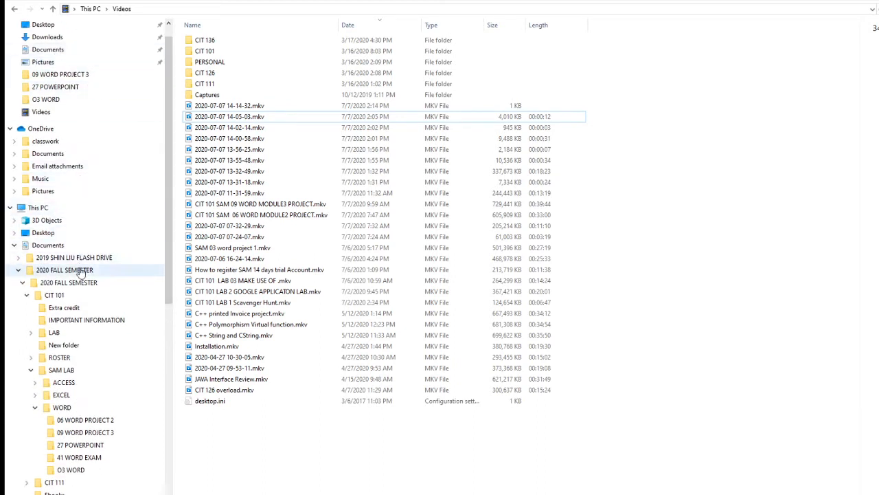
left_click(65, 269)
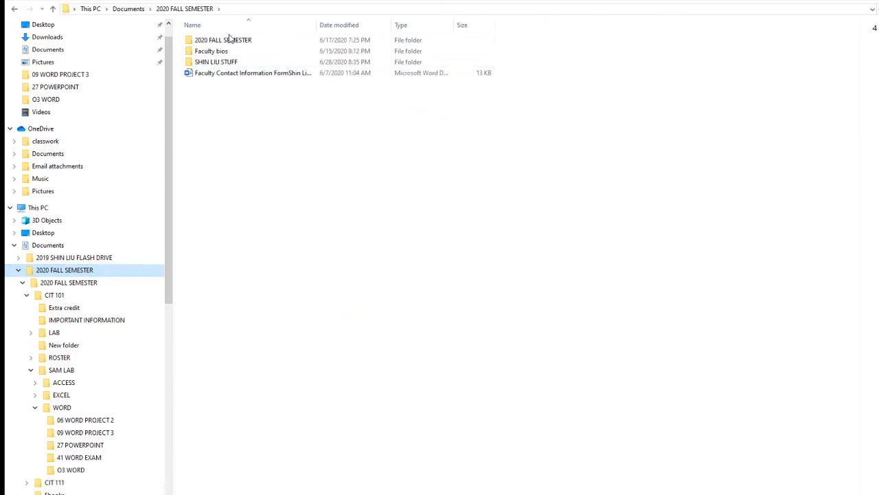
double_click(223, 40)
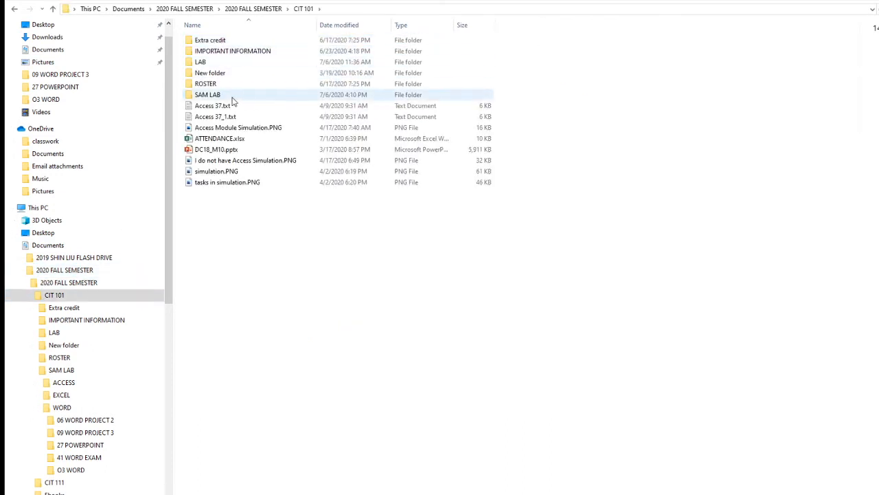
double_click(206, 93)
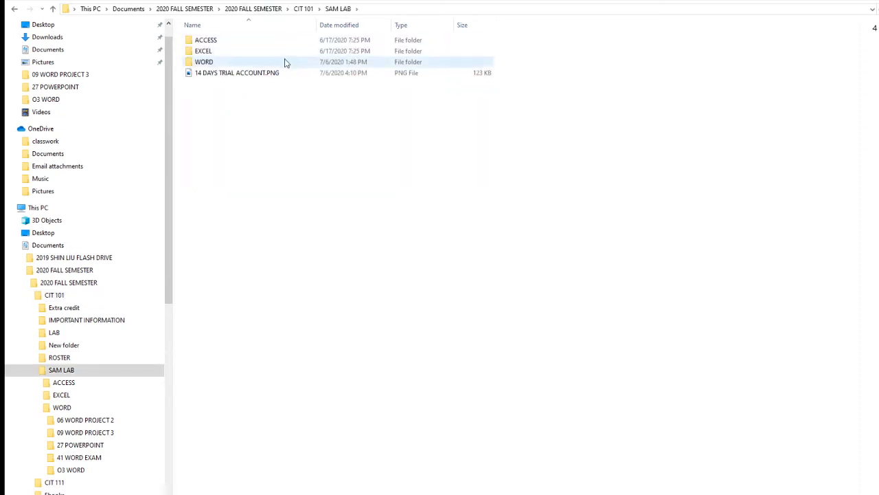
double_click(203, 62)
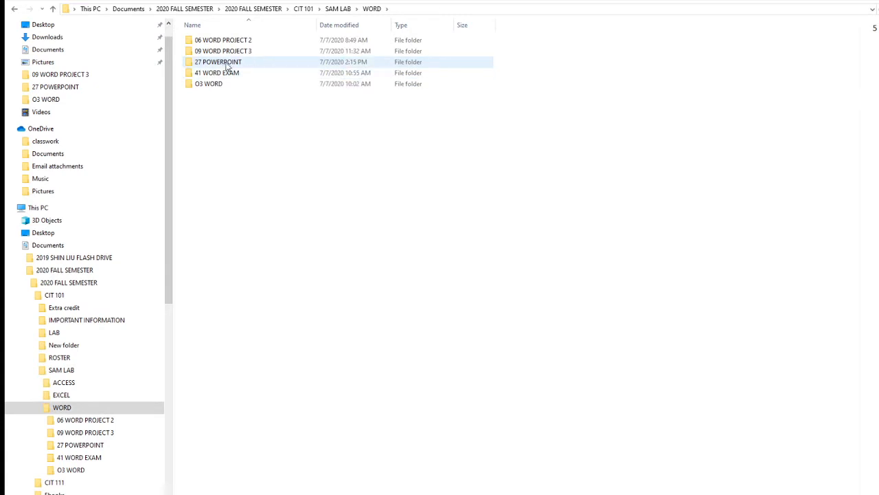
double_click(218, 62)
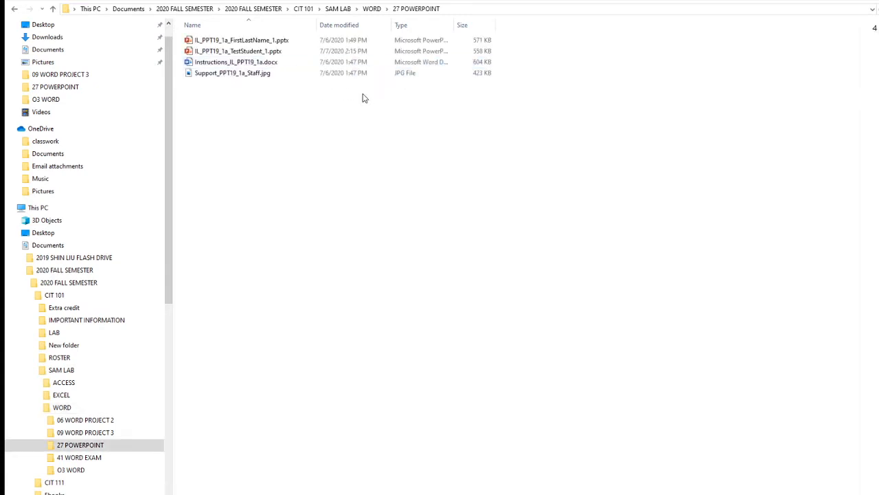
left_click(237, 62)
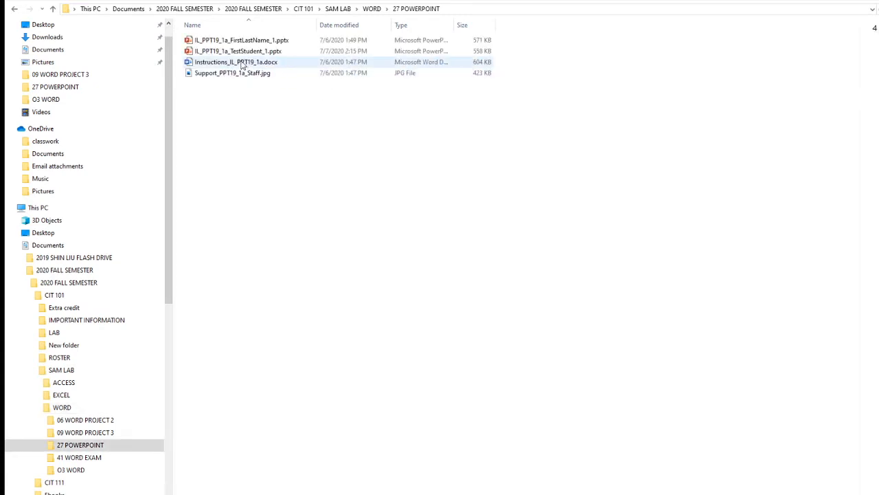
double_click(237, 62)
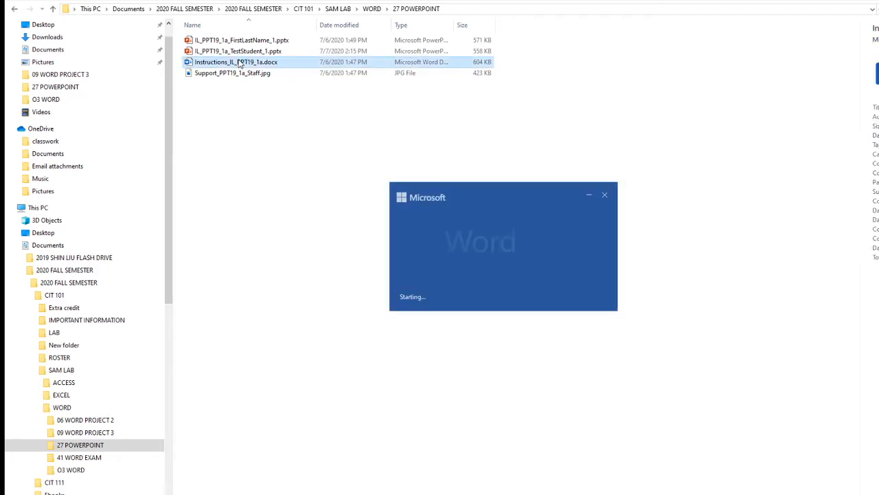
double_click(236, 62)
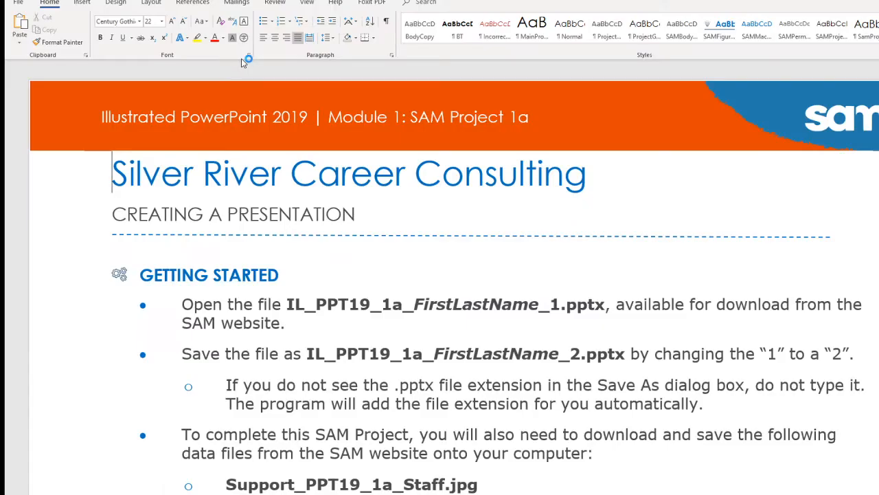
mouse_move(489, 109)
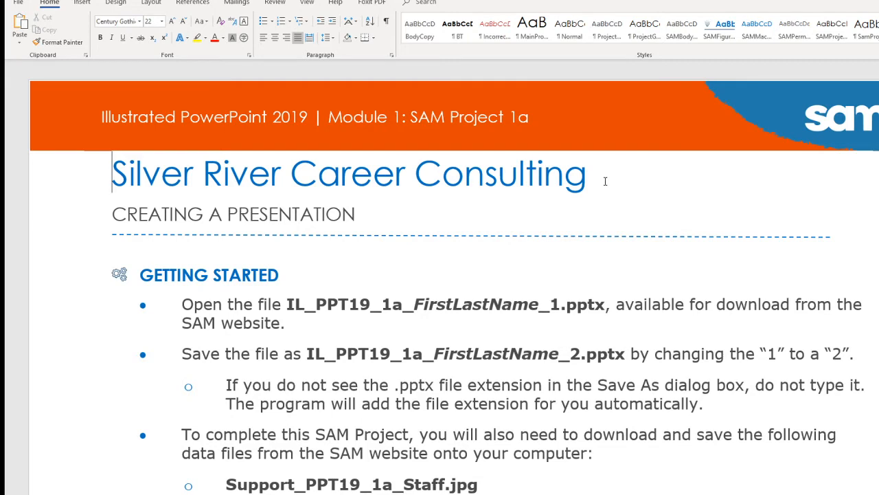
scroll("down", 3)
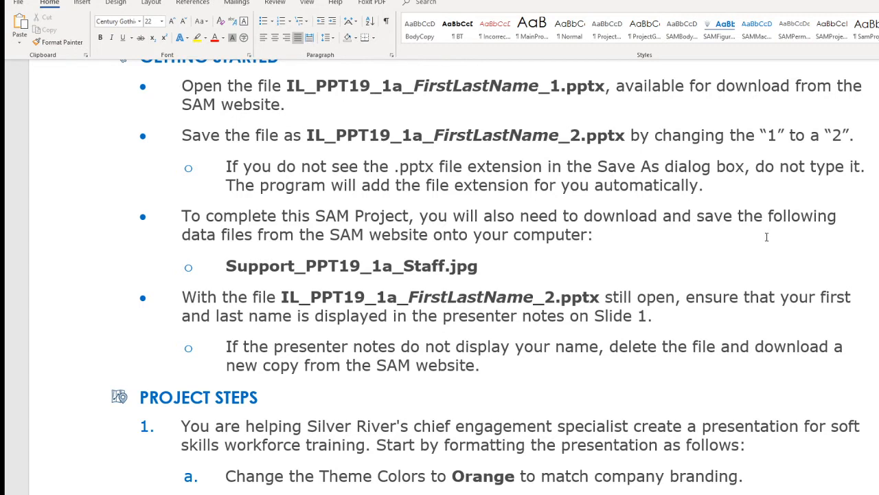
scroll("down", 3)
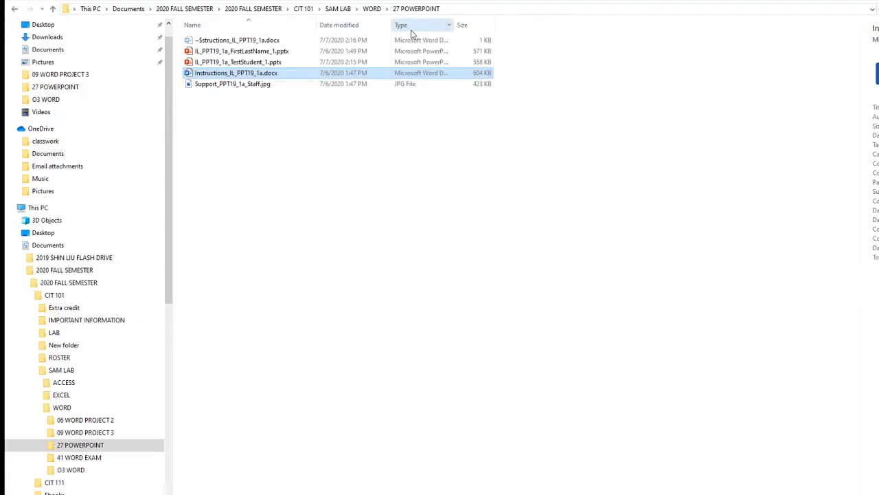
Open IL_PPT19_1a_TestStudent_1.pptx in PowerPoint
double_click(239, 62)
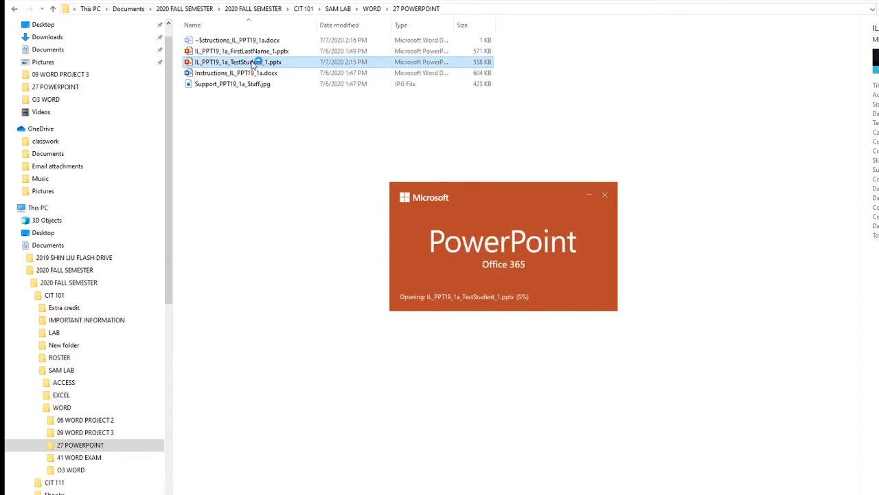
double_click(242, 61)
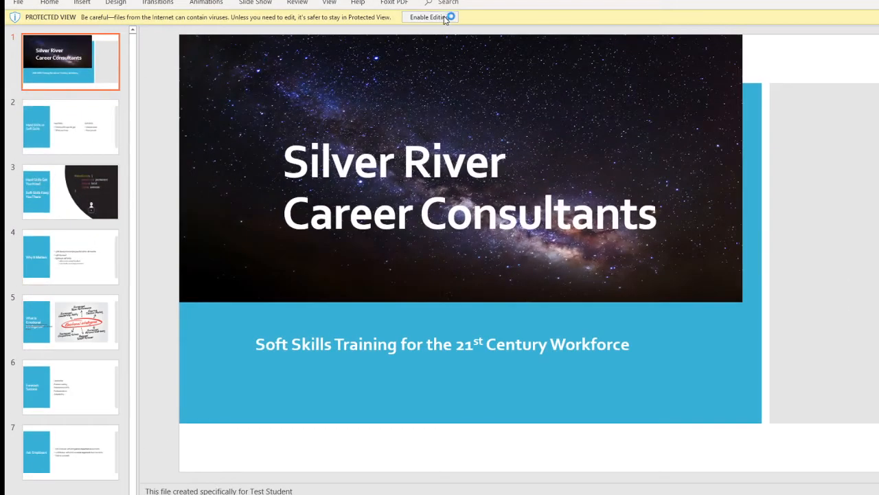
Enable editing and save a copy as IL_PPT19_1a_TestStudent_2 in the same folder
left_click(429, 16)
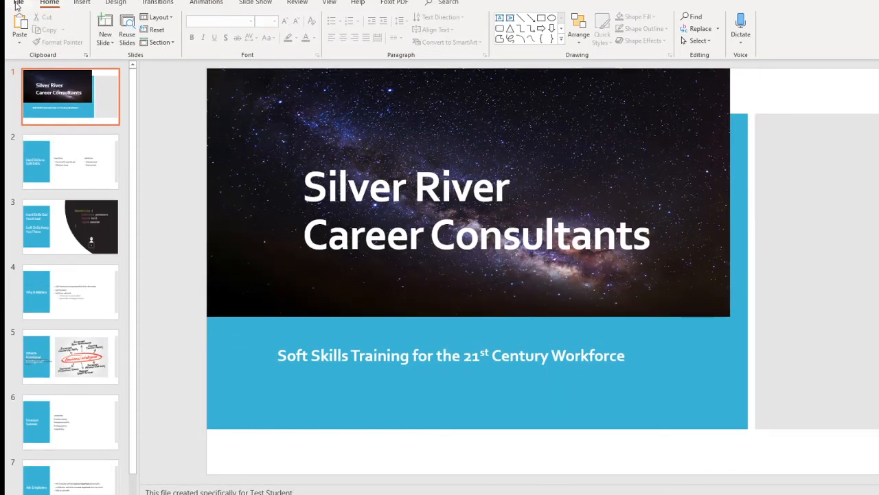
left_click(17, 3)
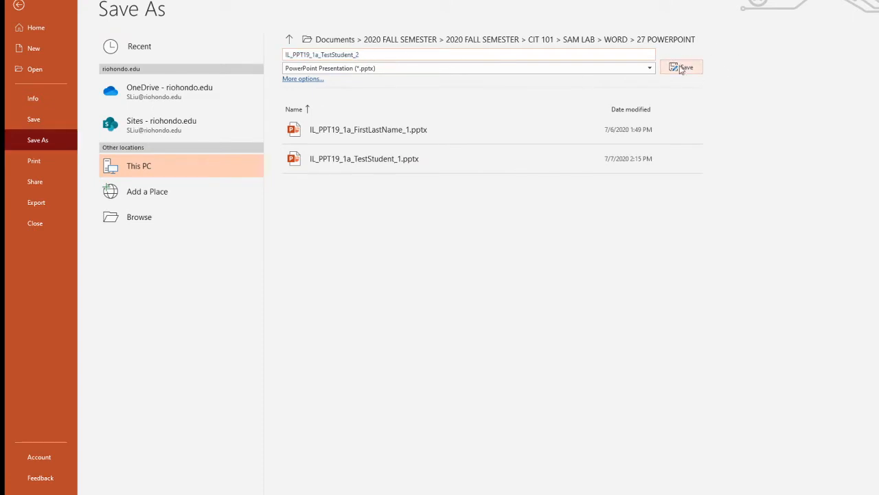
left_click(682, 68)
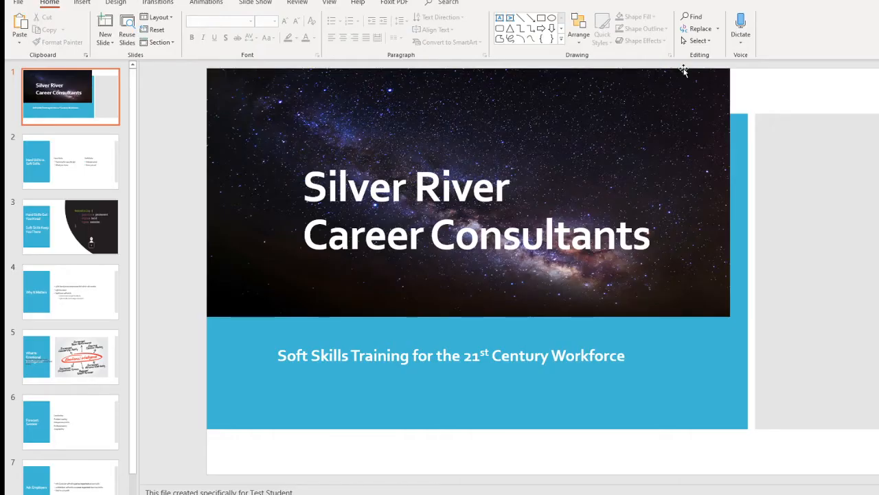
mouse_move(371, 488)
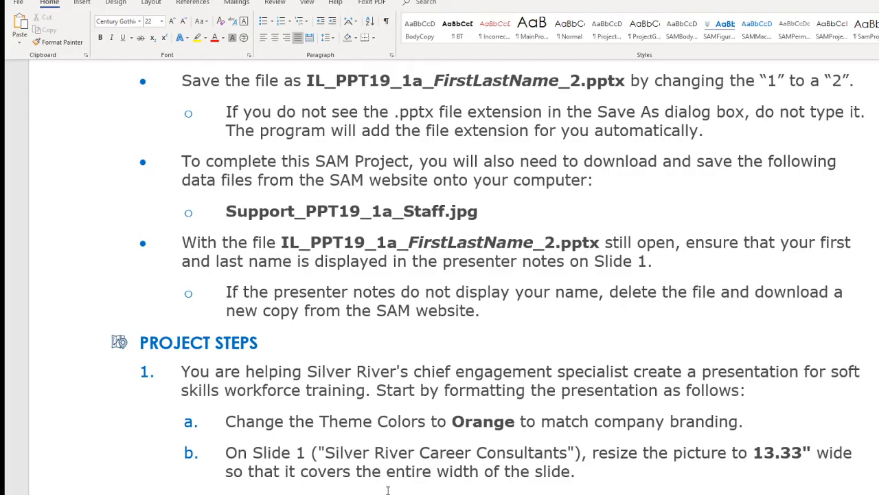
scroll("down", 3)
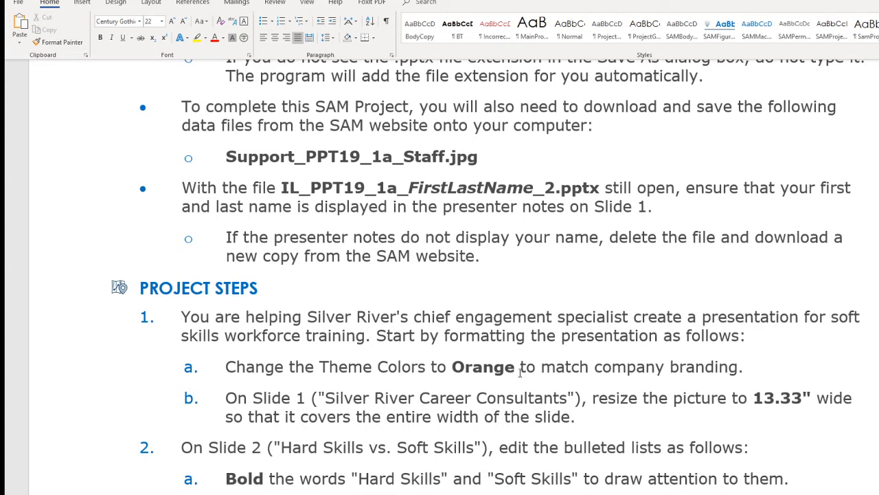
mouse_move(295, 409)
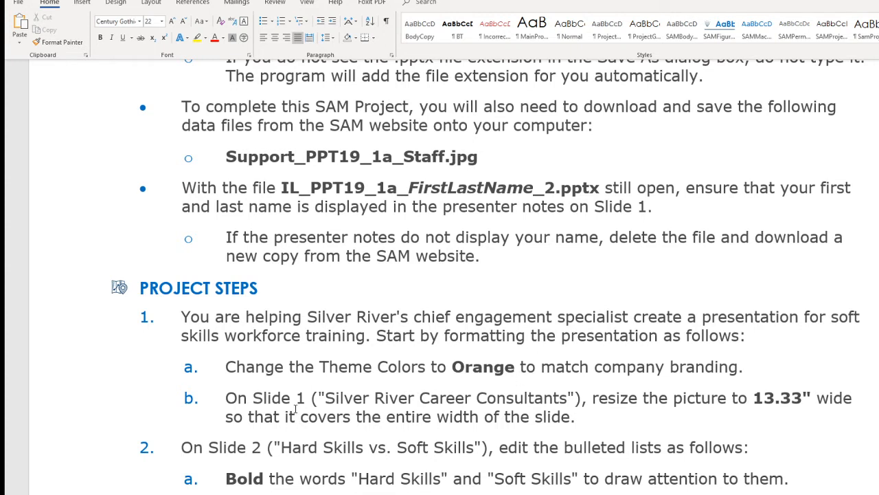
mouse_move(632, 400)
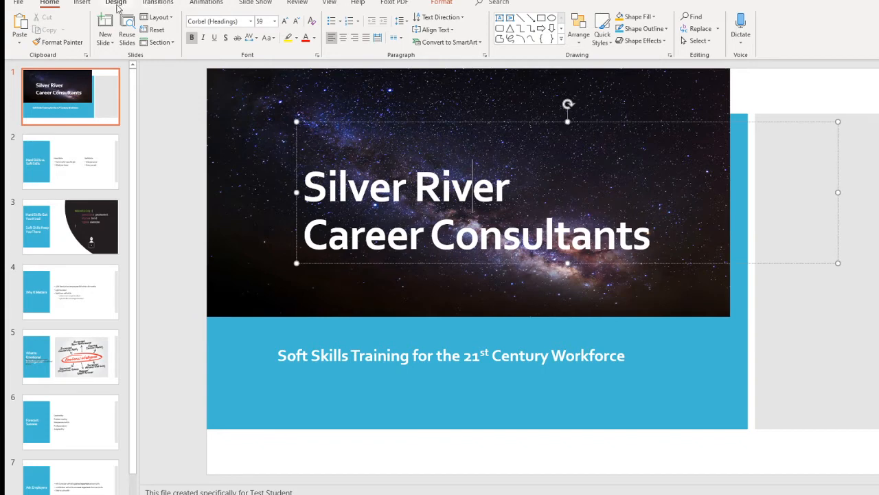
Switch the theme colours to Orange, widen the Slide 1 picture to 13.33", and save
left_click(116, 2)
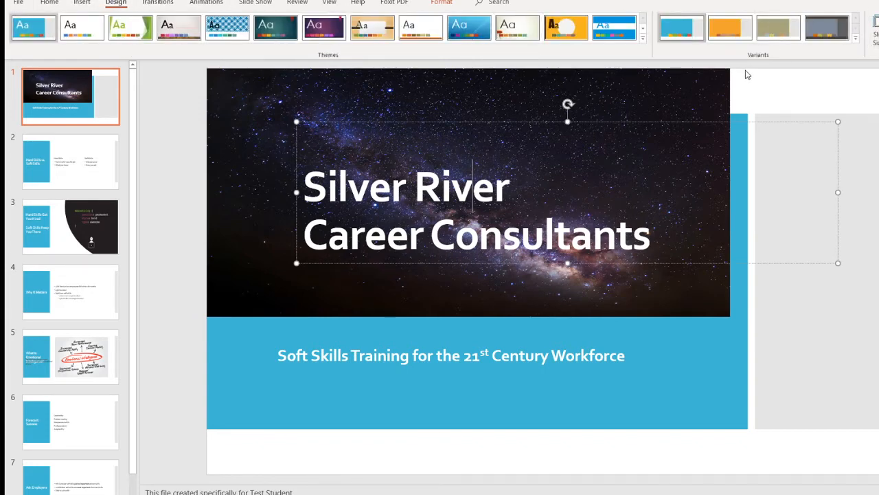
left_click(33, 28)
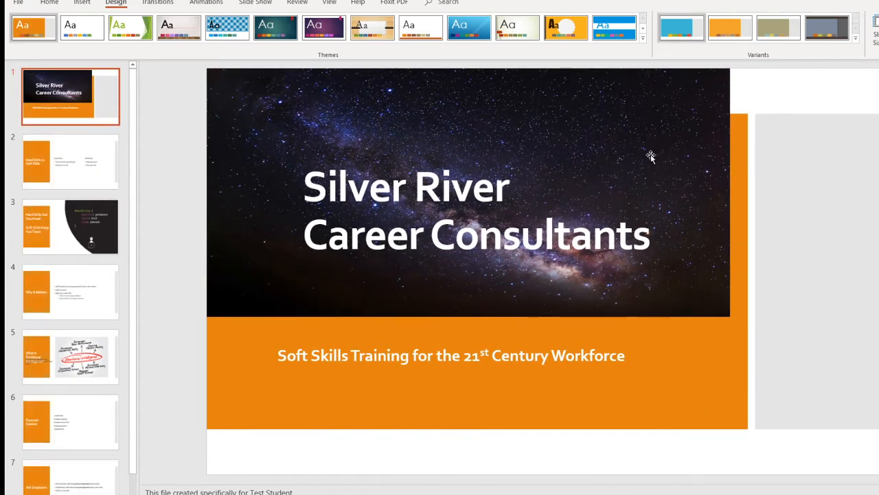
mouse_move(412, 147)
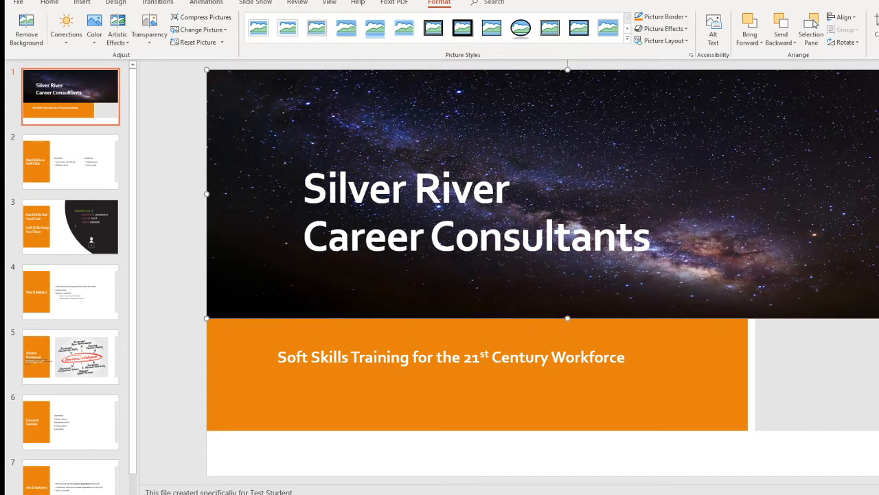
left_click(18, 3)
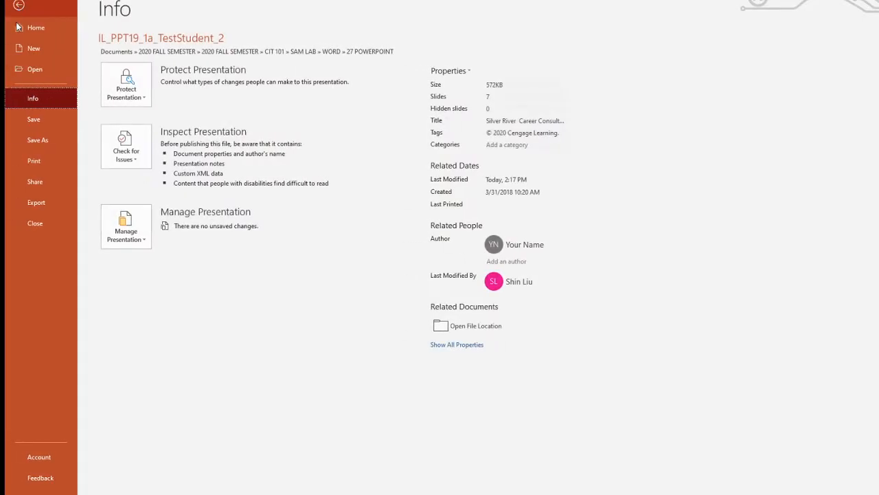
left_click(19, 5)
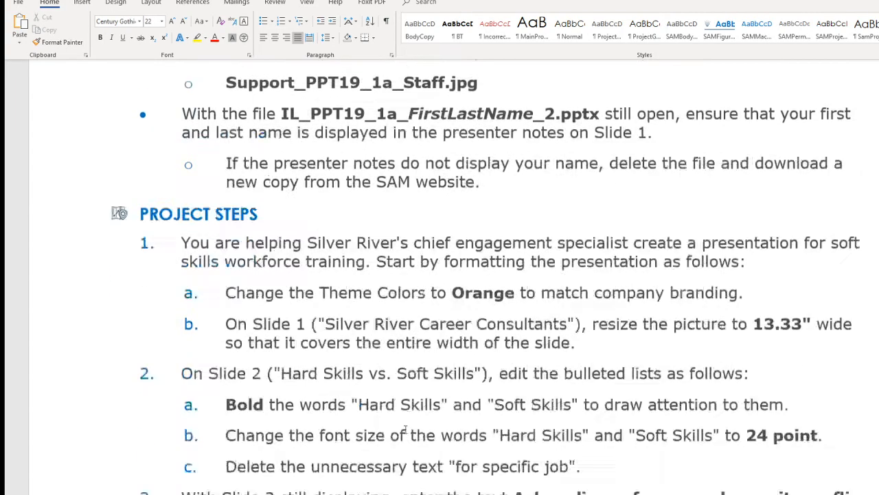
Scroll the Word instructions to read the Slide 2 editing steps
scroll("down", 3)
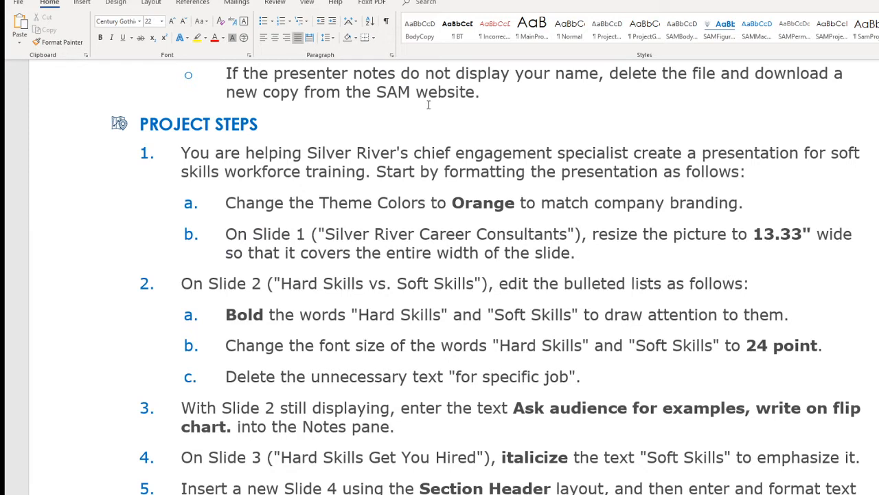
mouse_move(434, 111)
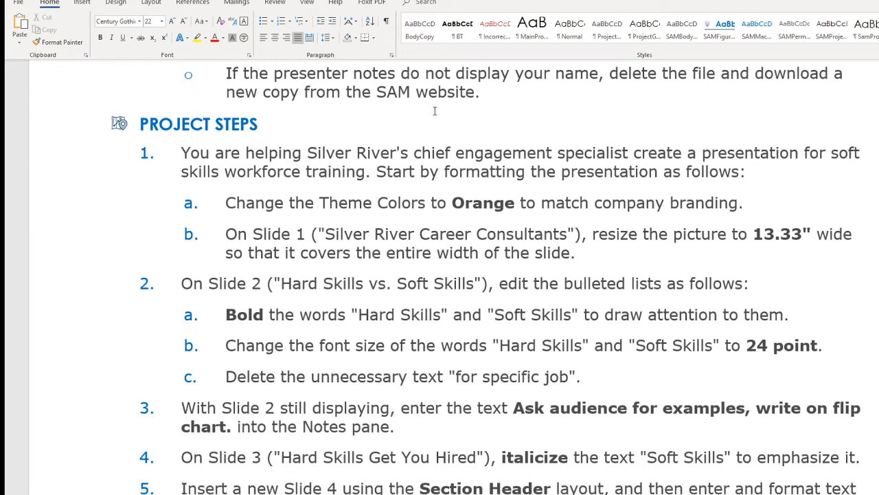
mouse_move(453, 305)
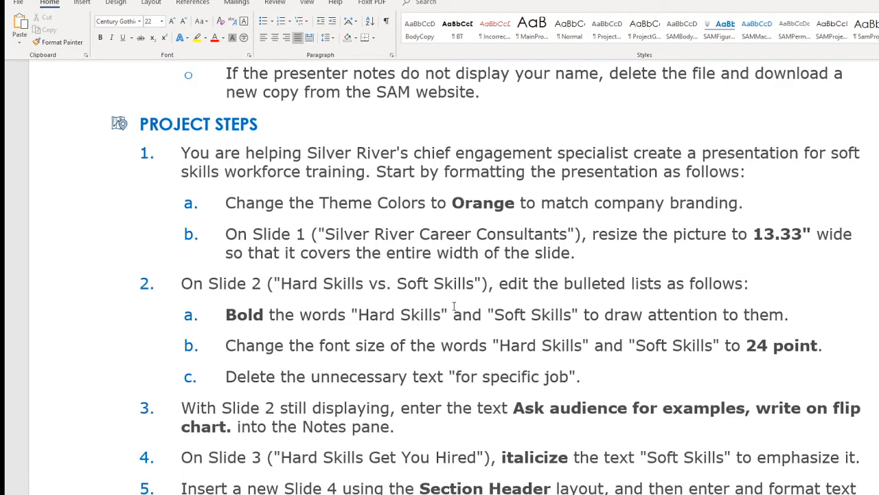
mouse_move(502, 322)
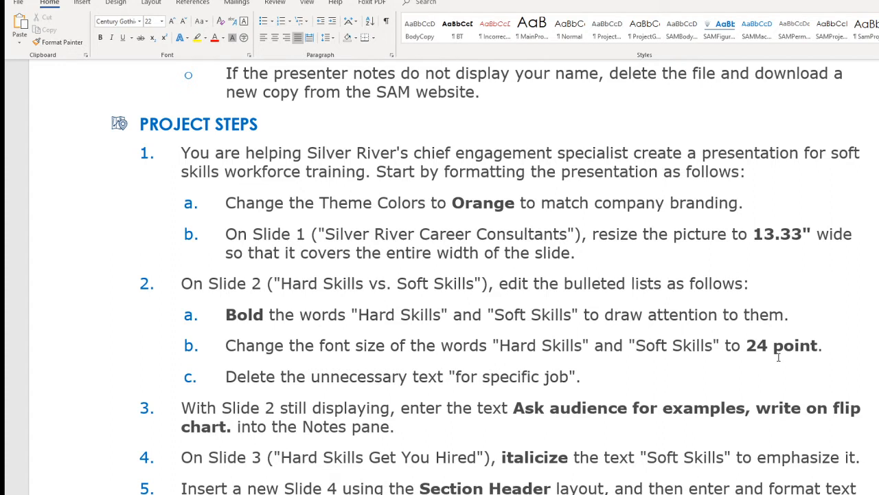
mouse_move(577, 451)
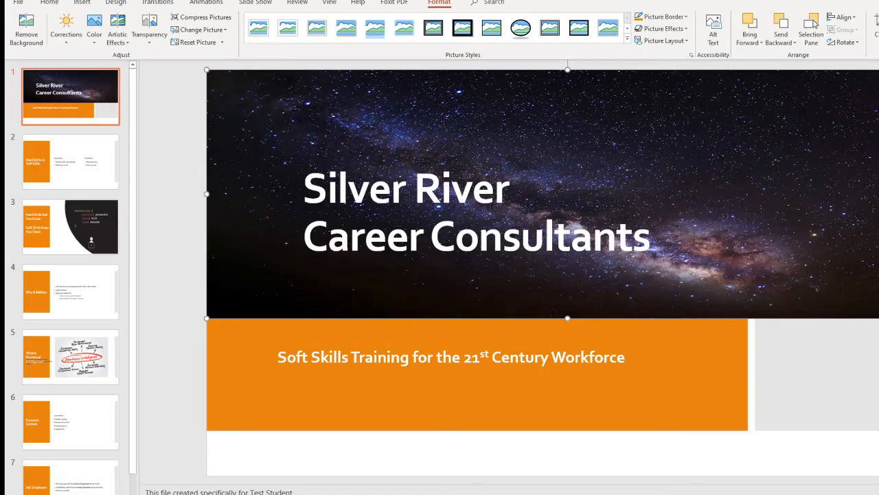
On Slide 2, make the Hard Skills and Soft Skills headings bold at 24 point
left_click(70, 162)
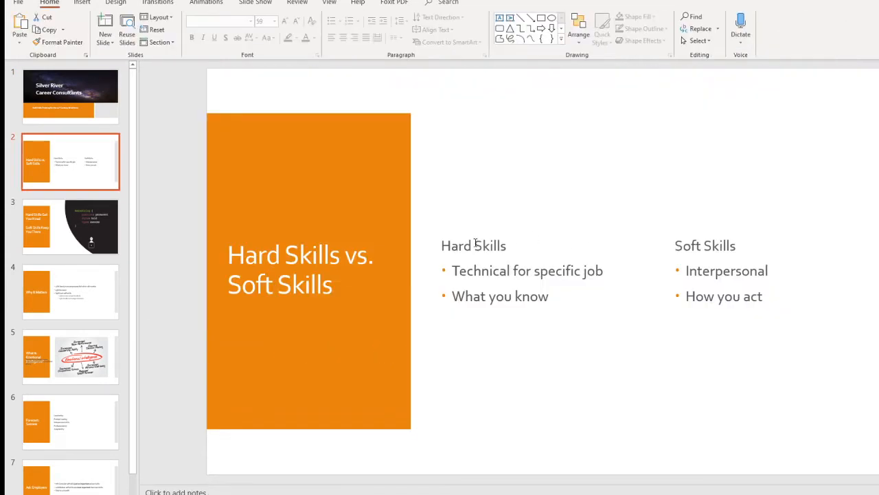
double_click(473, 245)
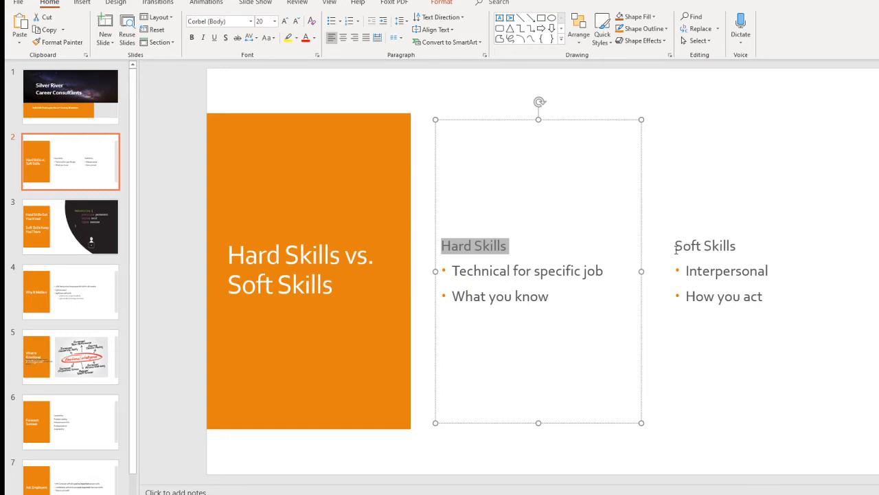
double_click(705, 245)
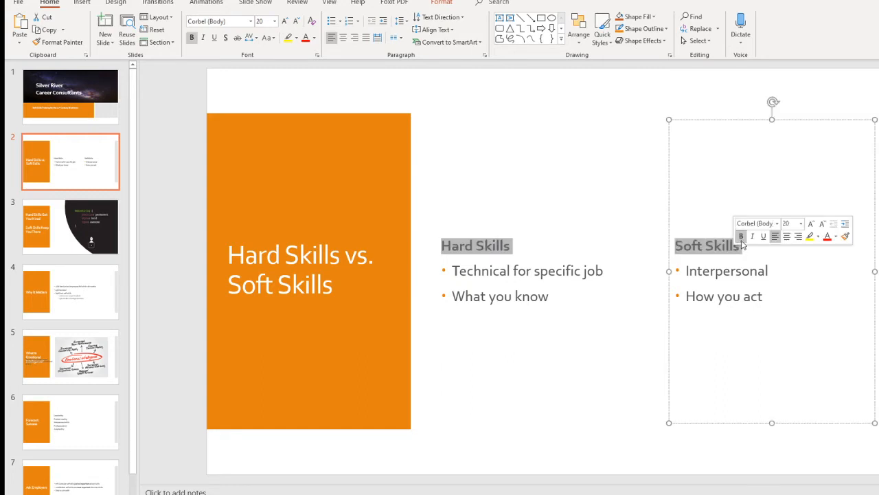
left_click(800, 222)
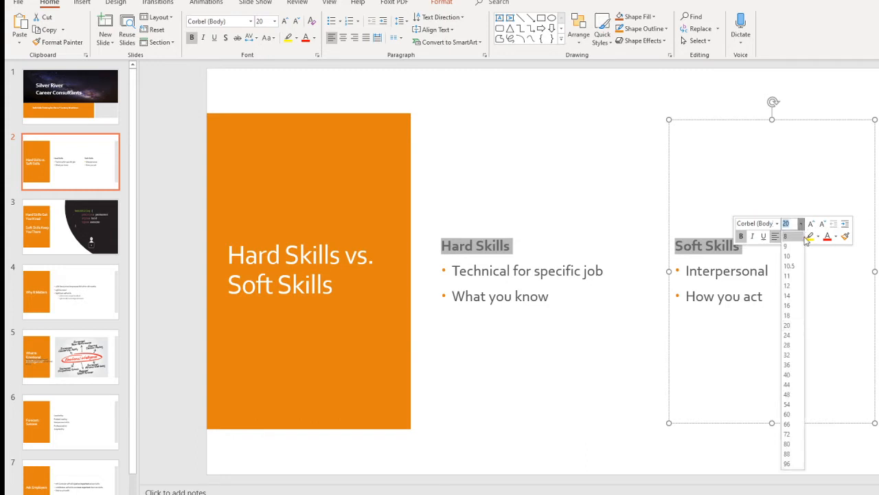
left_click(785, 335)
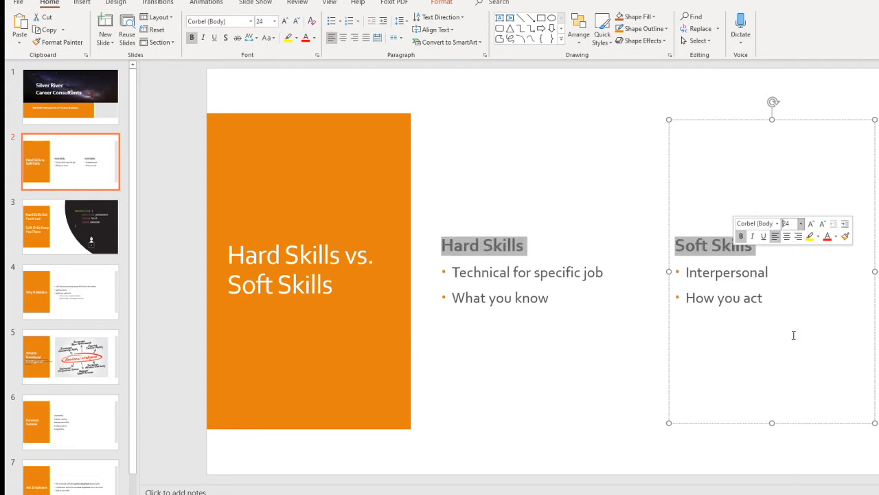
mouse_move(625, 319)
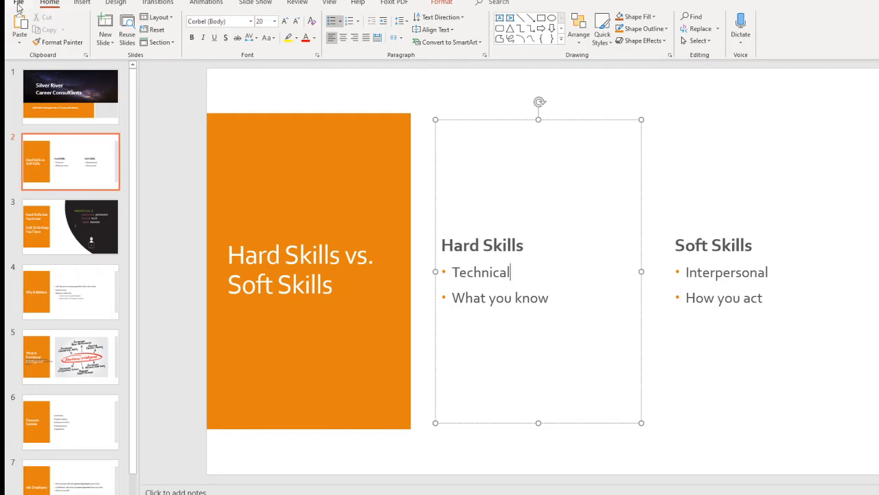
mouse_move(490, 351)
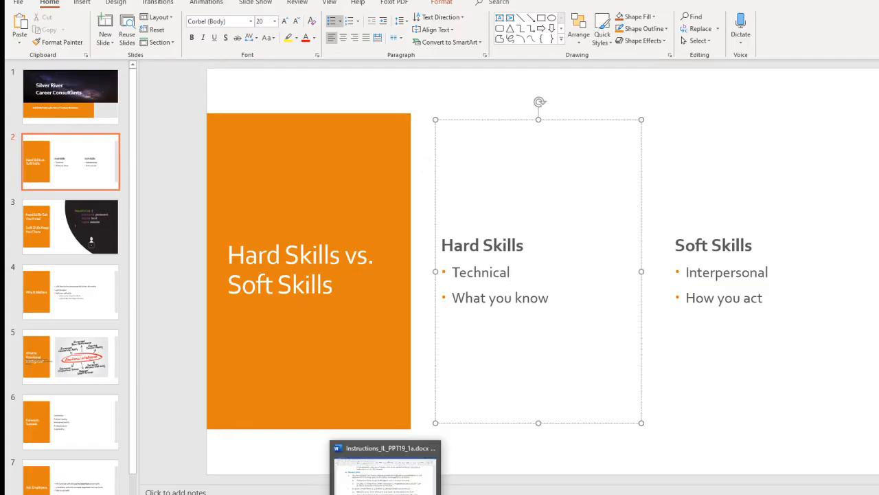
Switch to the Word instructions and scroll to the step 3 Notes pane text
left_click(384, 467)
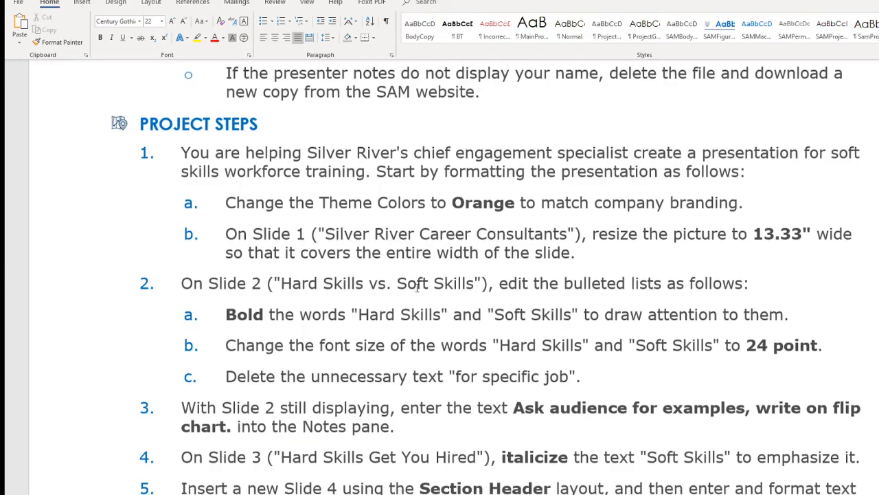
scroll("down", 3)
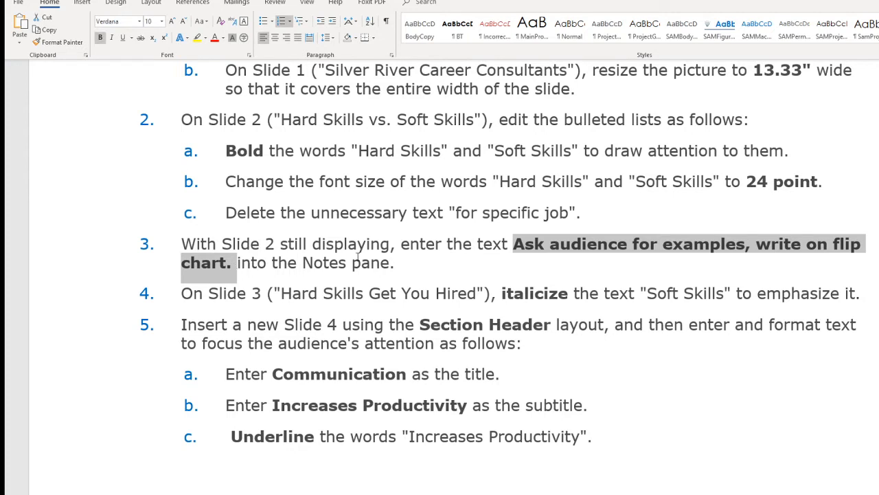
mouse_move(522, 231)
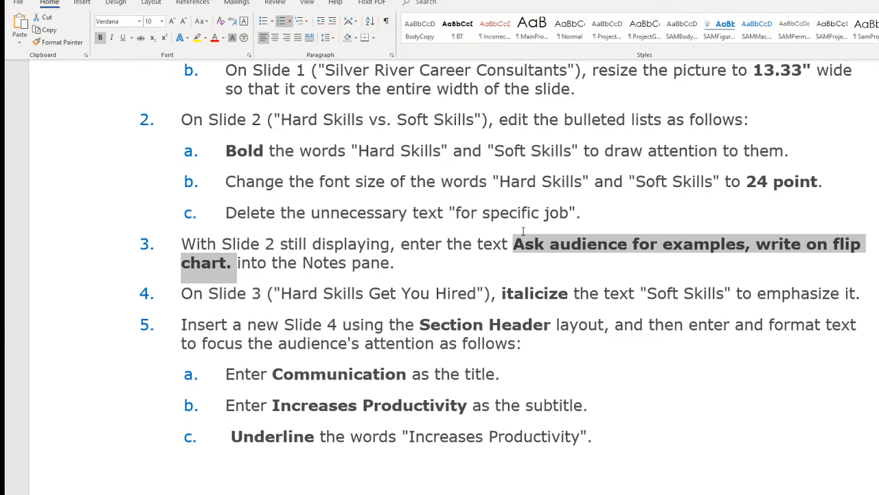
mouse_move(638, 280)
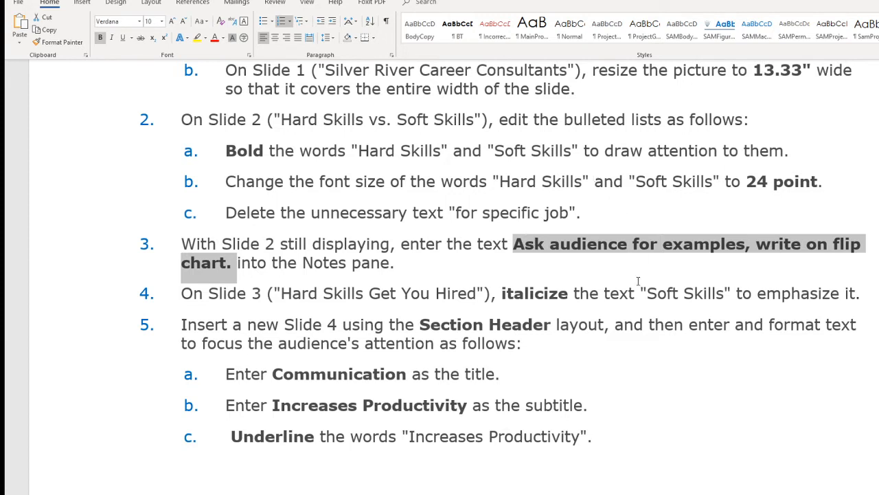
mouse_move(583, 319)
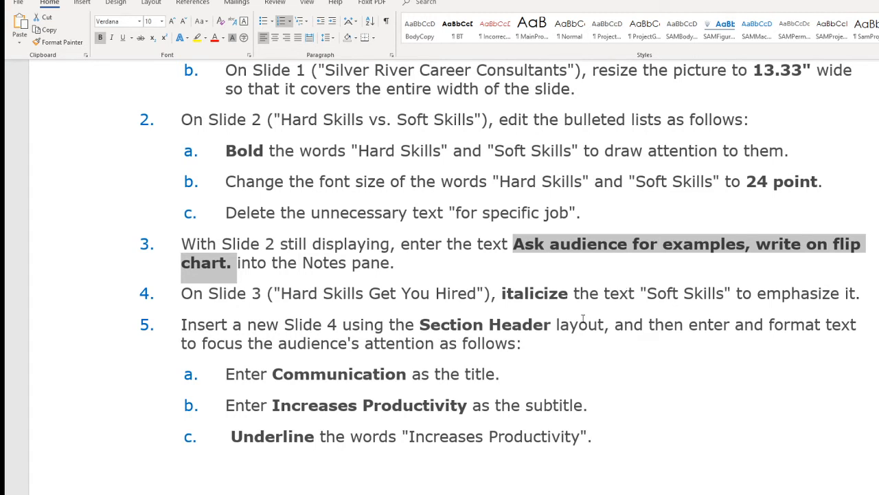
mouse_move(583, 319)
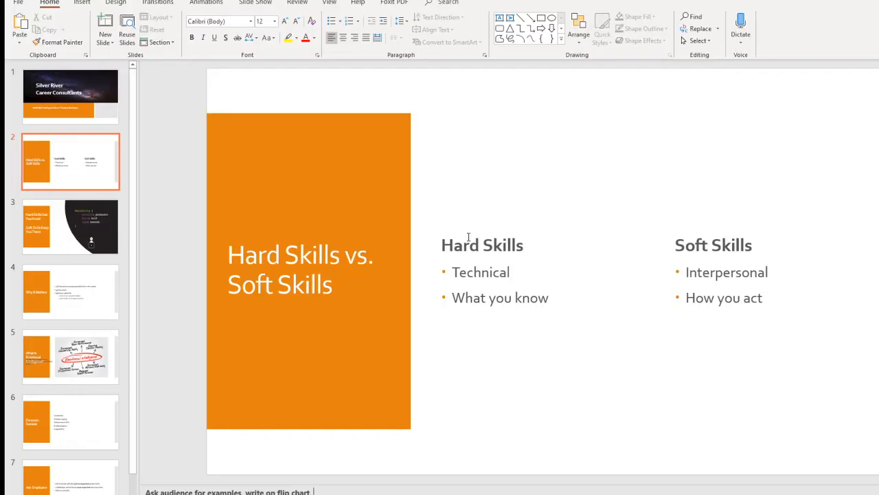
mouse_move(484, 395)
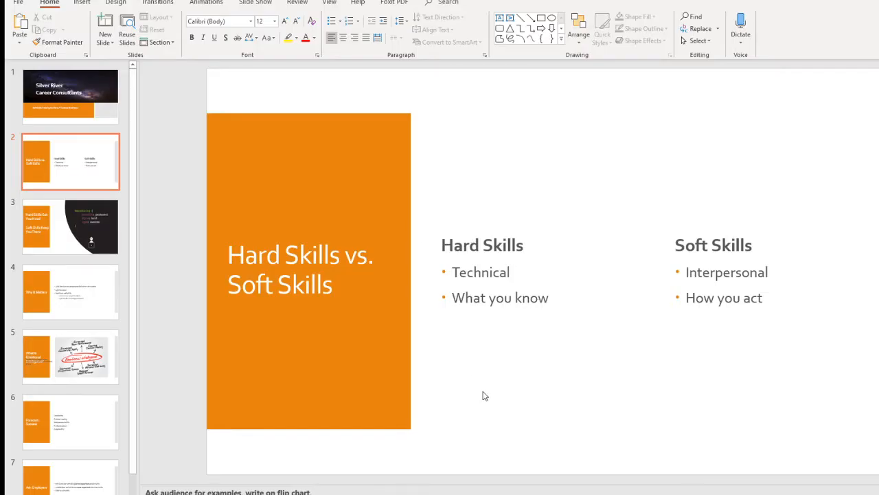
mouse_move(504, 375)
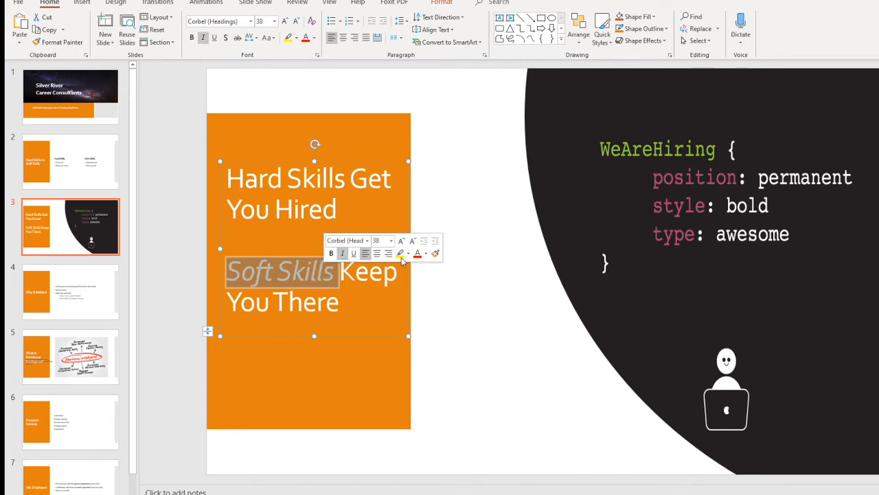
Switch back to the Word project instructions document
left_click(20, 3)
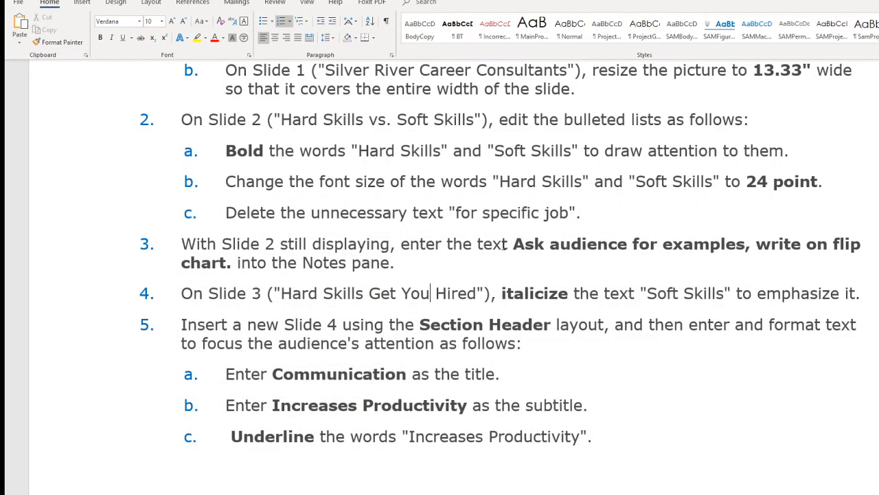
Scroll the instructions down to step 5 about the Section Header Slide 4
scroll("down", 3)
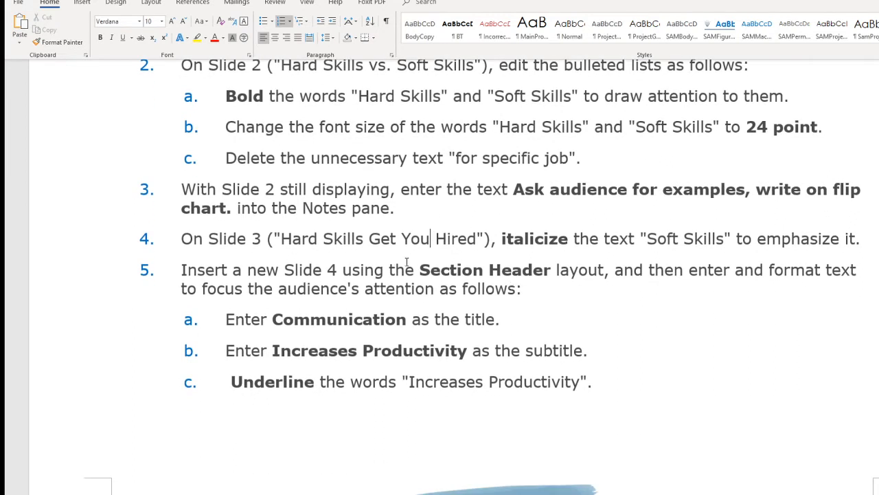
mouse_move(352, 261)
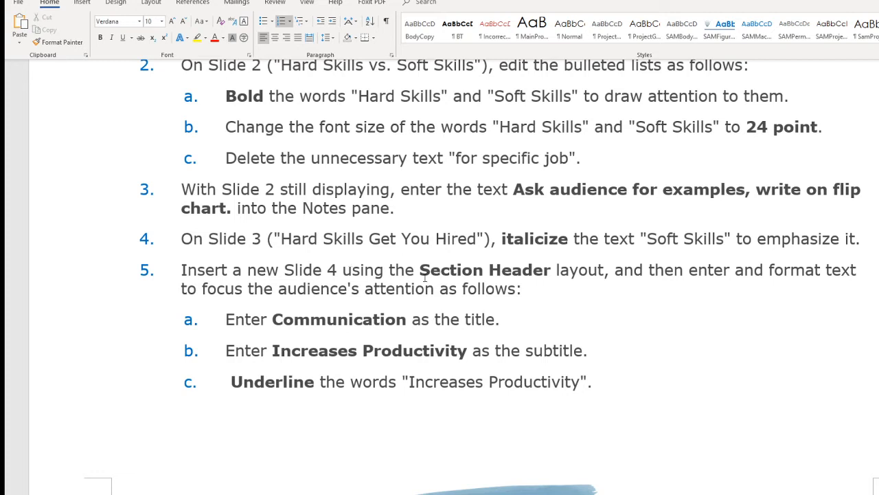
mouse_move(459, 277)
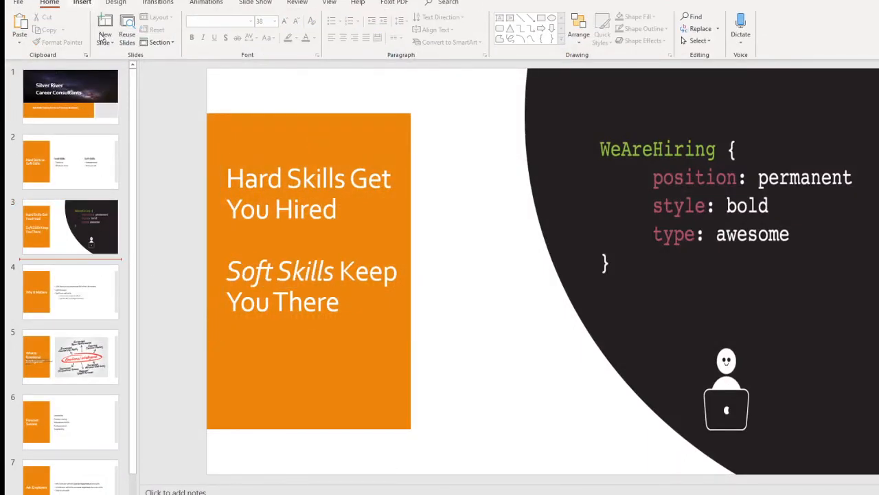
Insert a Section Header slide and title it 'Communication'
left_click(82, 3)
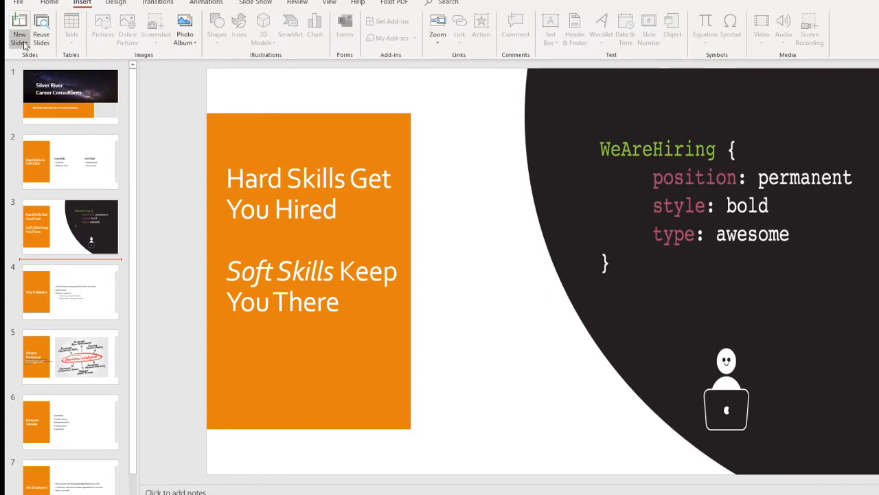
left_click(20, 33)
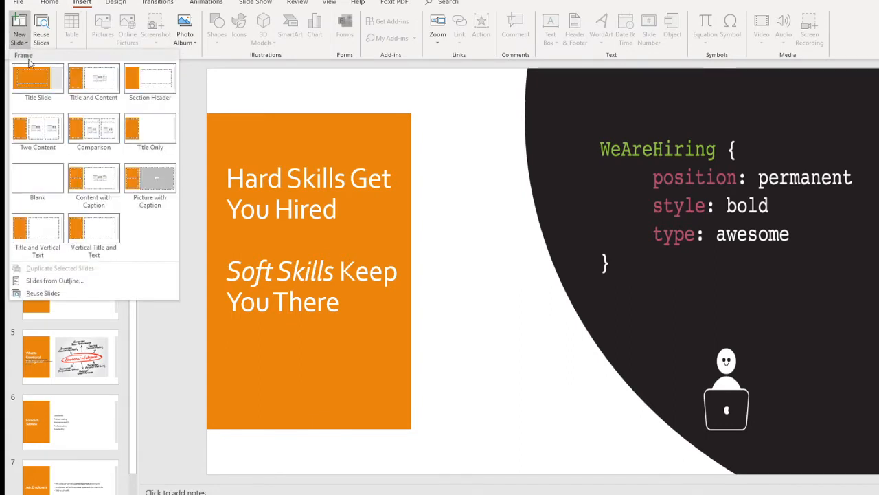
mouse_move(149, 77)
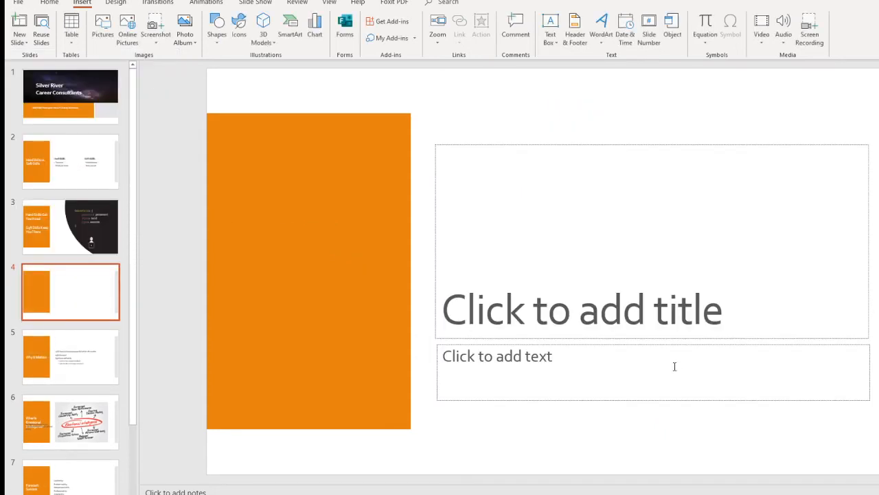
left_click(582, 309)
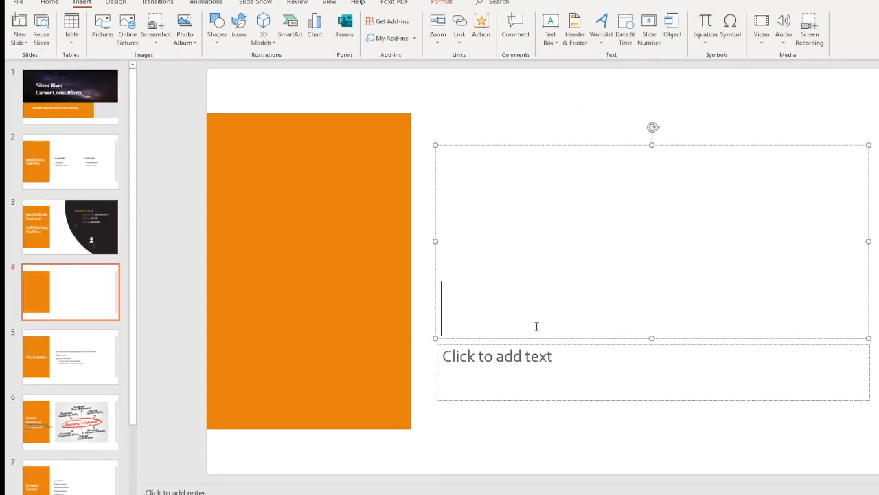
type("C")
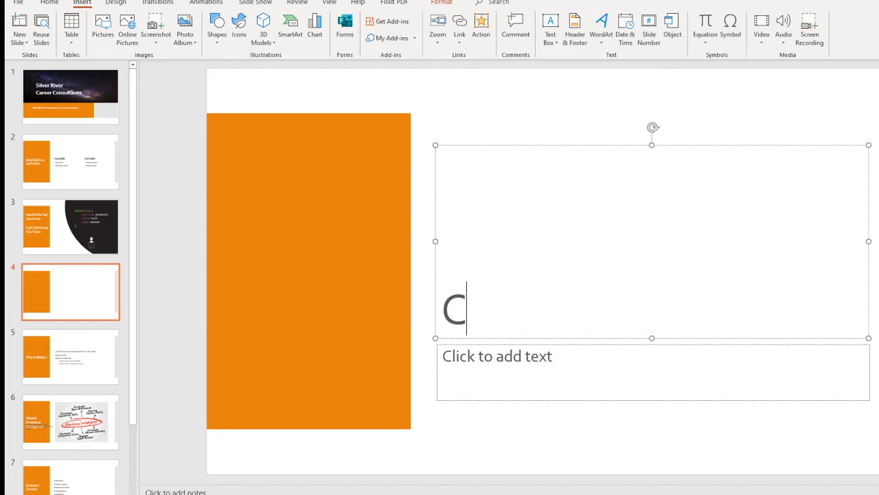
type("ommunication")
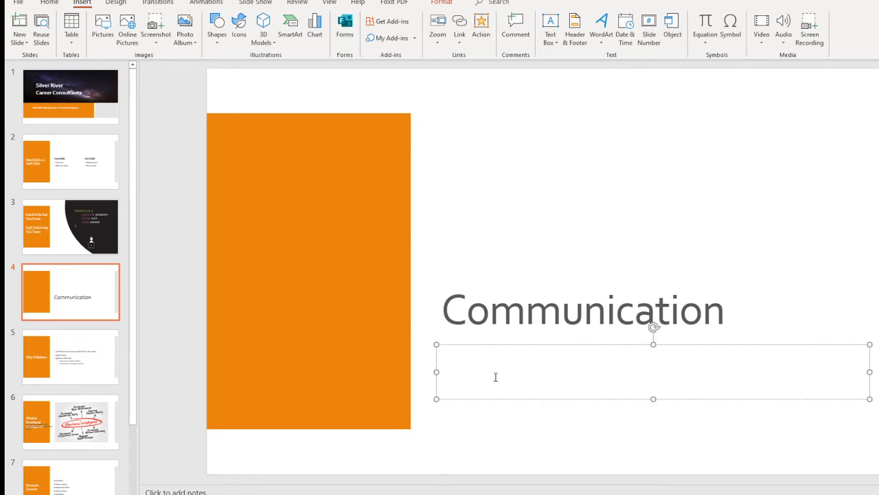
Enter the subtitle 'Increase Productivity' and select it for underlining
type("Inc")
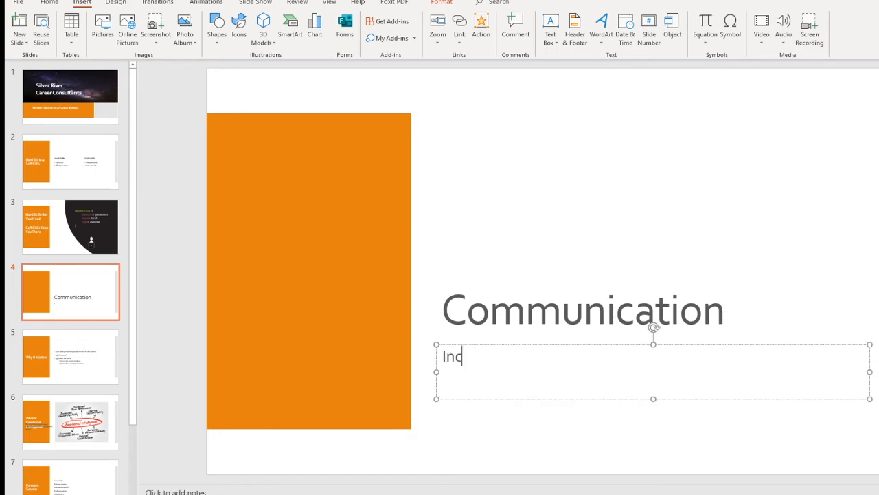
type("rease")
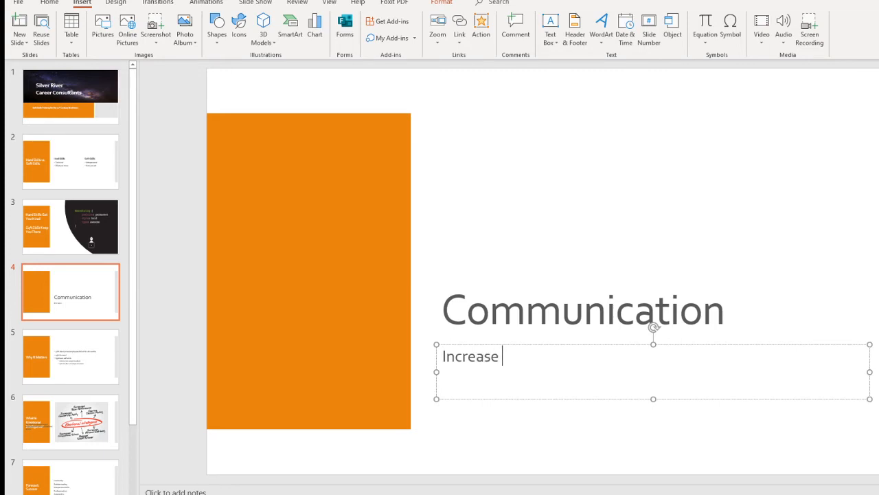
type("Produ")
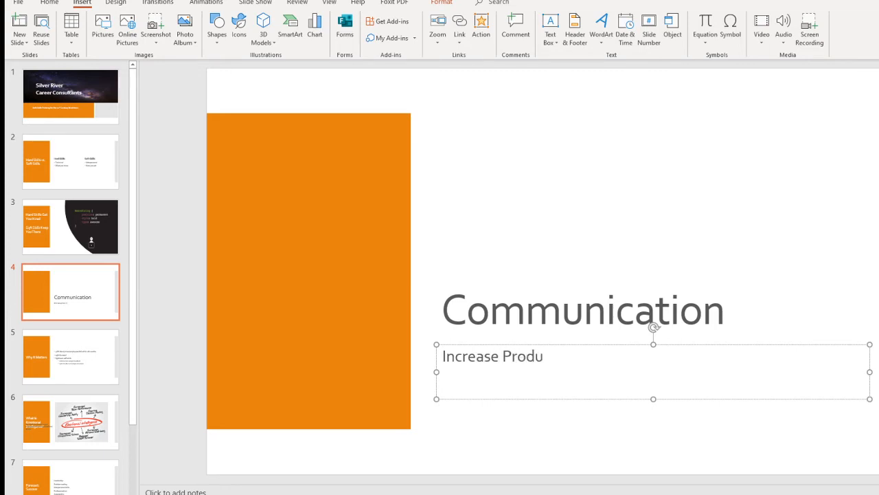
type("ctivity")
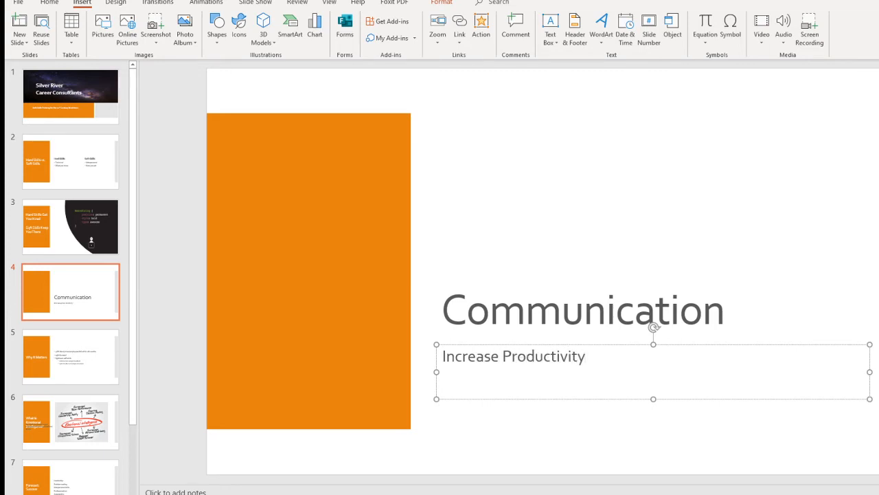
left_click(445, 356)
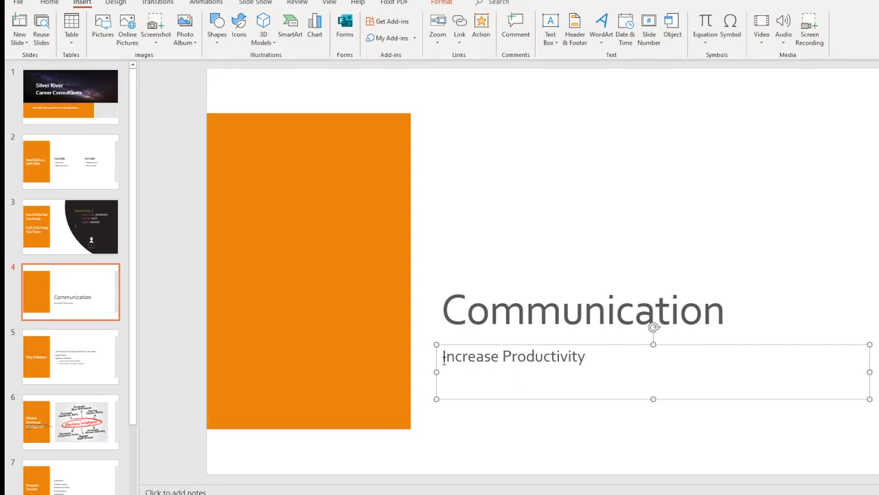
triple_click(513, 356)
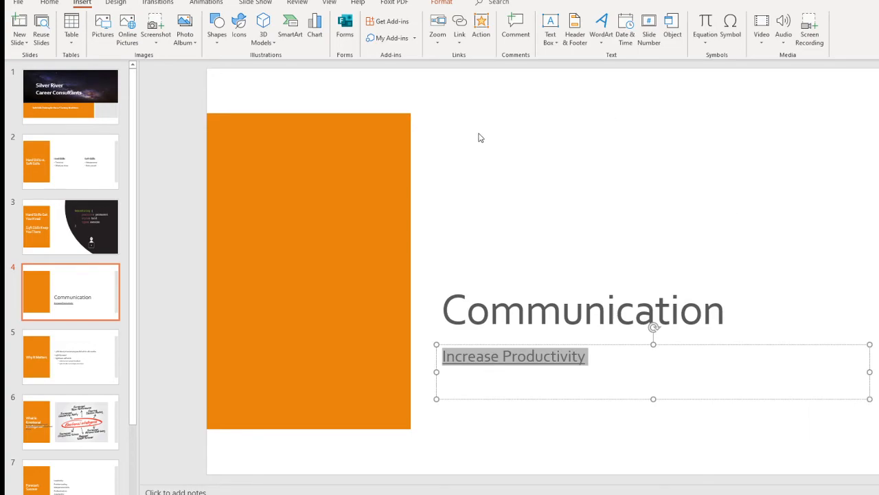
Go to the file information view and return to the slides
left_click(19, 3)
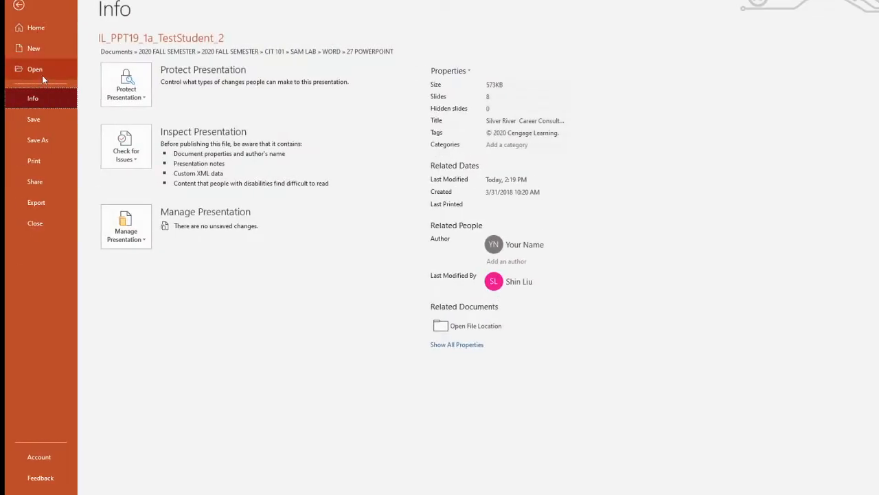
left_click(20, 6)
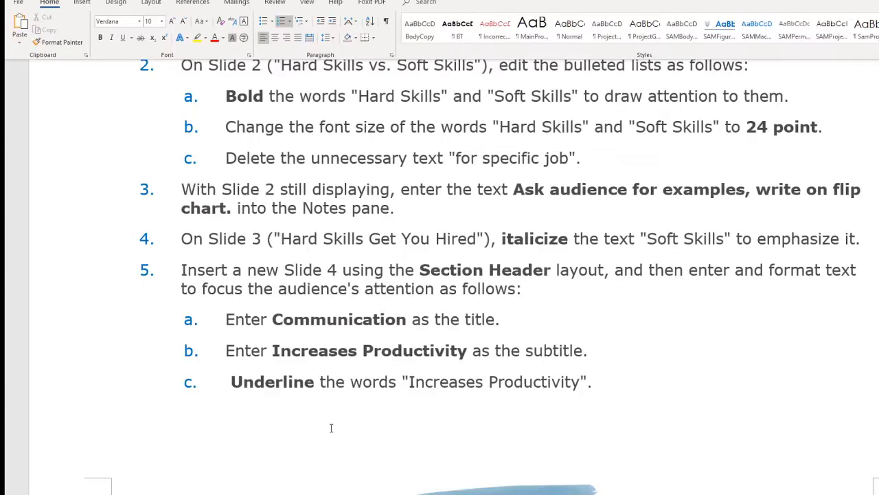
On Slide 5, indent '19% Succeed' one list level deeper
scroll("down", 3)
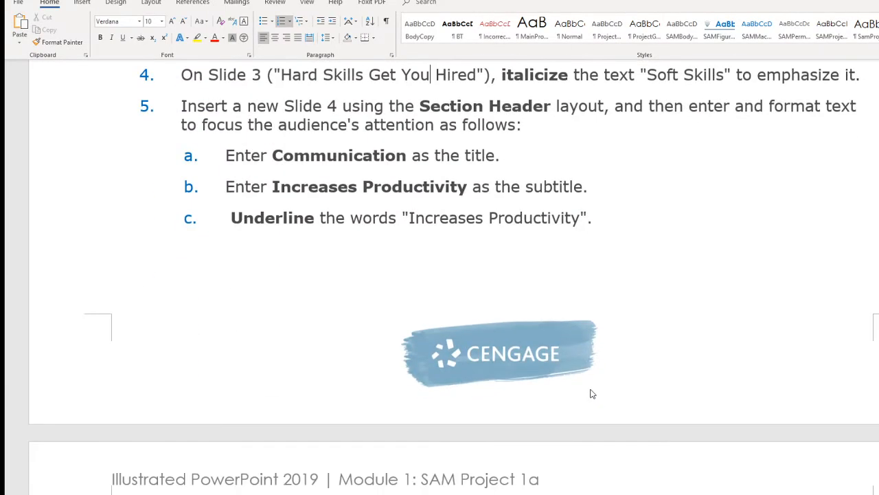
scroll("down", 3)
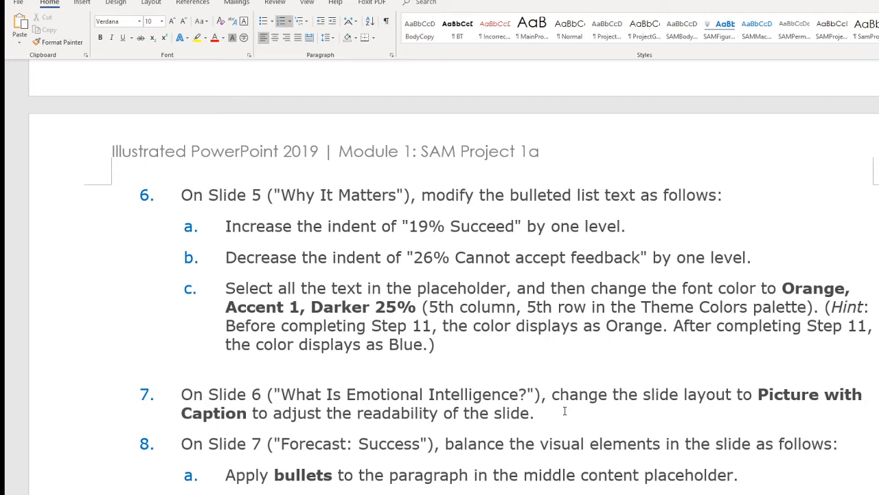
mouse_move(621, 398)
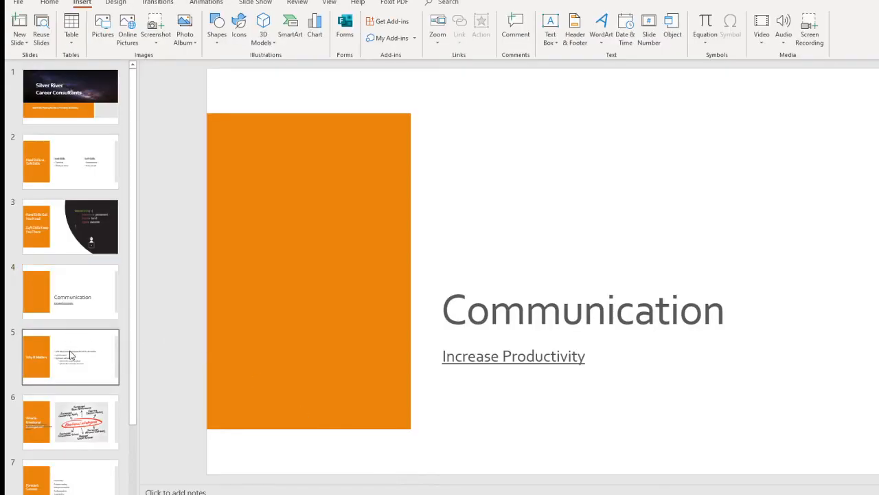
left_click(70, 357)
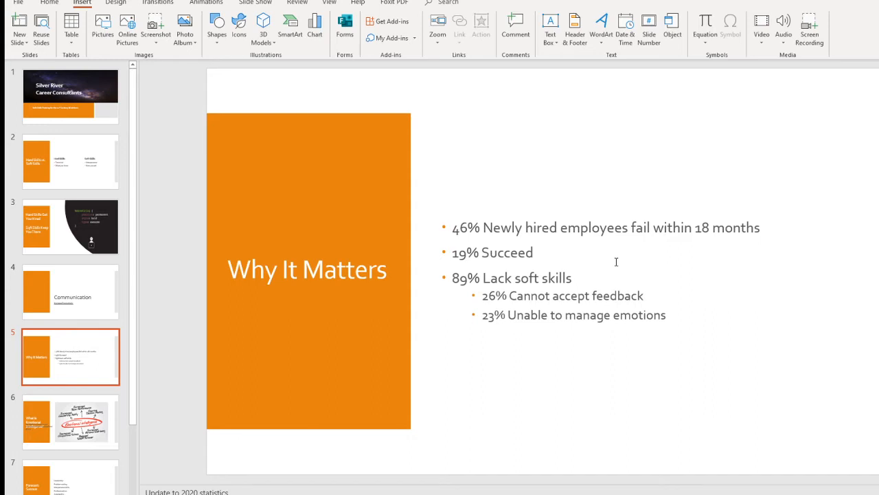
mouse_move(506, 348)
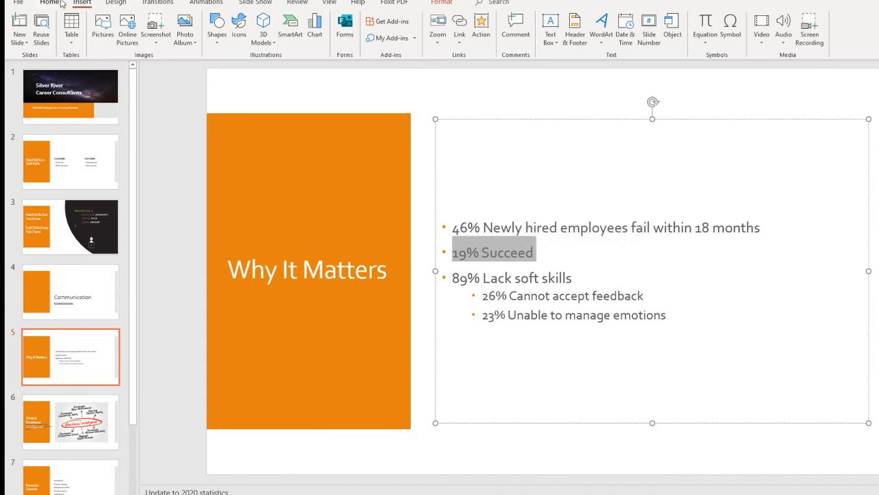
left_click(50, 2)
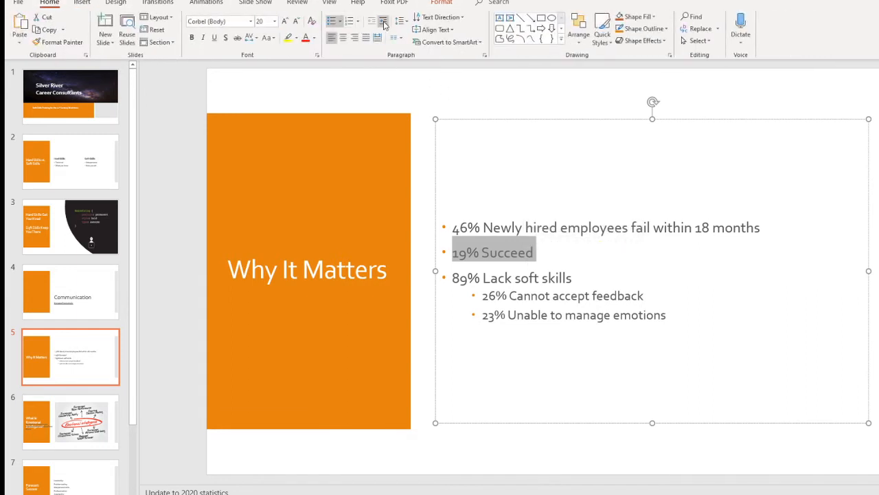
left_click(381, 22)
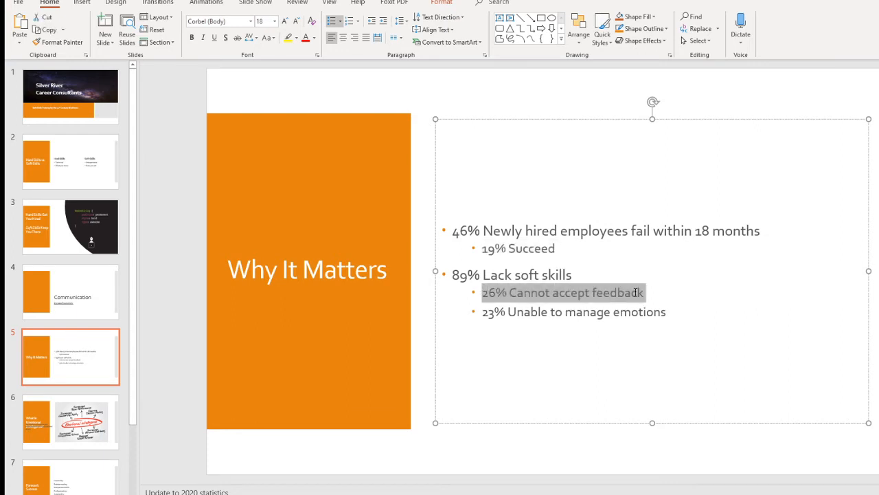
Raise '26% Cannot accept feedback' one level to a main bullet
left_click(284, 21)
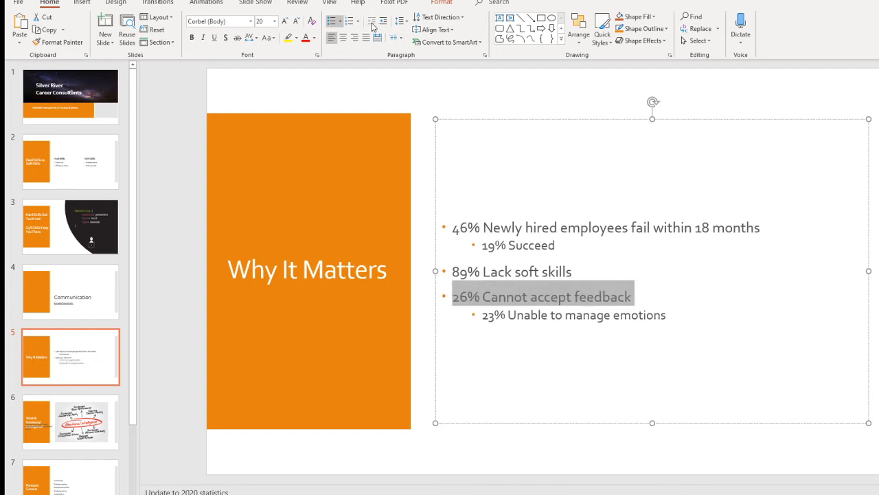
left_click(827, 346)
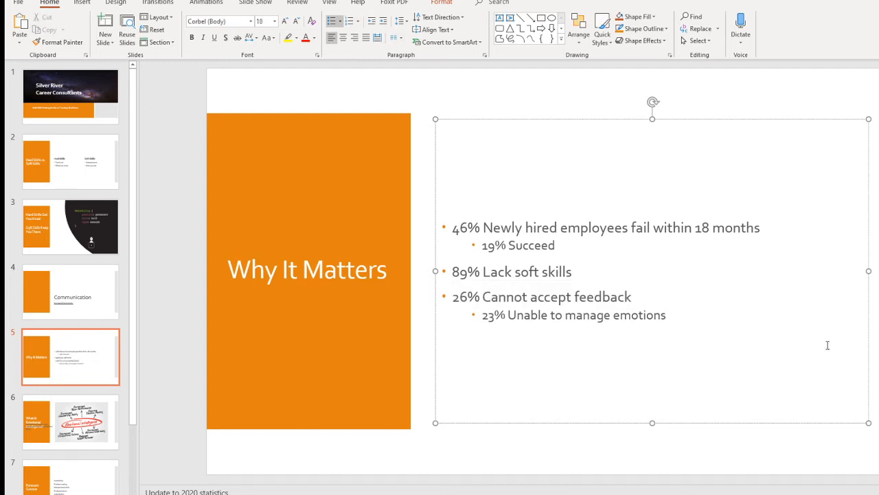
left_click(665, 315)
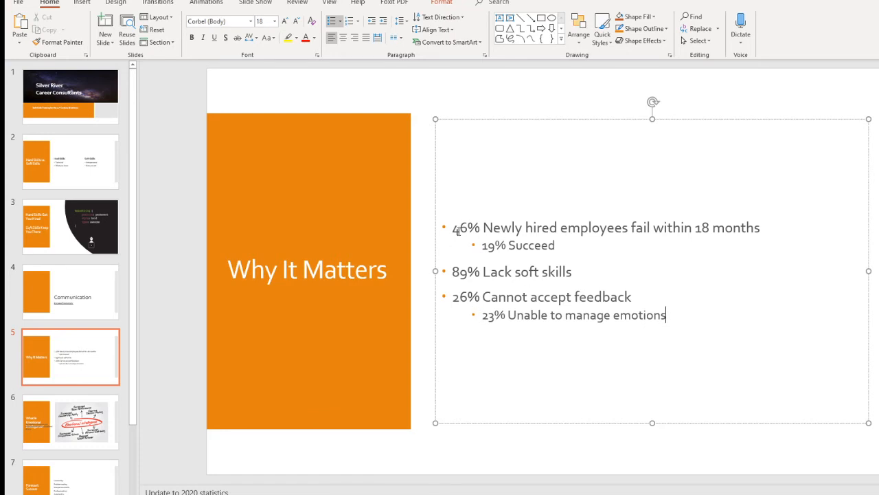
Colour all Slide 5 bulleted text Orange, Accent 1, Darker 25%
key("ctrl+a")
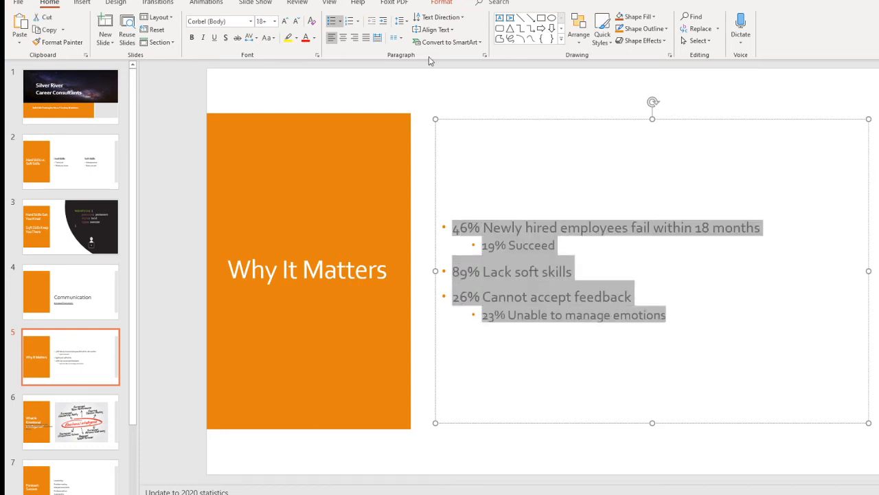
left_click(313, 38)
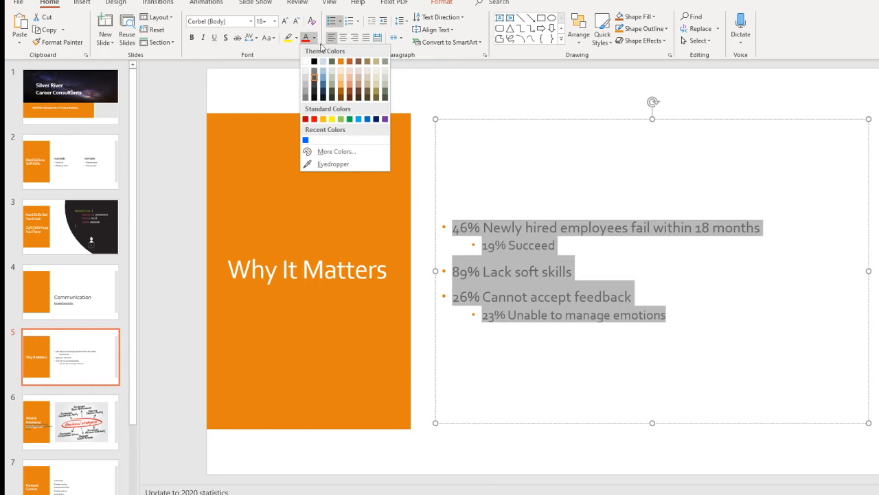
left_click(341, 92)
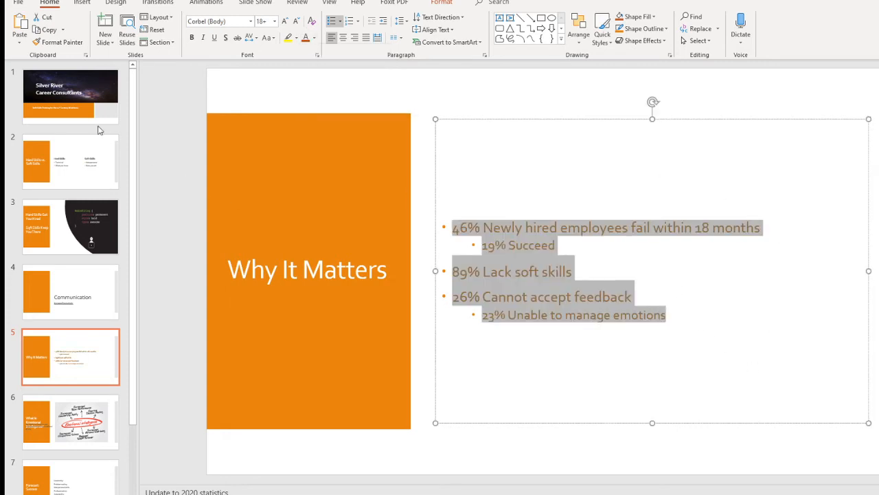
left_click(18, 3)
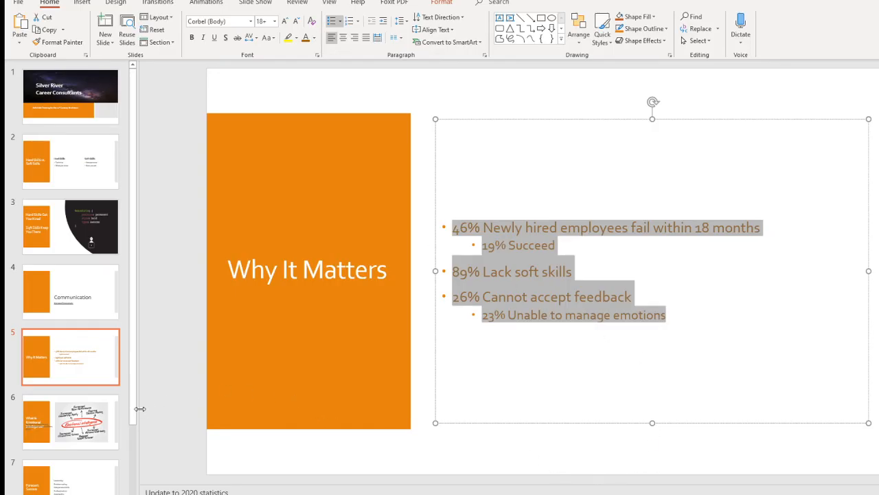
mouse_move(126, 415)
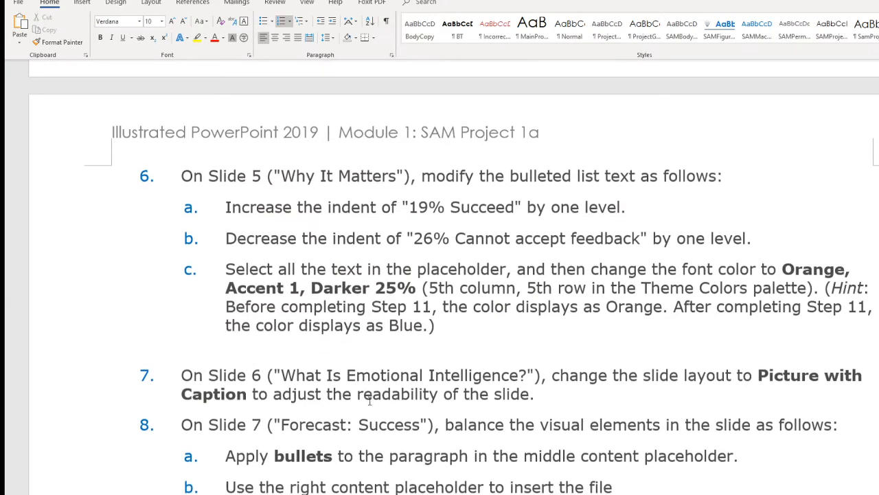
scroll("down", 3)
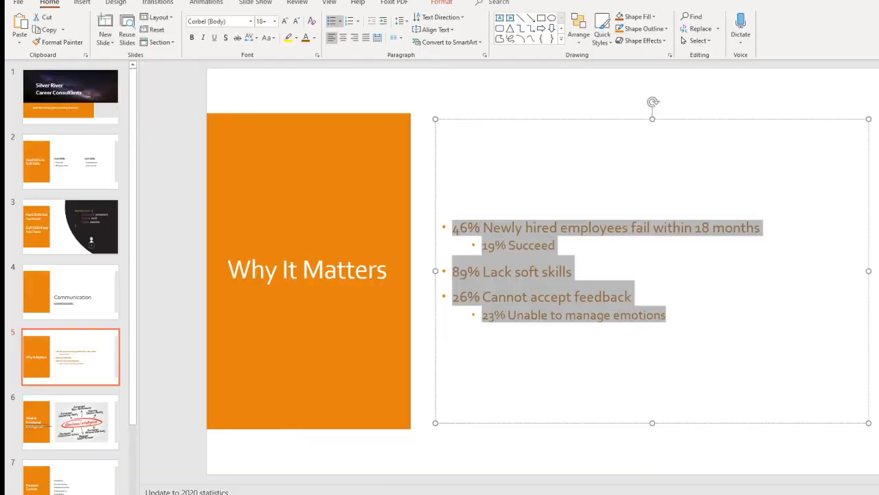
Apply the Picture with Caption layout to the What Is Emotional Intelligence? slide
left_click(70, 421)
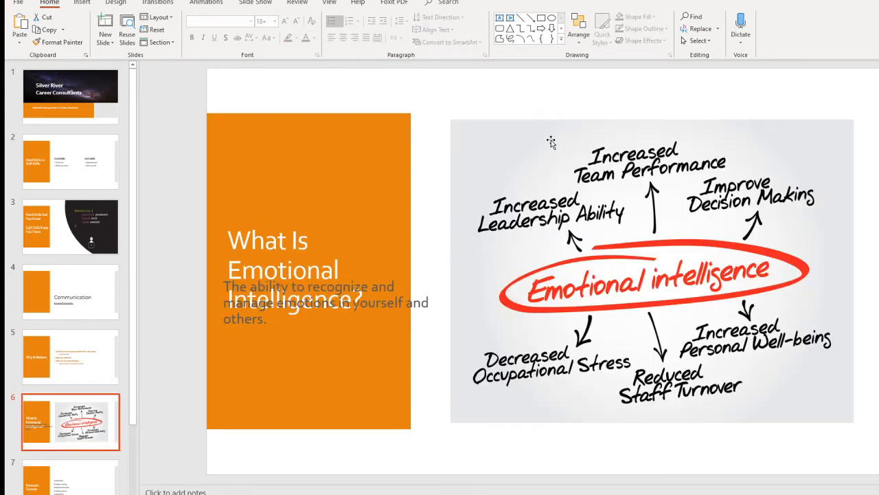
mouse_move(360, 280)
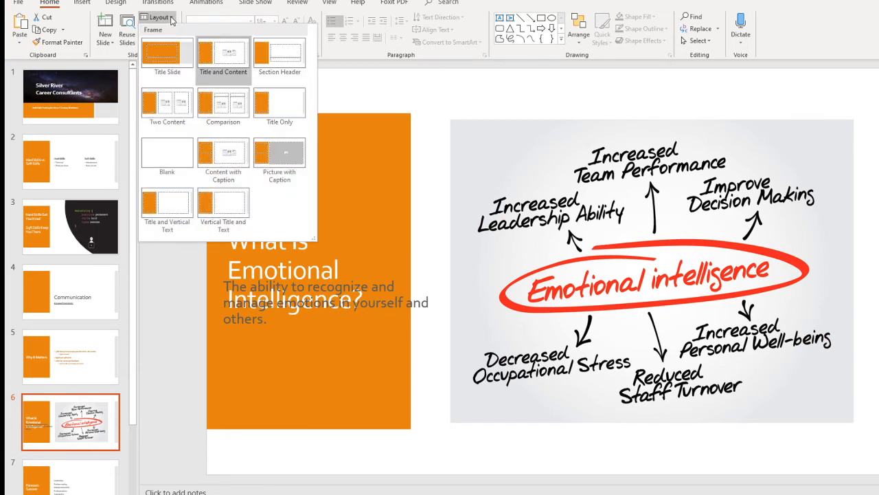
mouse_move(280, 152)
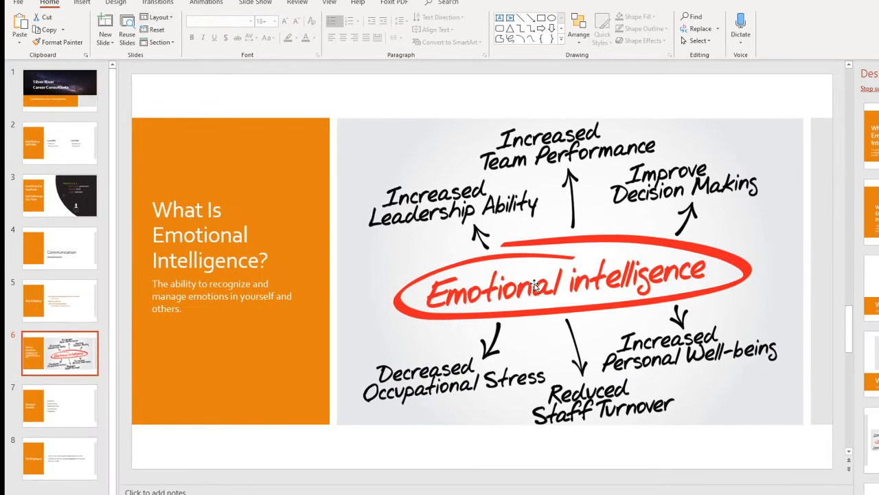
left_click(18, 2)
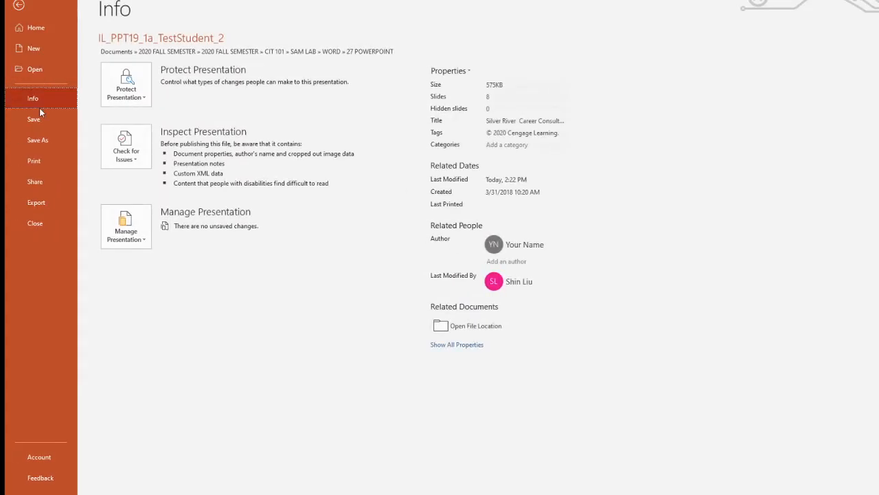
left_click(19, 5)
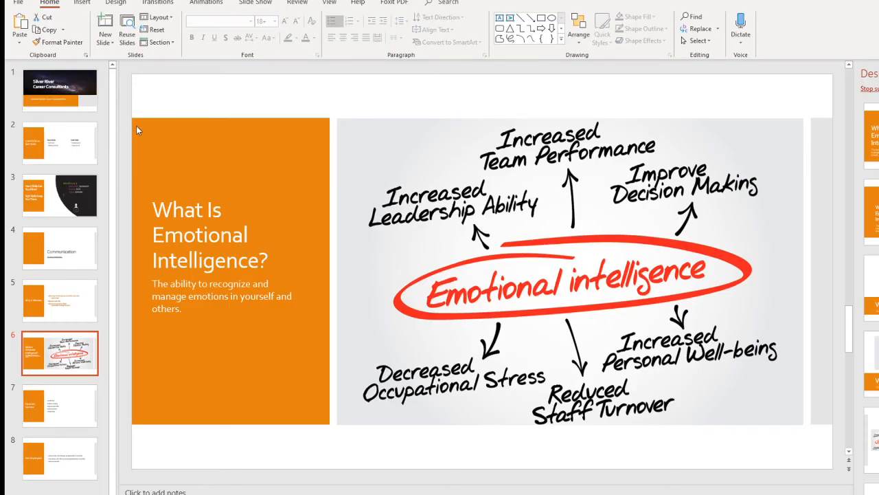
Check the Word instructions for the Forecast: Success slide's bulleted skills list
left_click(60, 406)
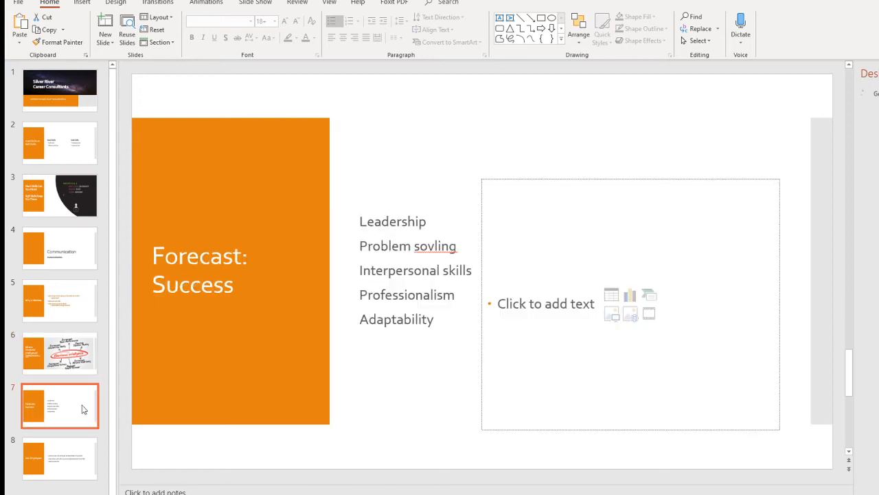
mouse_move(384, 487)
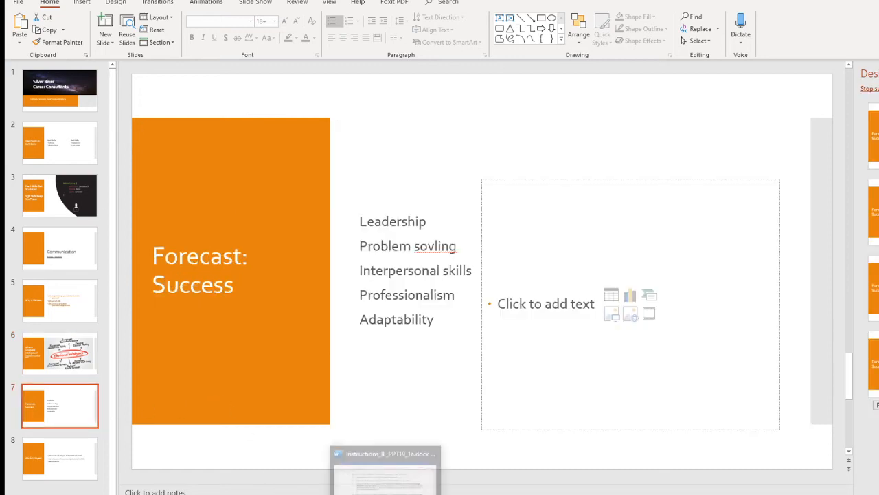
left_click(385, 470)
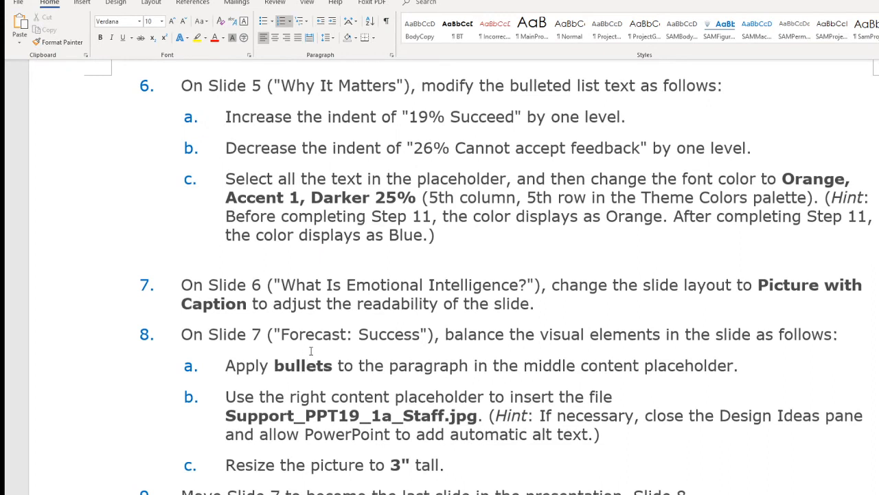
scroll("down", 3)
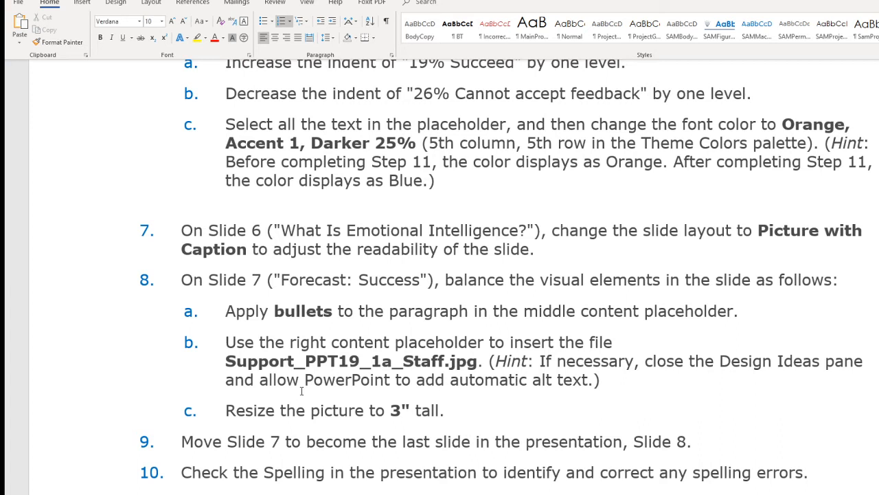
mouse_move(506, 355)
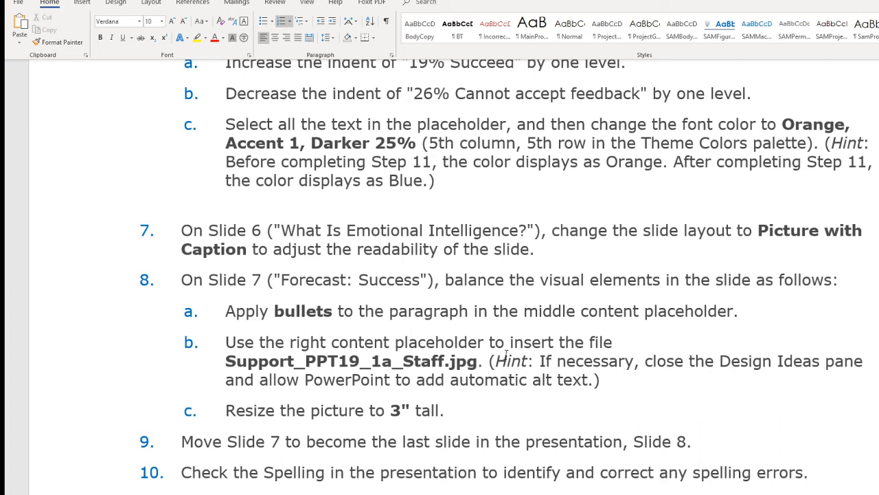
mouse_move(439, 489)
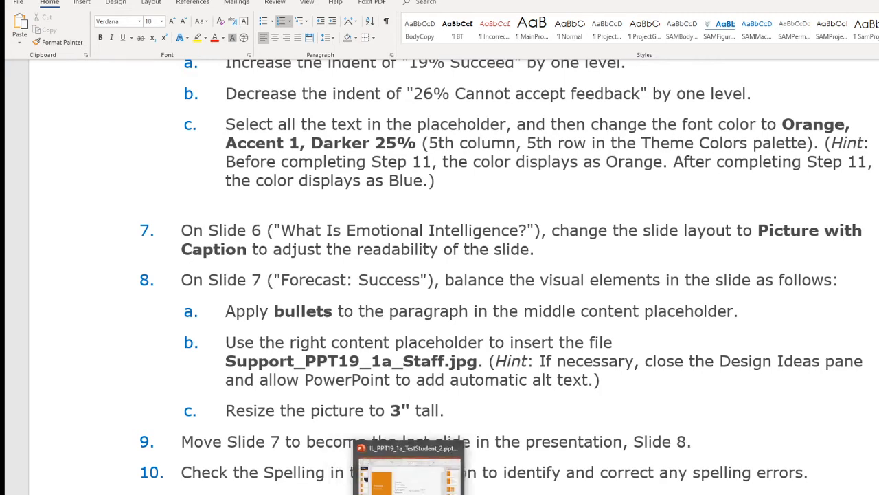
left_click(409, 467)
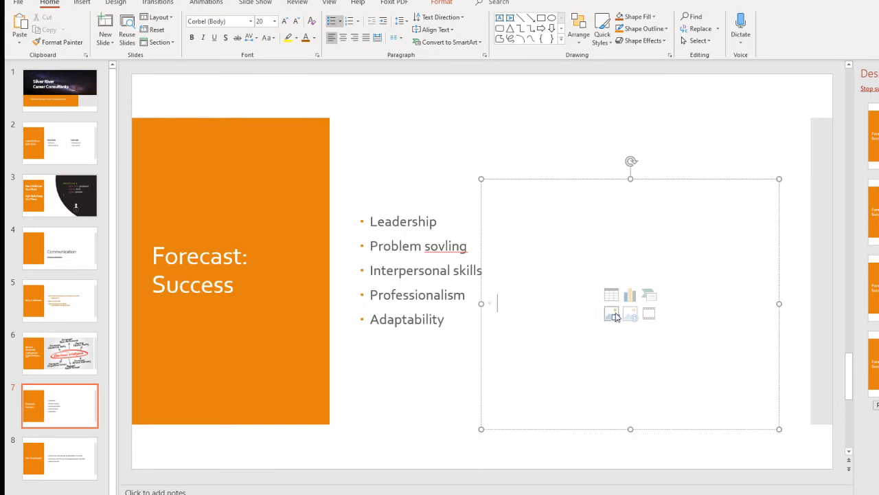
Browse from the right placeholder to the SAM LAB PowerPoint project folder
left_click(610, 313)
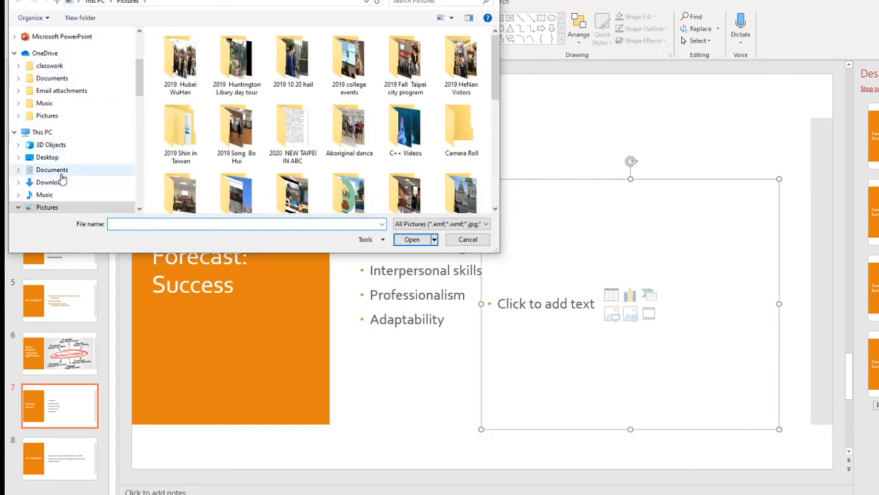
left_click(52, 171)
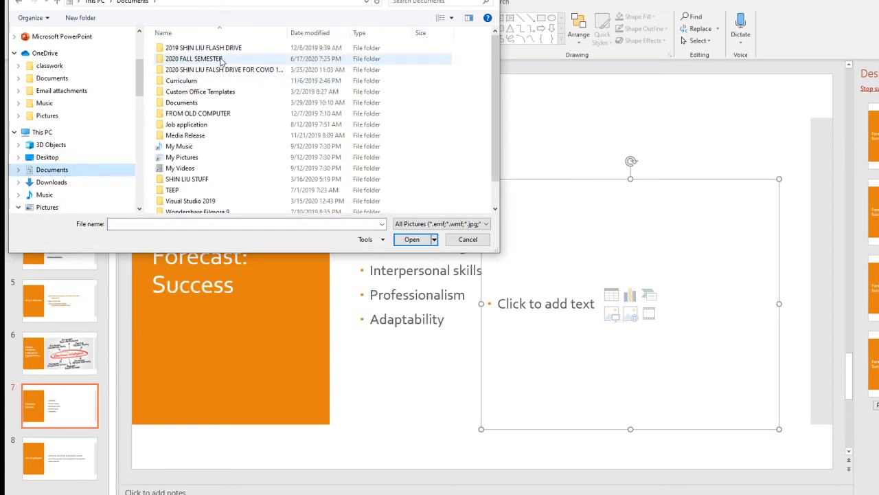
double_click(193, 58)
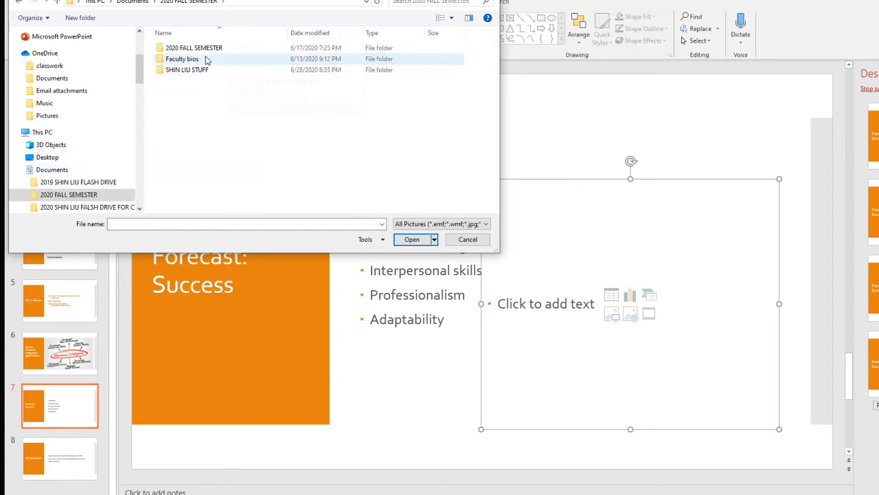
left_click(195, 47)
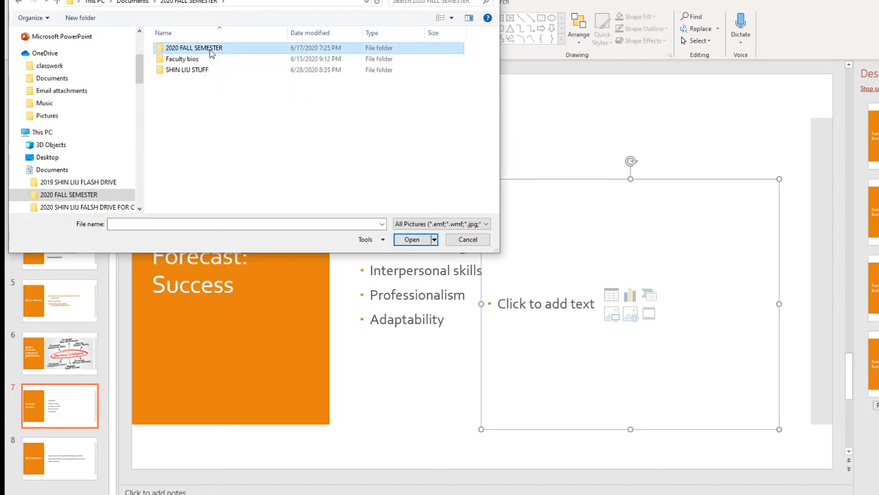
double_click(195, 47)
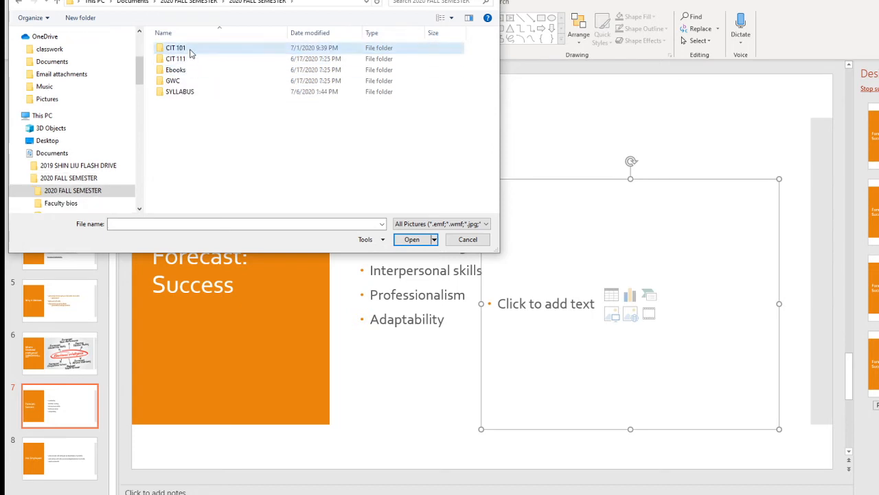
double_click(176, 47)
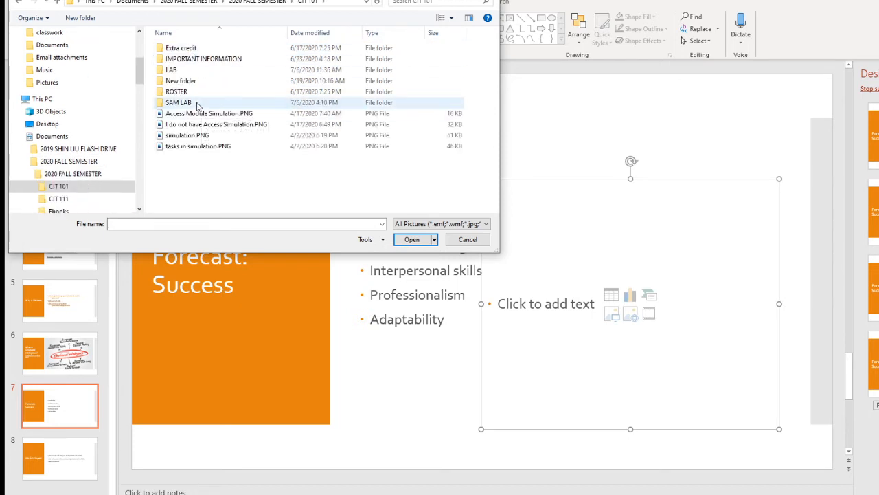
double_click(179, 102)
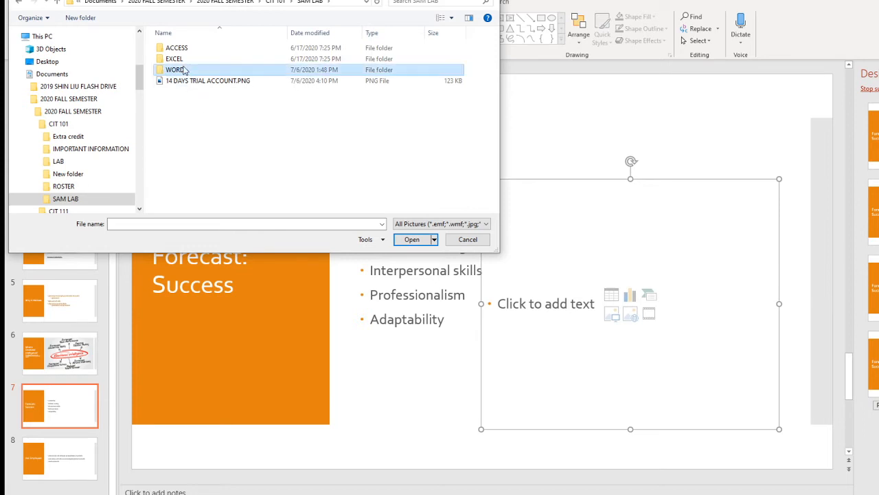
double_click(175, 69)
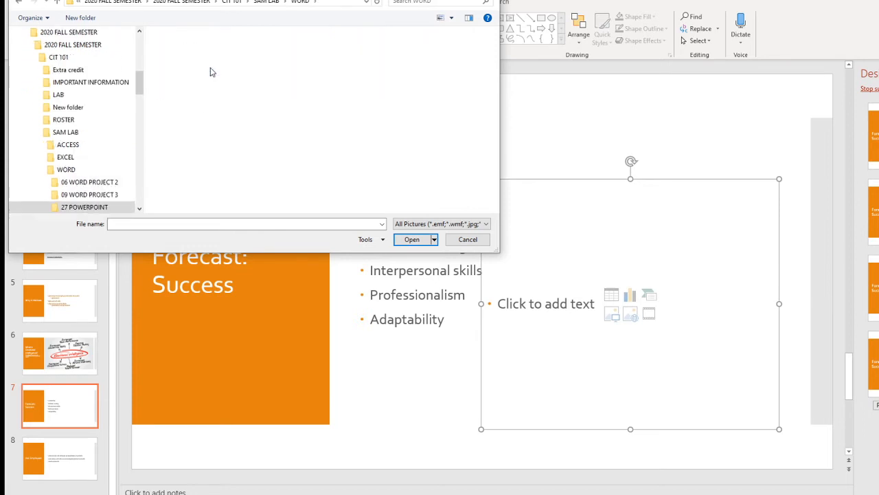
Insert Support_PPT19_1a_Staff.jpg into the Forecast: Success slide
left_click(180, 62)
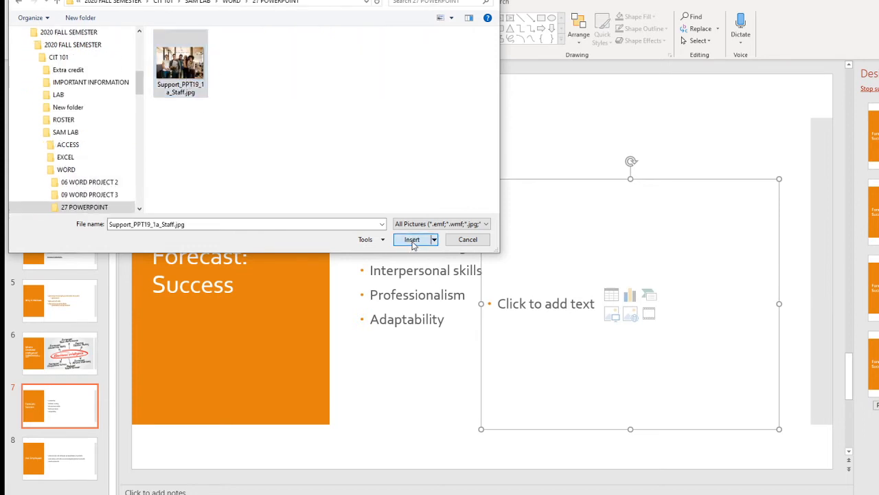
left_click(412, 239)
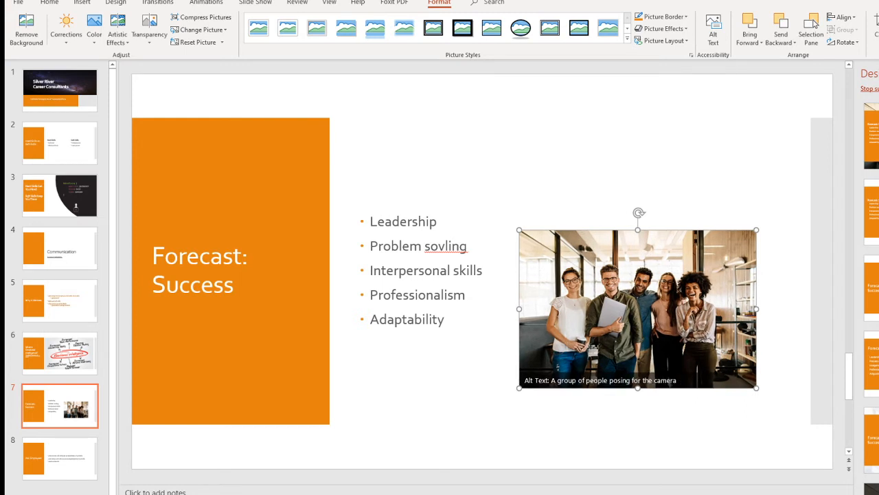
mouse_move(789, 294)
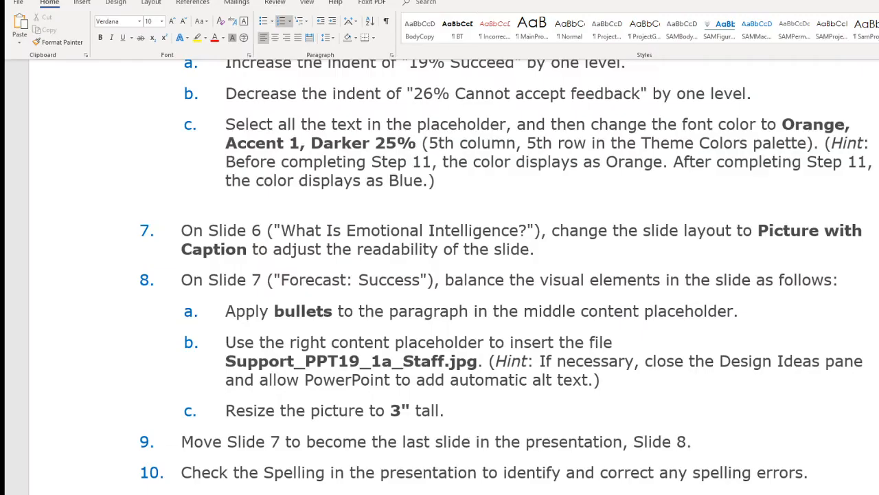
scroll("down", 3)
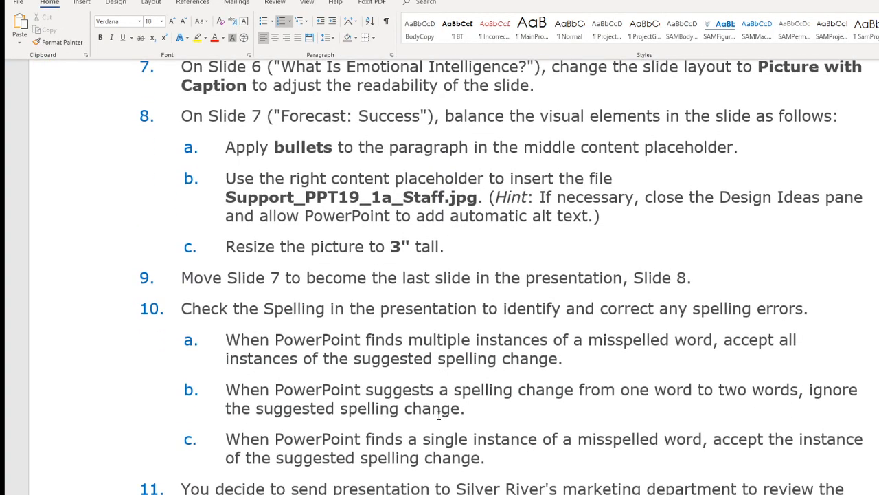
mouse_move(440, 424)
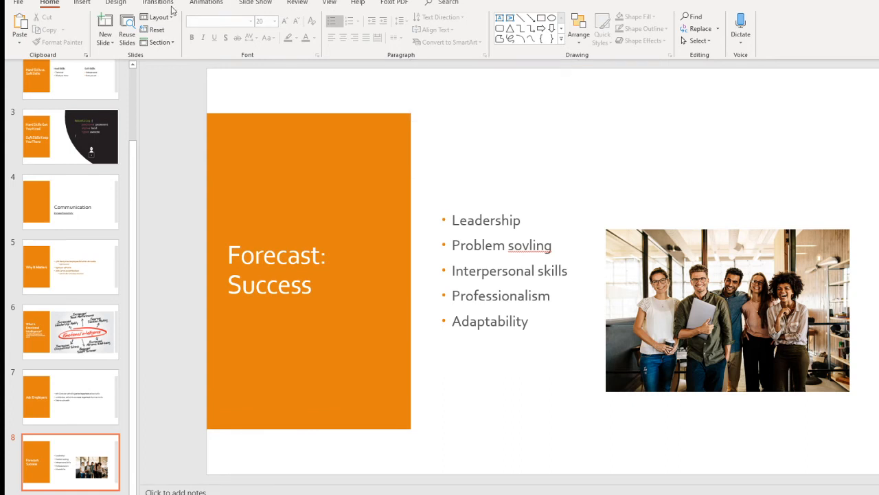
Show the Review ribbon's proofing tools
left_click(296, 3)
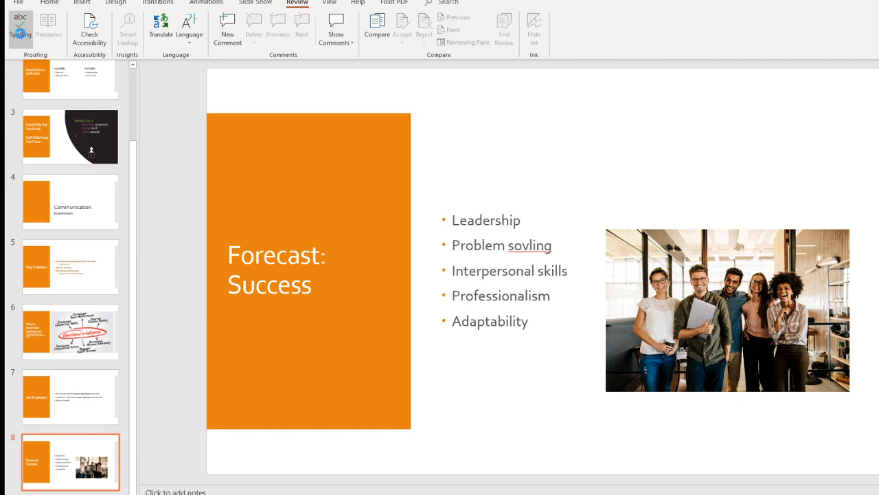
Spell-check: change sovling to solving, all importnat to important, ignore culturefit
left_click(19, 27)
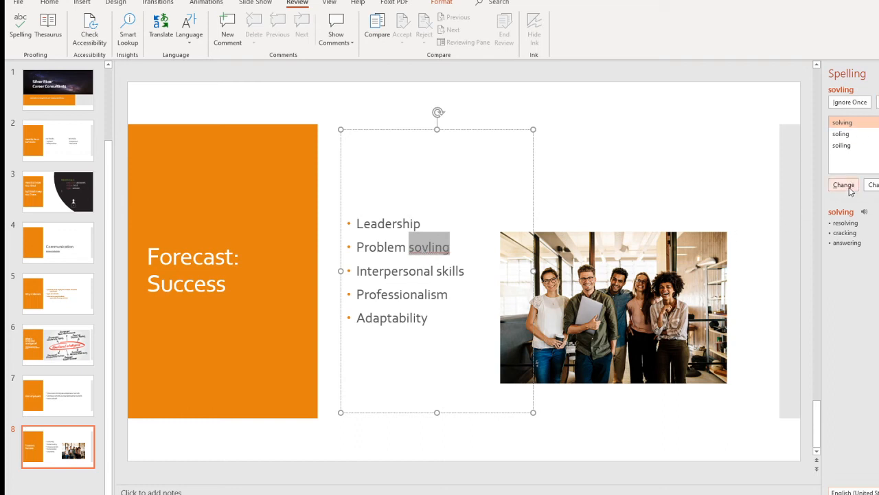
left_click(843, 184)
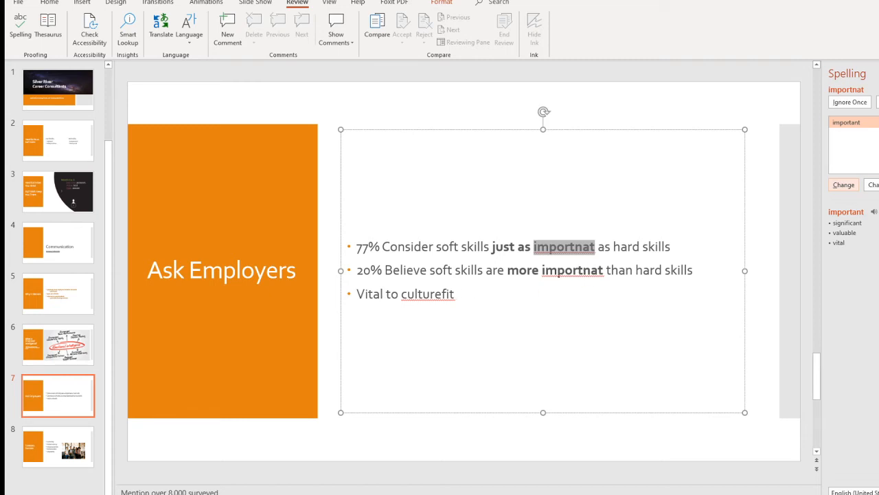
left_click(843, 184)
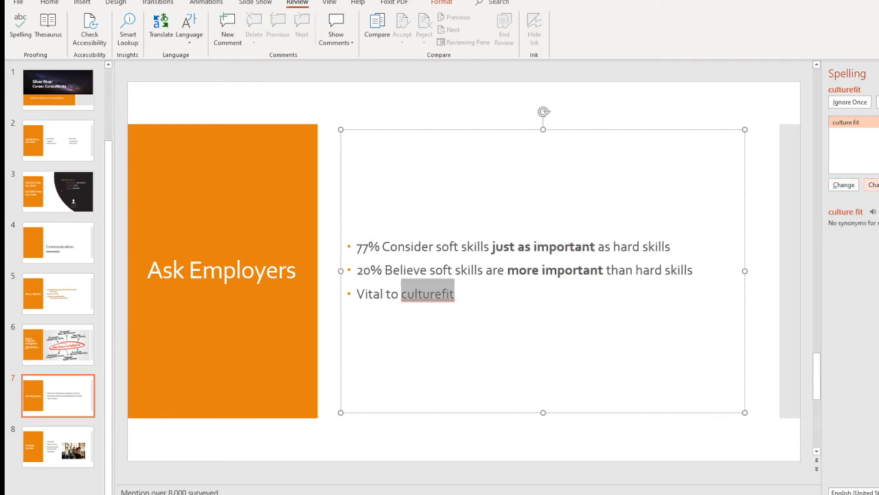
mouse_move(448, 303)
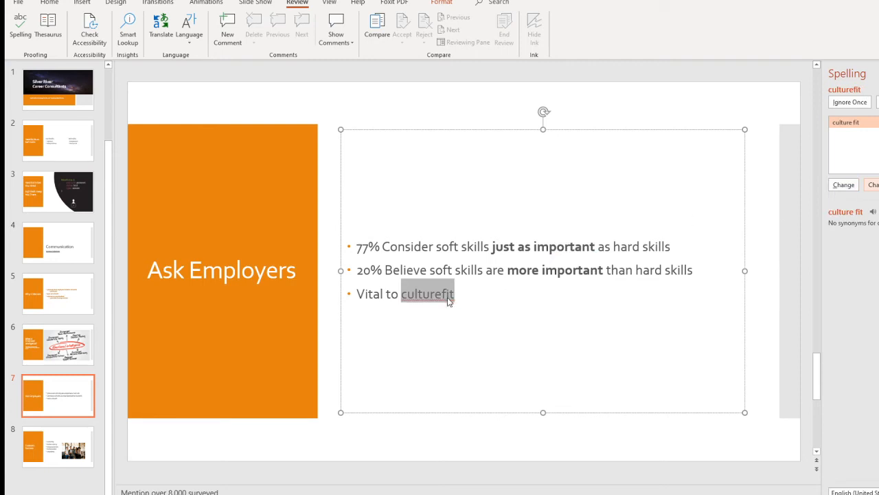
mouse_move(441, 297)
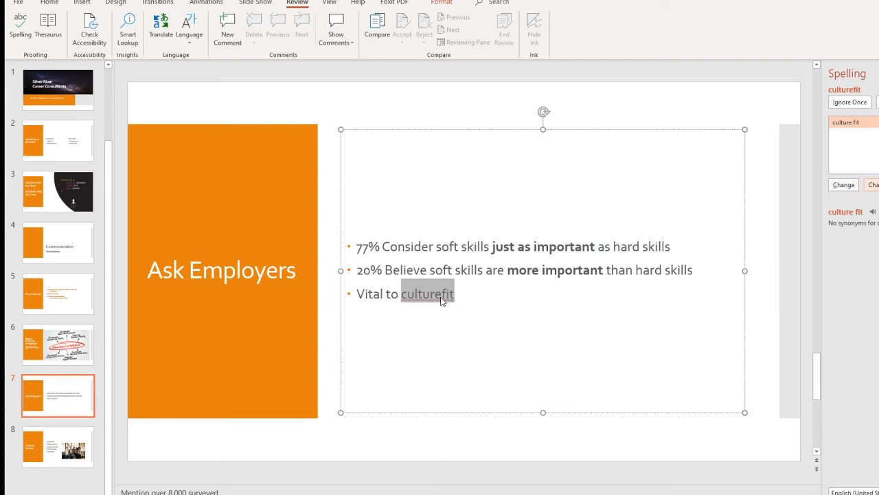
mouse_move(442, 303)
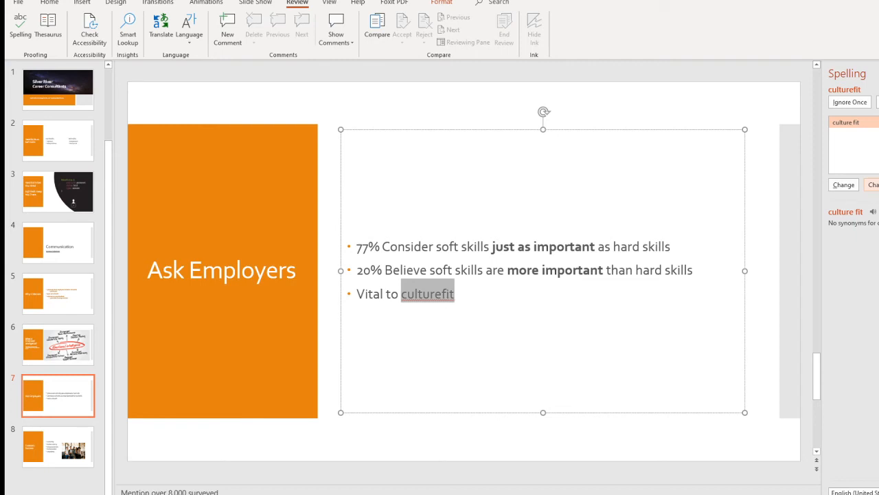
mouse_move(833, 118)
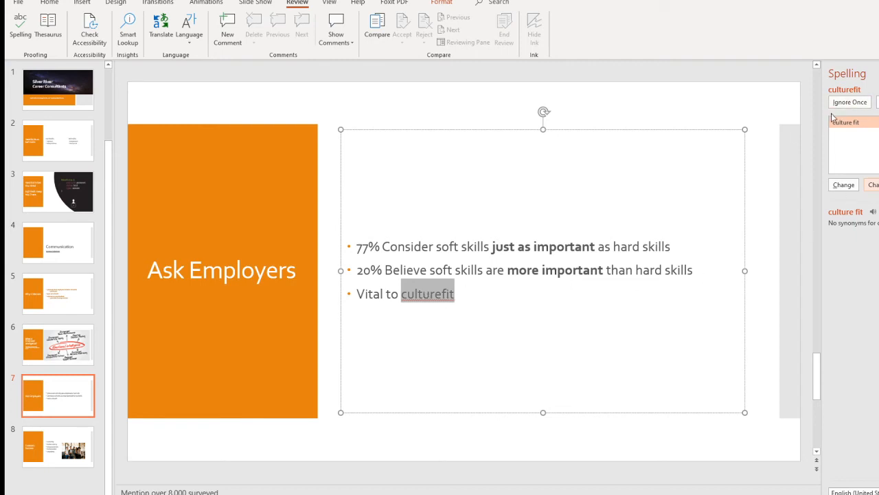
left_click(849, 101)
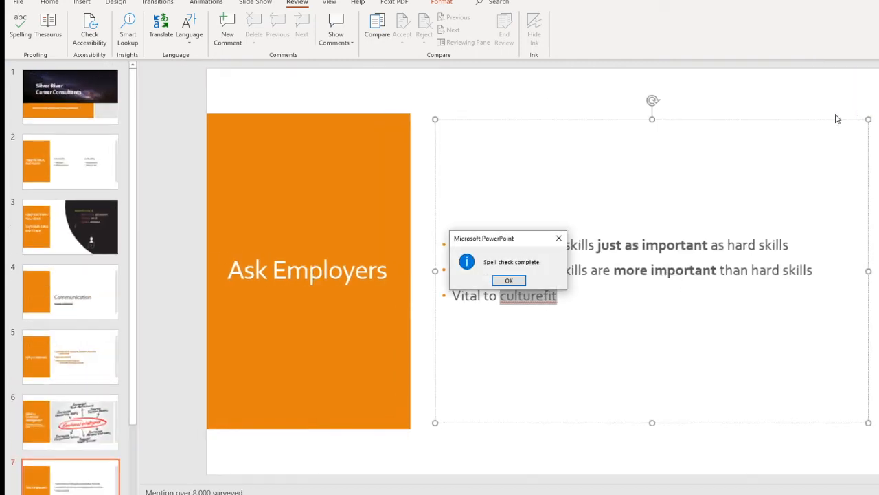
left_click(508, 280)
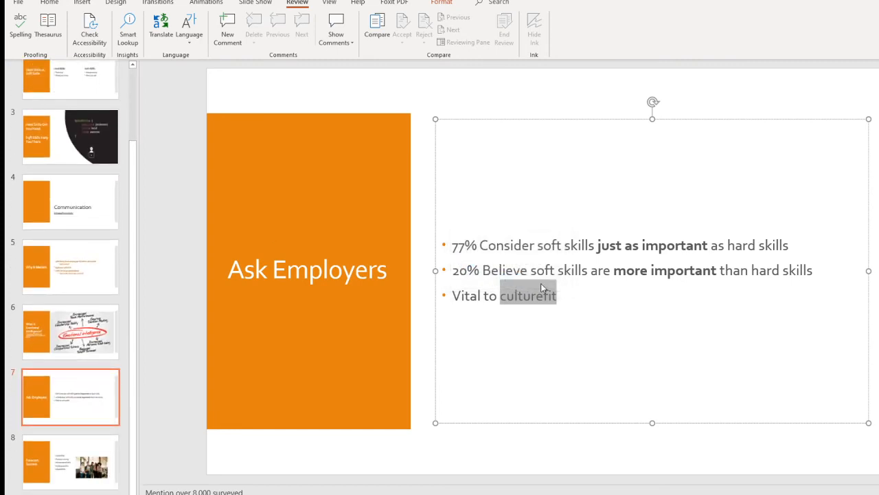
Select the title slide and bring up the design themes for the deck
left_click(70, 200)
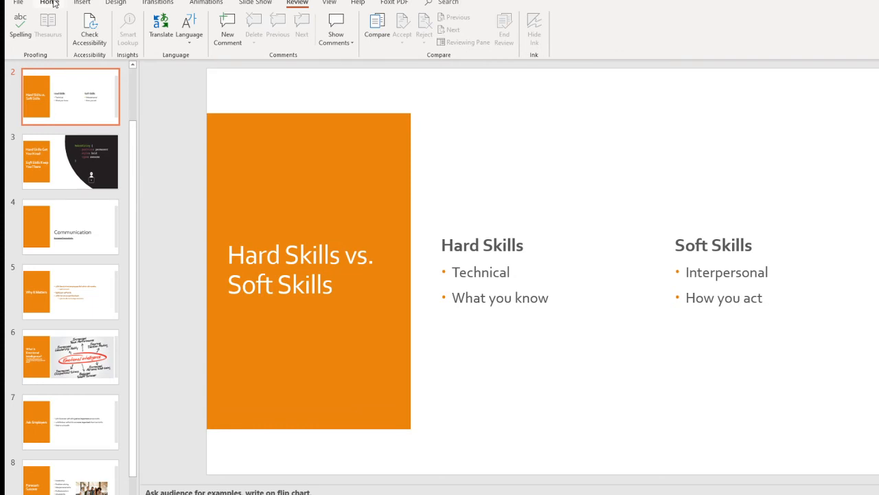
left_click(50, 3)
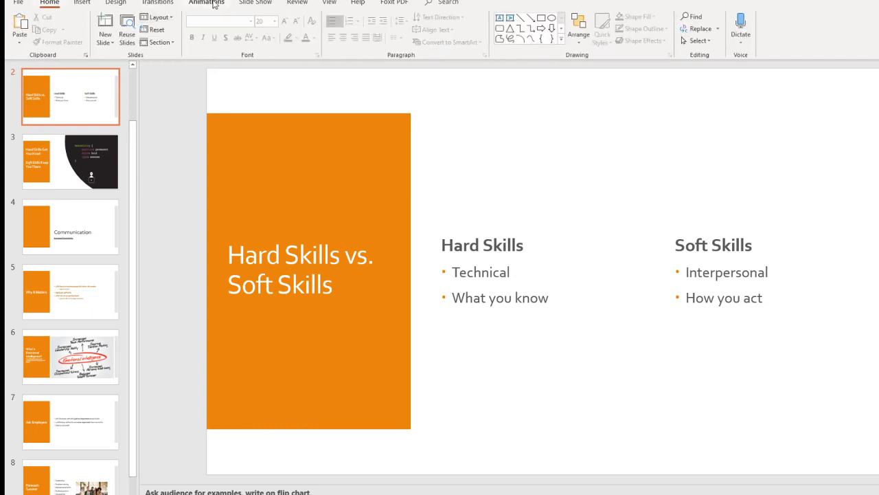
left_click(115, 3)
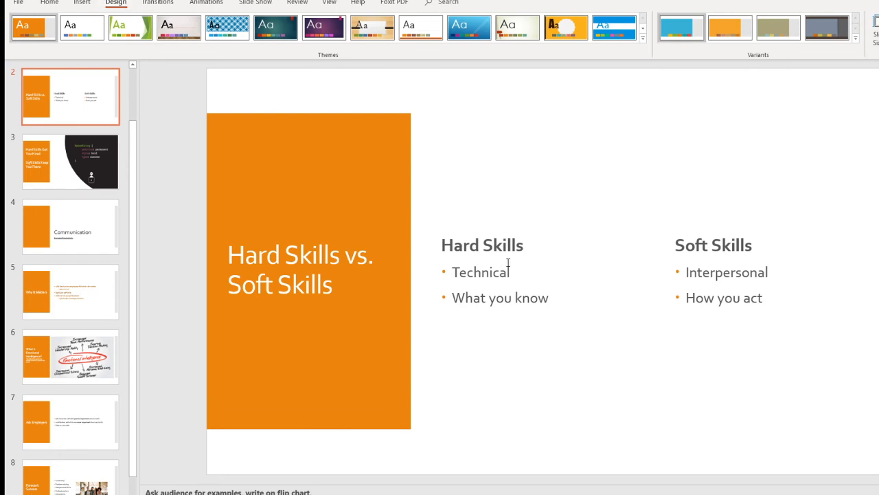
left_click(70, 227)
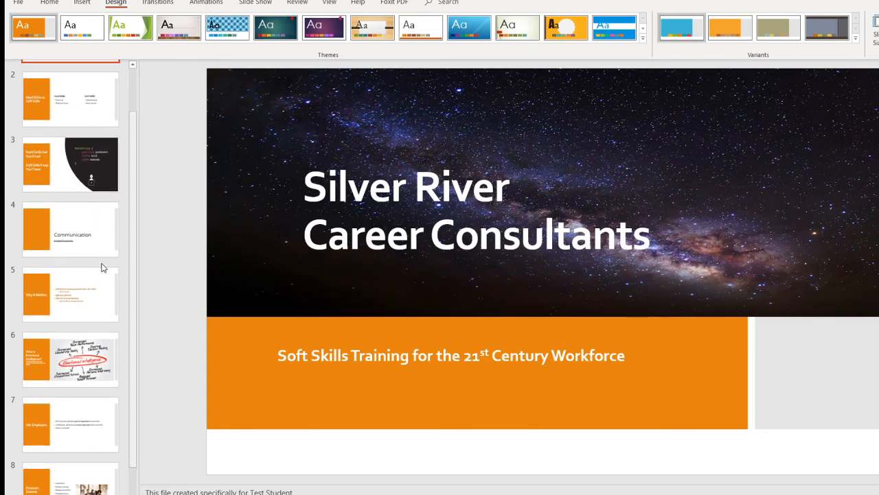
scroll("up", 3)
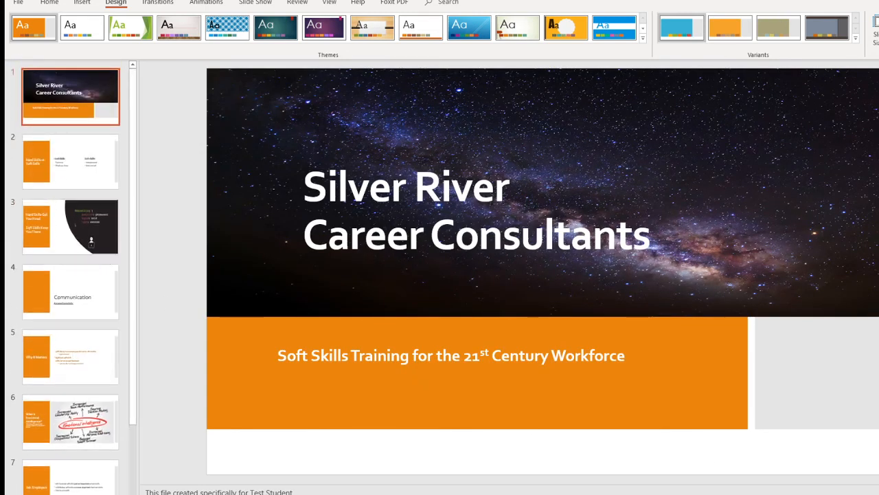
left_click(856, 39)
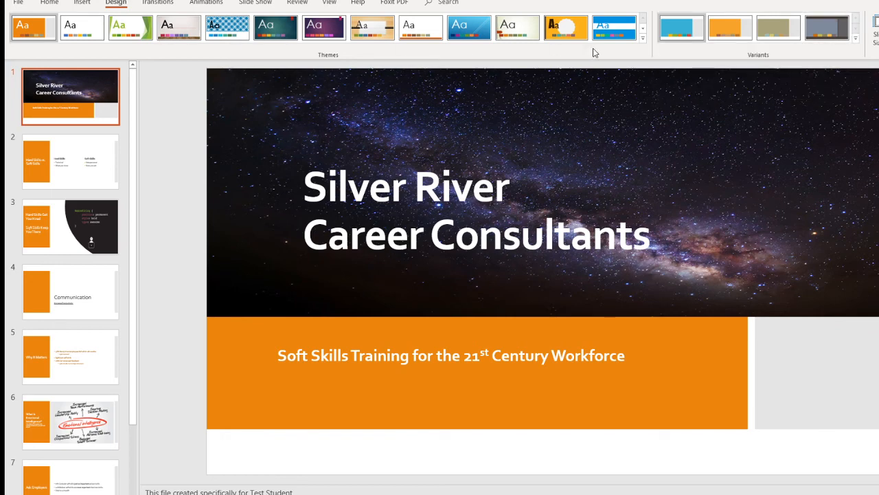
Apply the Office theme from the expanded gallery to all slides
left_click(641, 39)
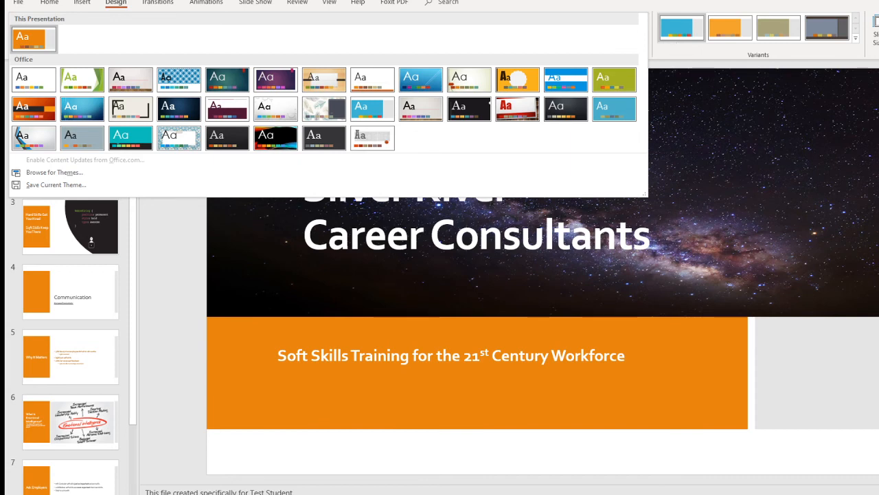
left_click(33, 80)
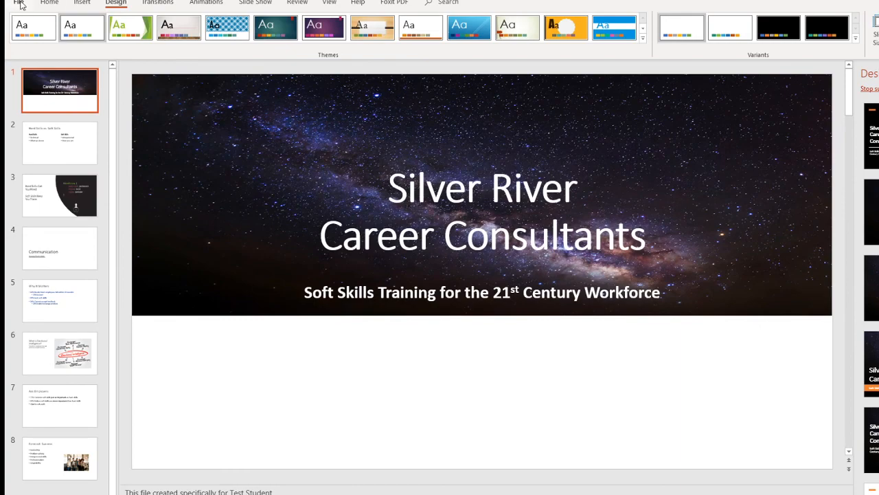
left_click(19, 3)
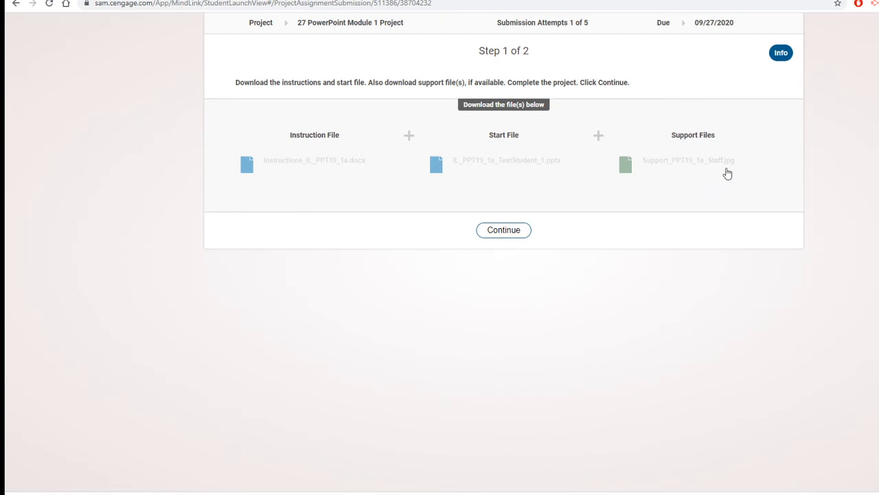
mouse_move(503, 233)
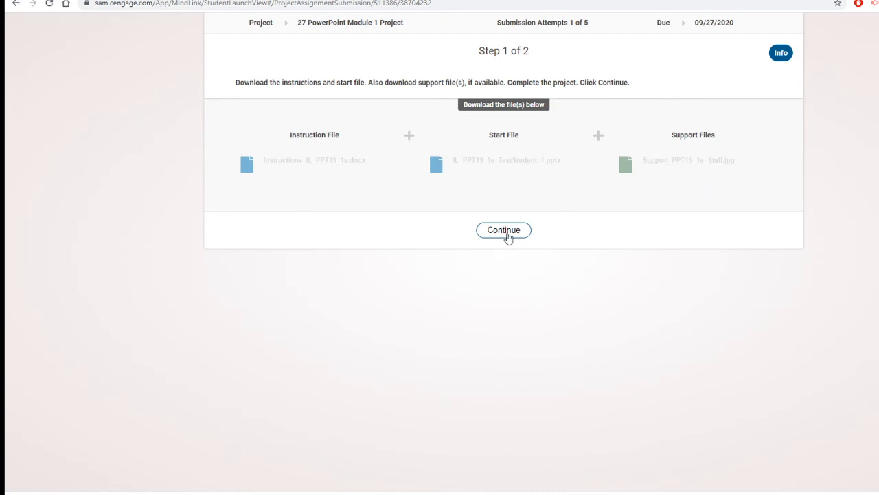
mouse_move(505, 231)
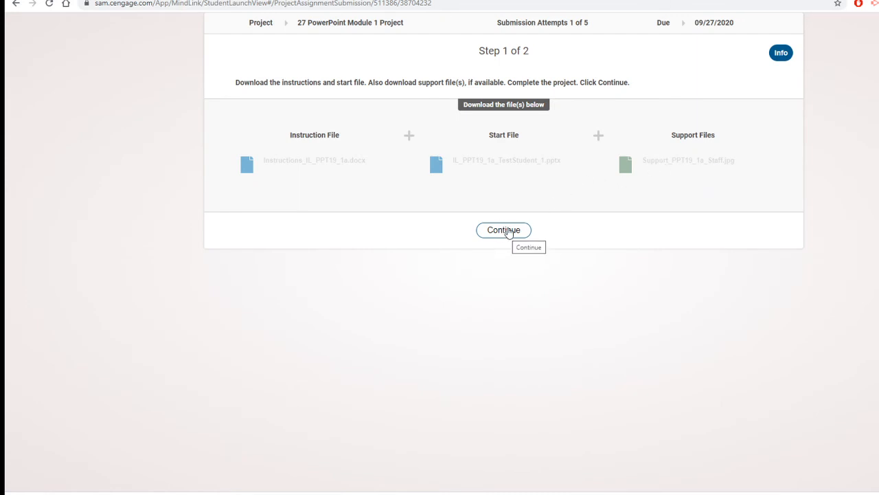
Continue to the upload step and upload IL_PPT19_1a_TestStudent_2.pptx
left_click(503, 229)
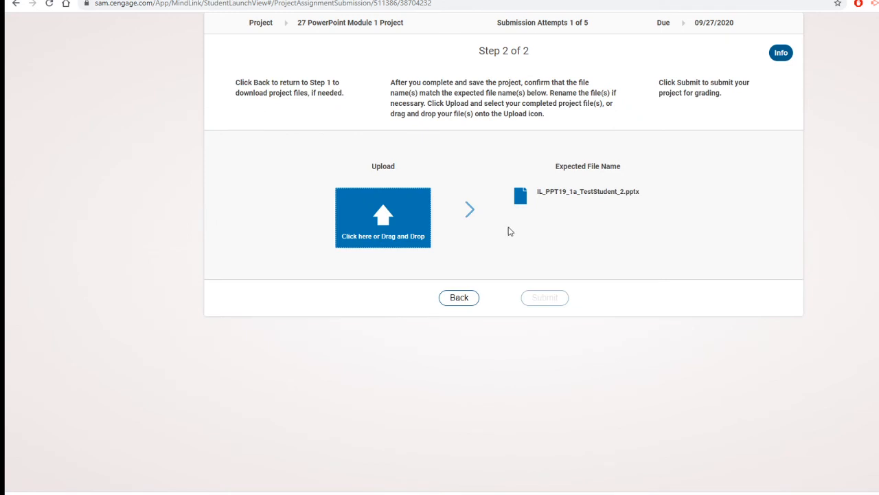
mouse_move(632, 233)
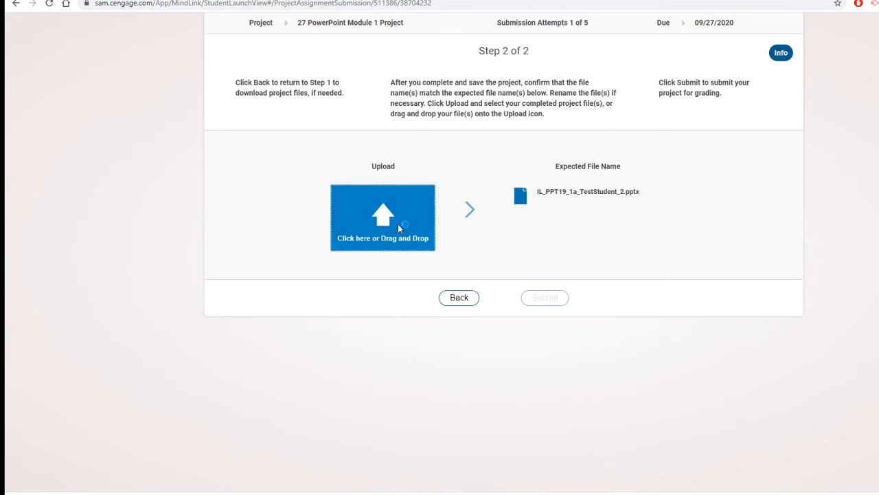
left_click(382, 217)
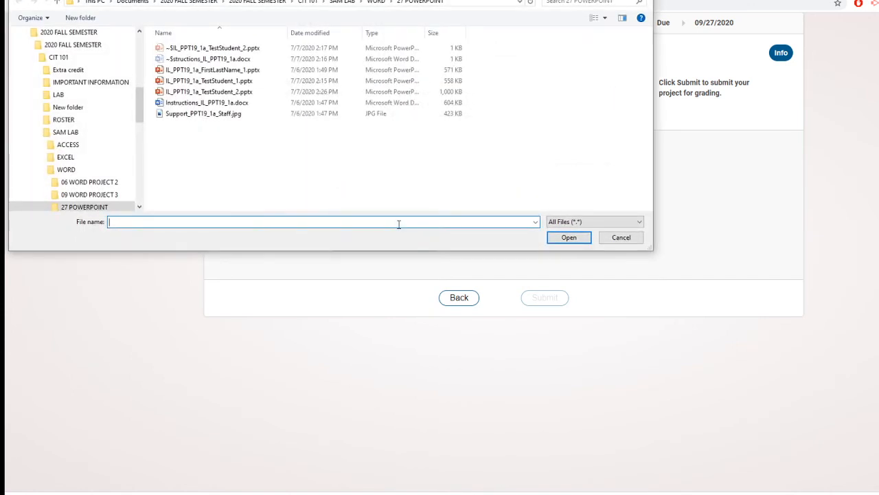
left_click(209, 90)
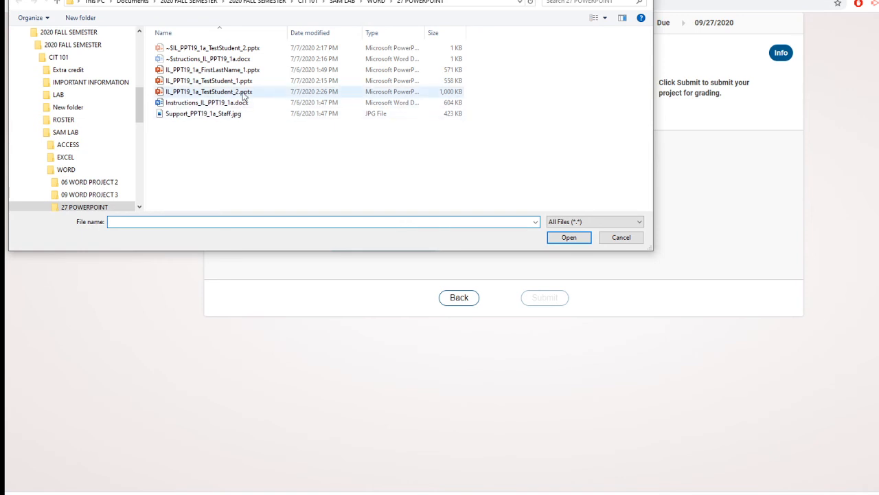
left_click(569, 237)
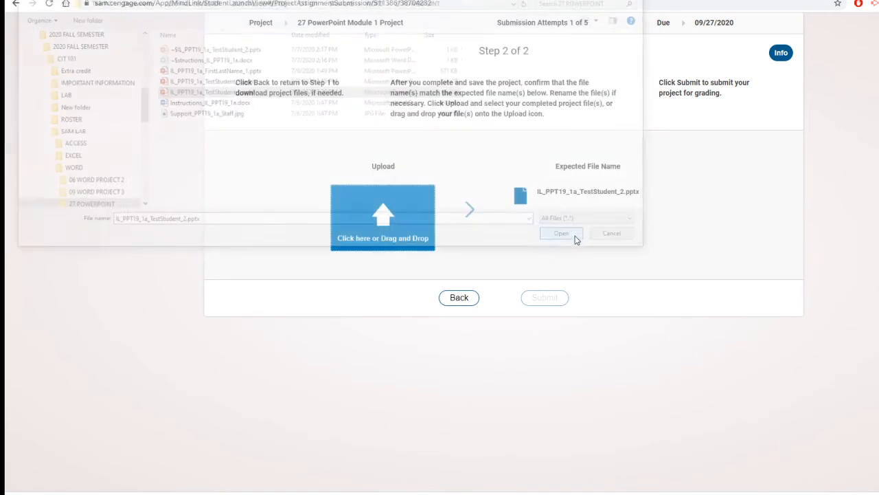
left_click(561, 234)
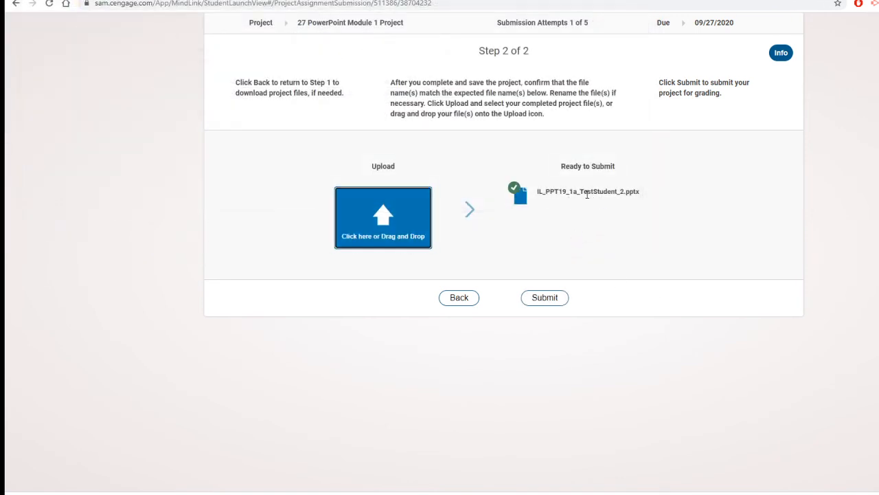
mouse_move(544, 297)
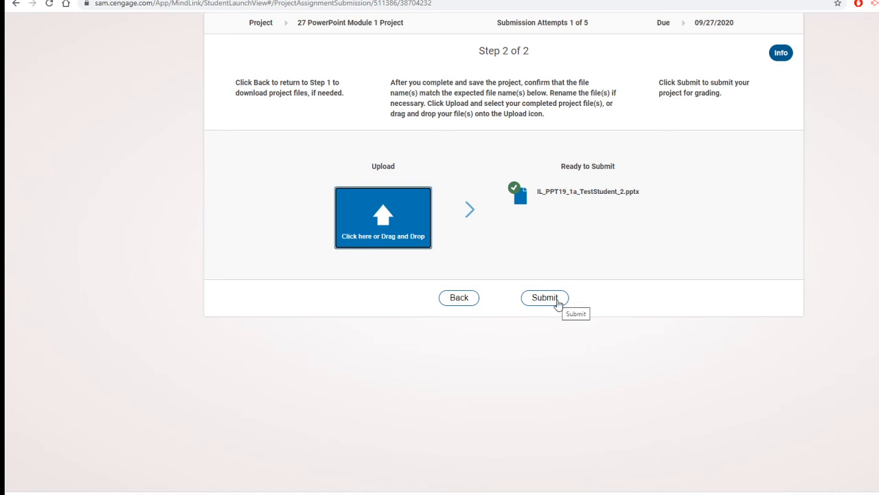
Submit the uploaded project for grading
left_click(544, 296)
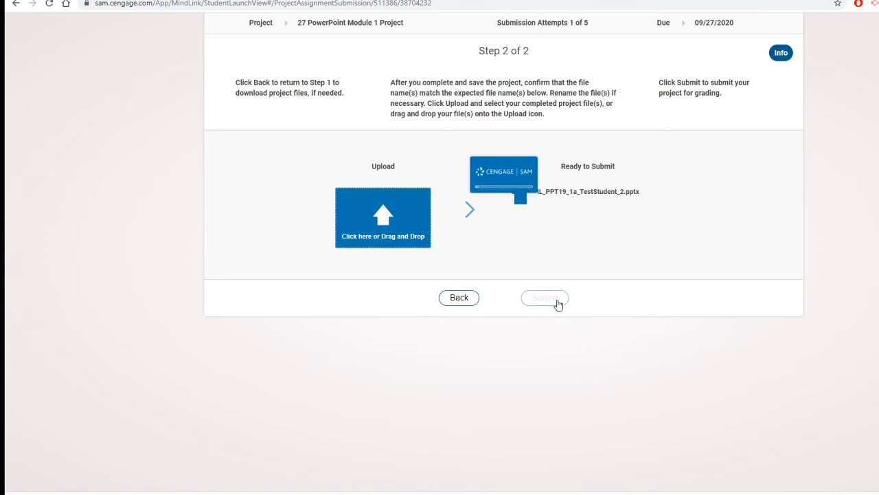
left_click(544, 297)
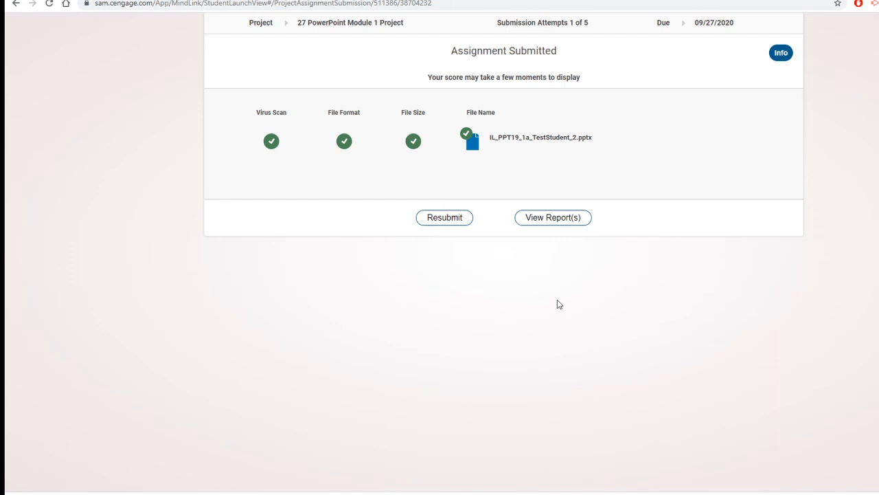
mouse_move(553, 217)
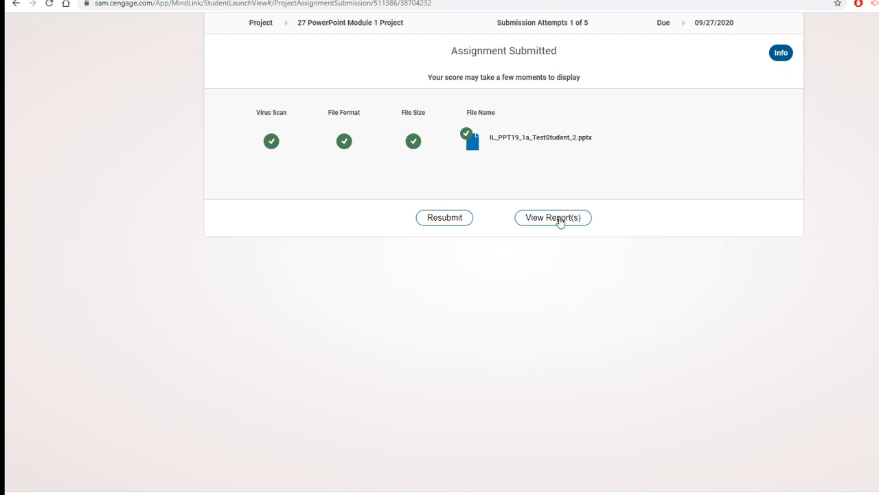
Download the graded report and save it into the 27 POWERPOINT folder
left_click(552, 217)
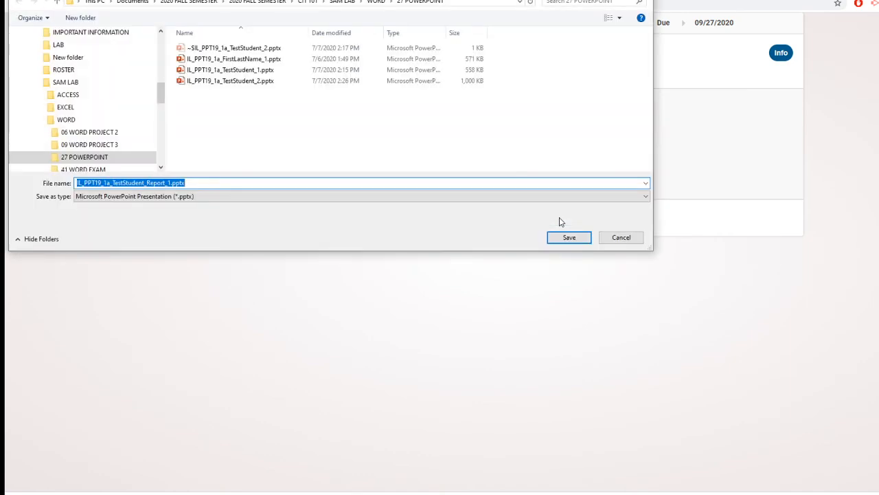
mouse_move(184, 94)
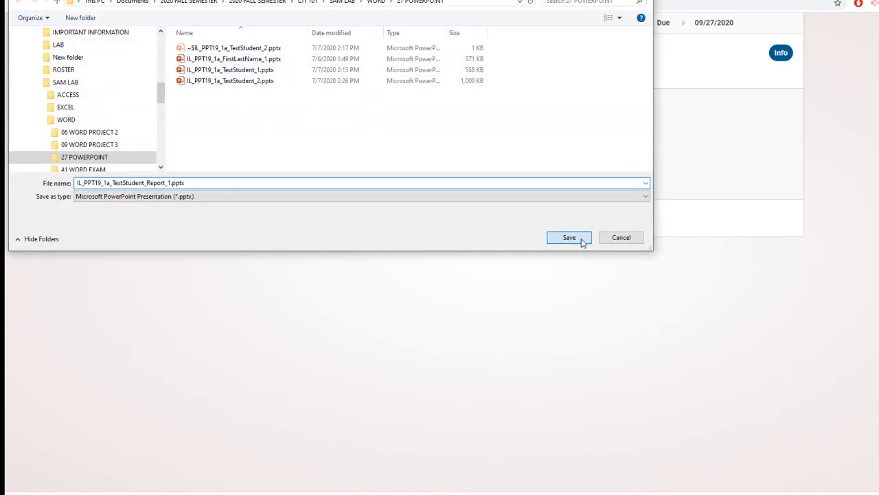
left_click(569, 236)
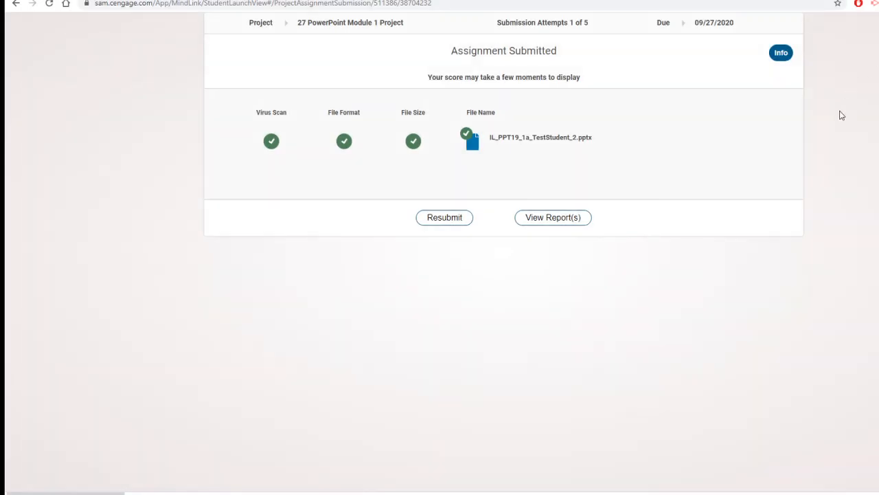
mouse_move(401, 246)
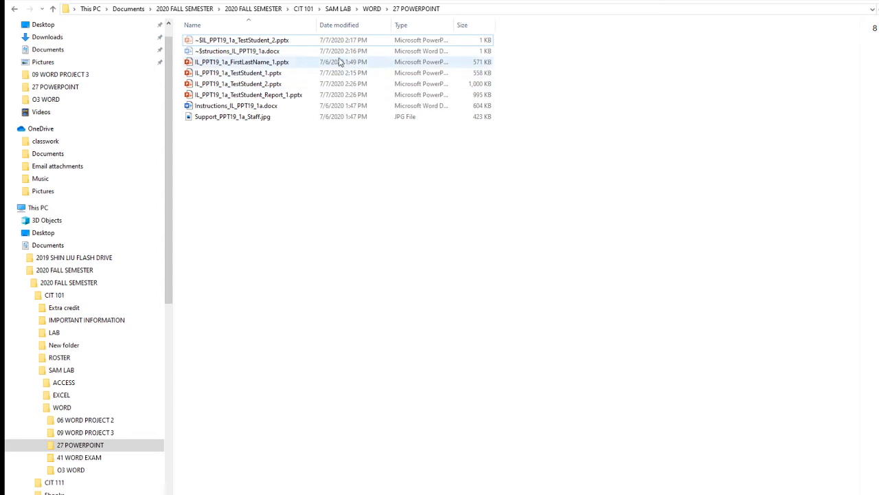
mouse_move(280, 77)
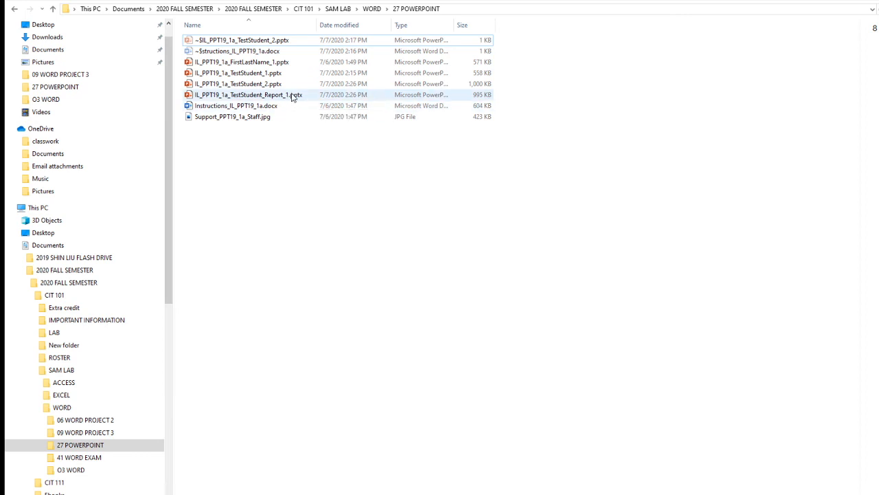
mouse_move(291, 94)
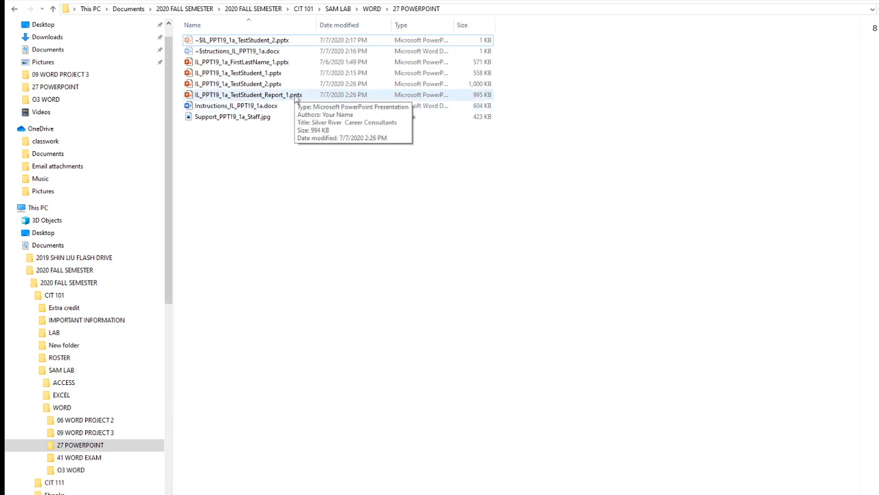
Open IL_PPT19_1a_TestStudent_Report_1.pptx from the 27 POWERPOINT folder
double_click(250, 93)
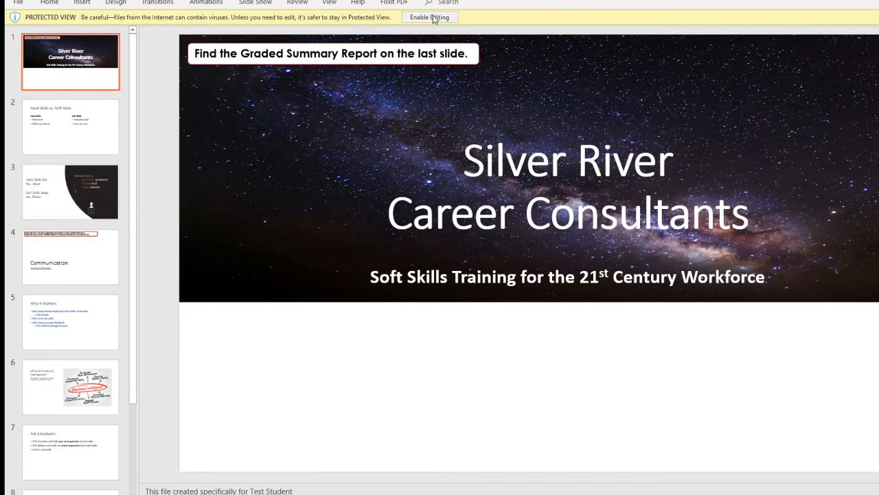
Enable editing and view slide 9, the graded summary showing 96 out of 100
left_click(429, 17)
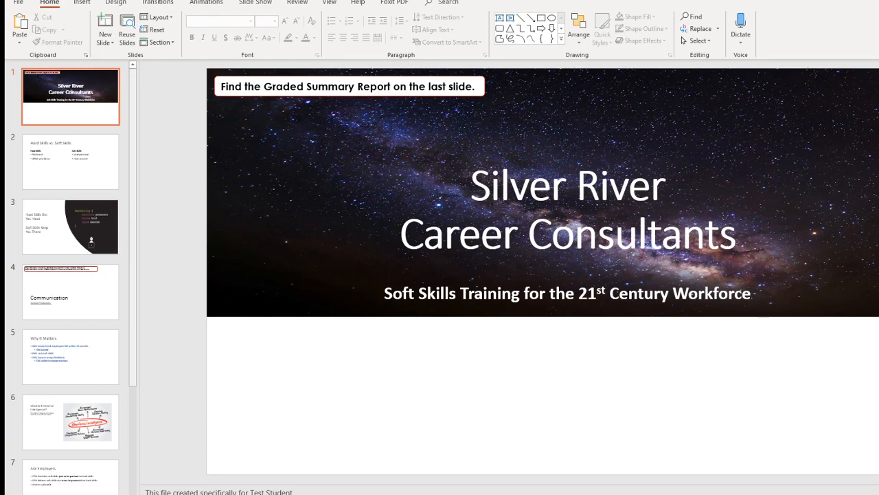
scroll("down", 3)
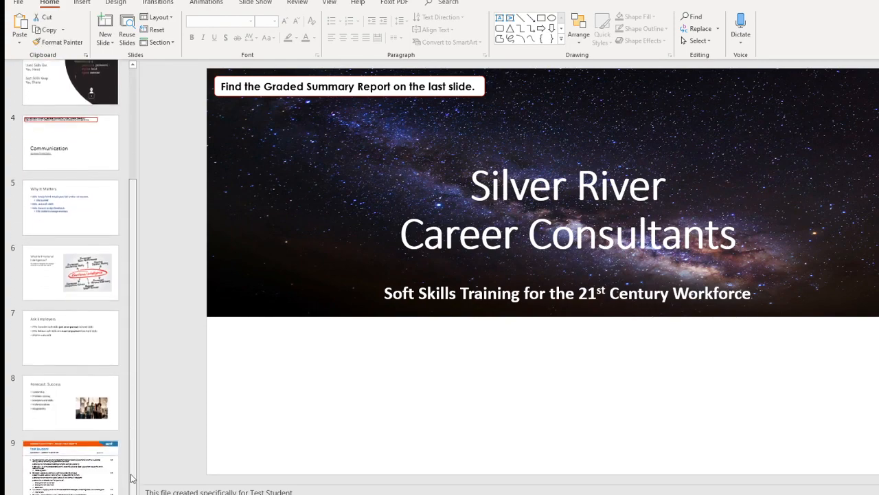
left_click(70, 460)
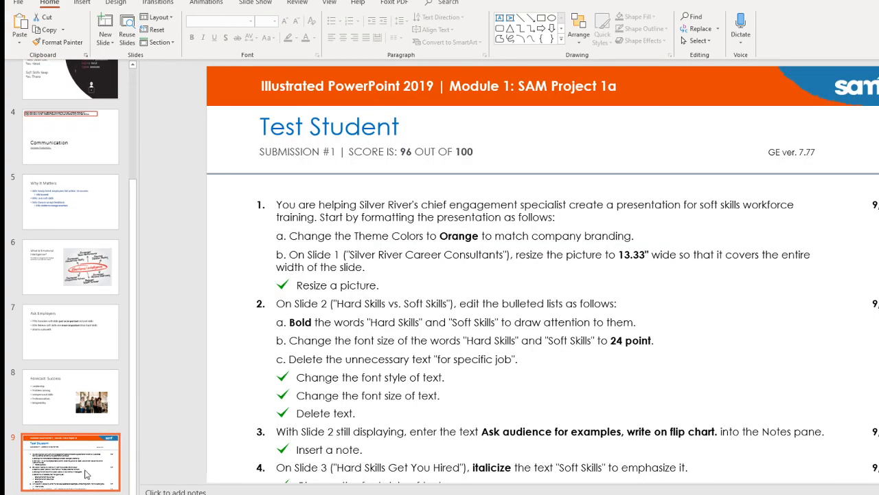
mouse_move(181, 442)
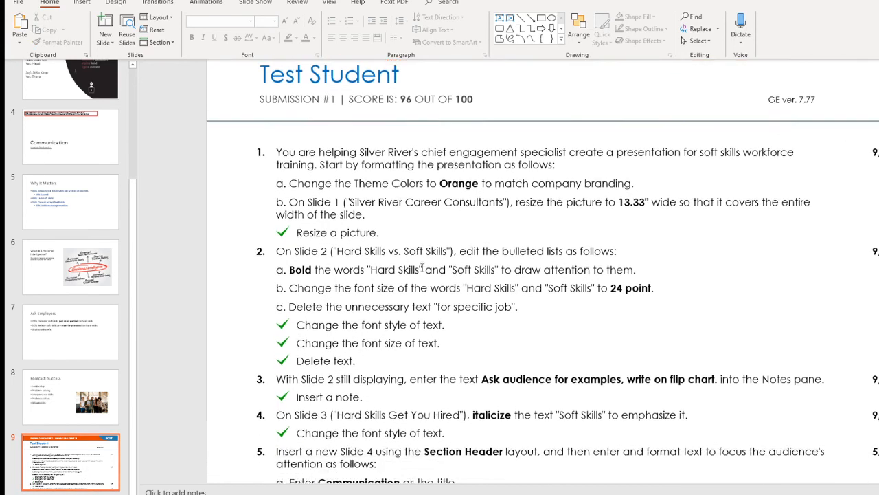
scroll("down", 3)
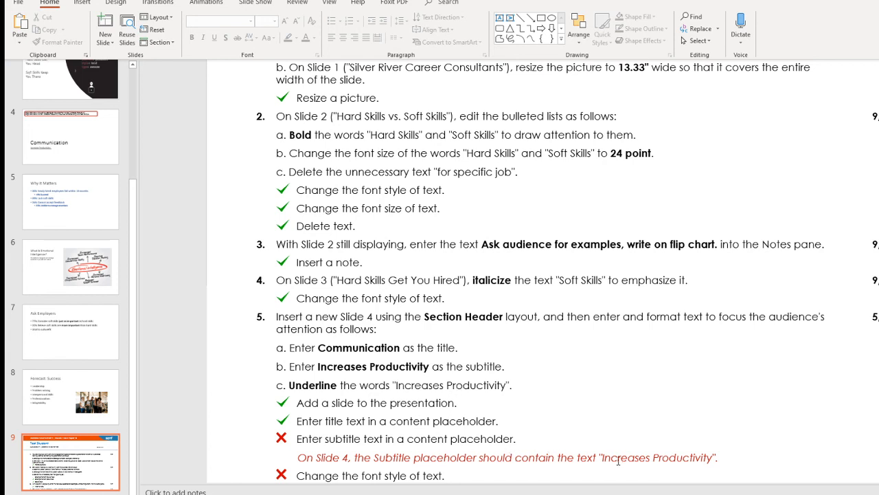
mouse_move(442, 484)
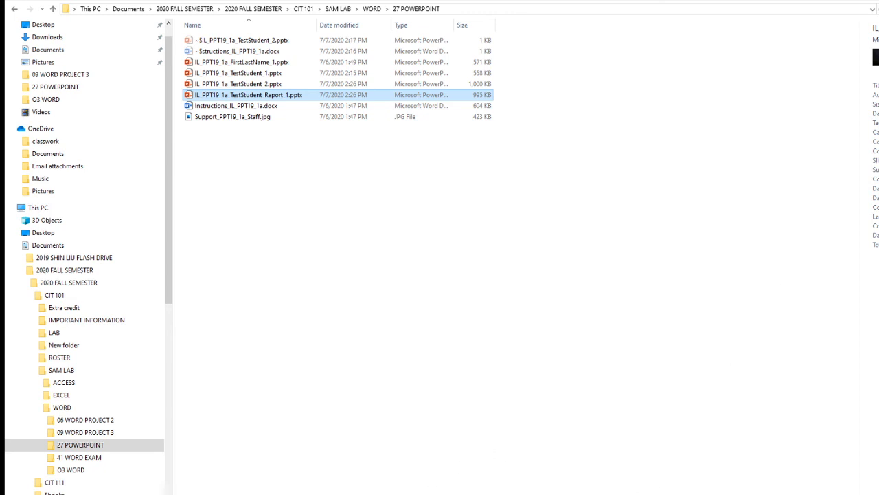
mouse_move(775, 110)
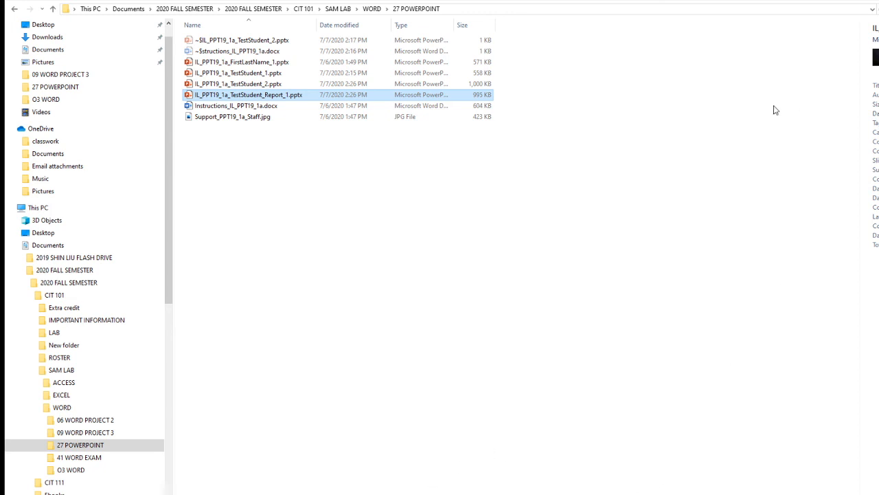